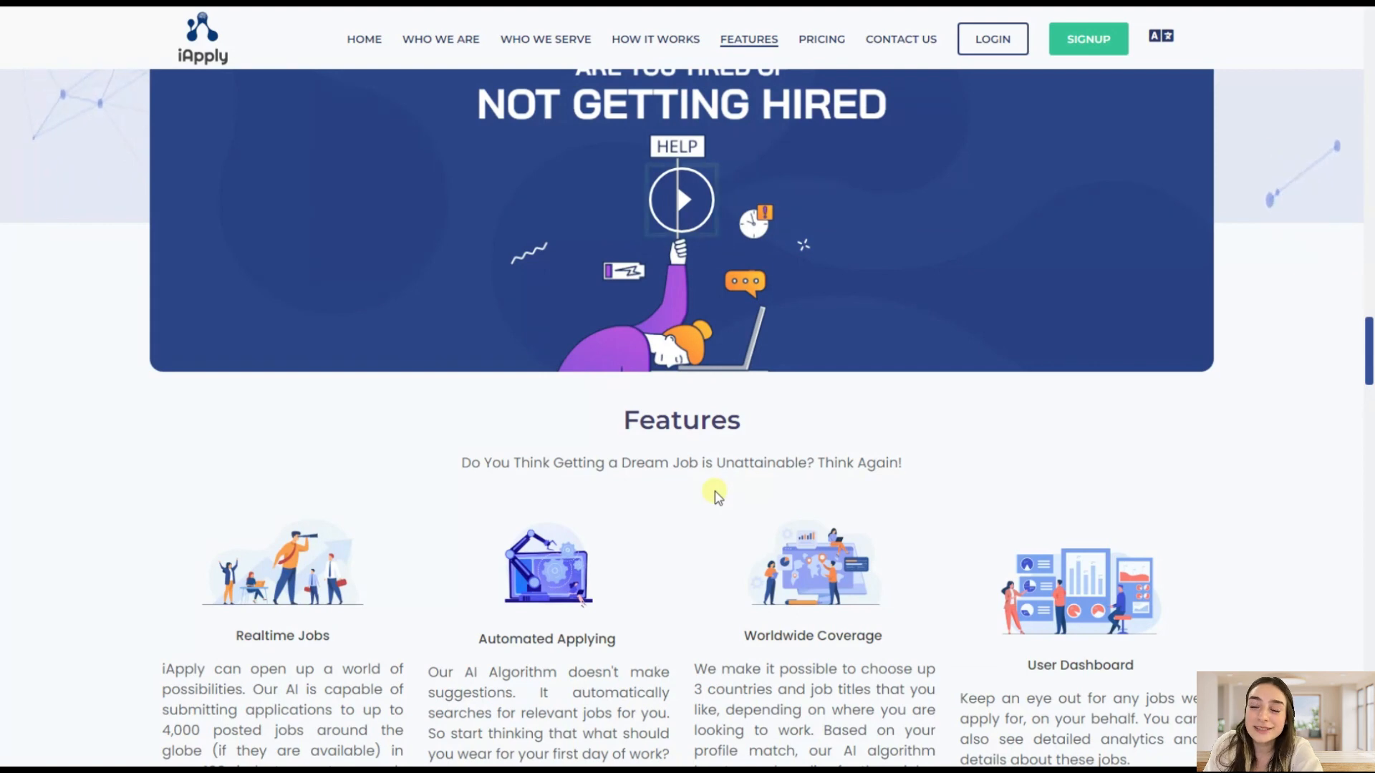
scroll("down", 3)
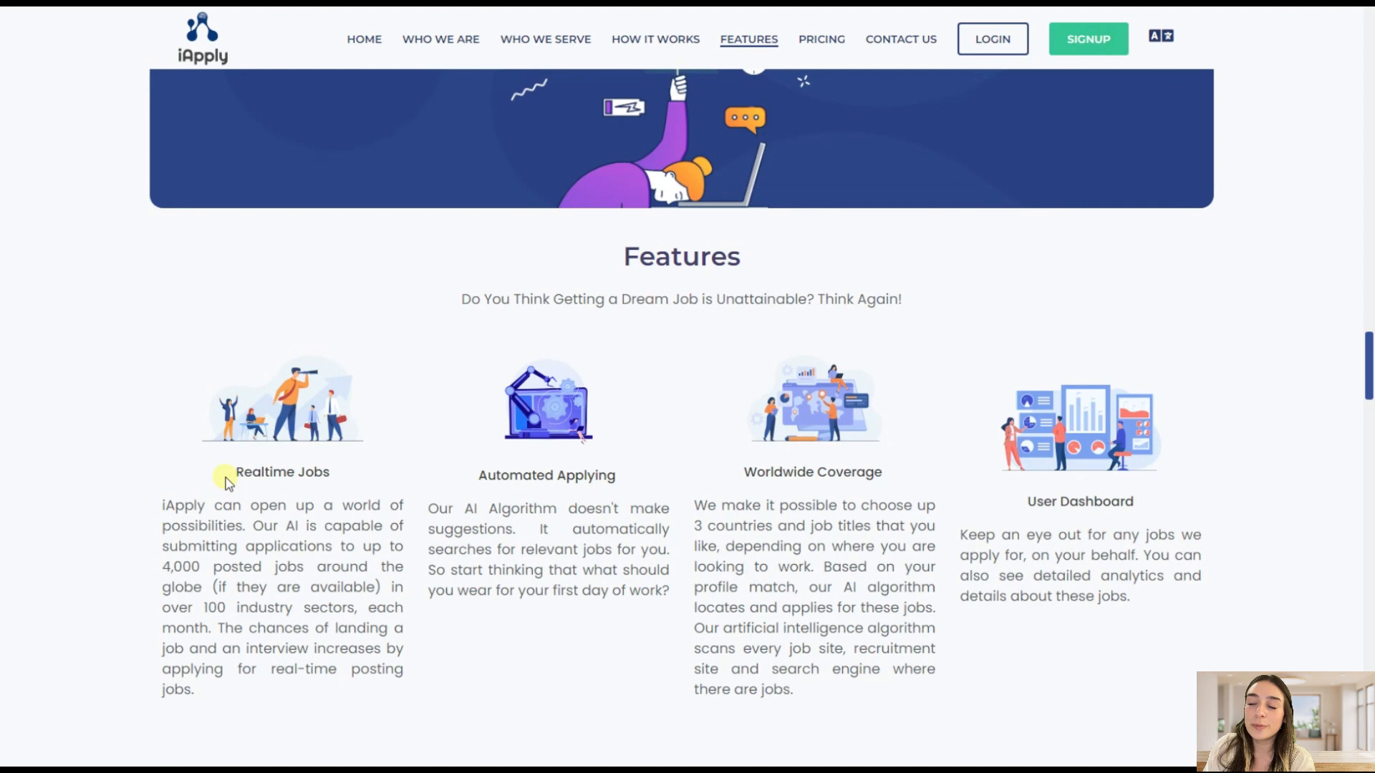
mouse_move(274, 489)
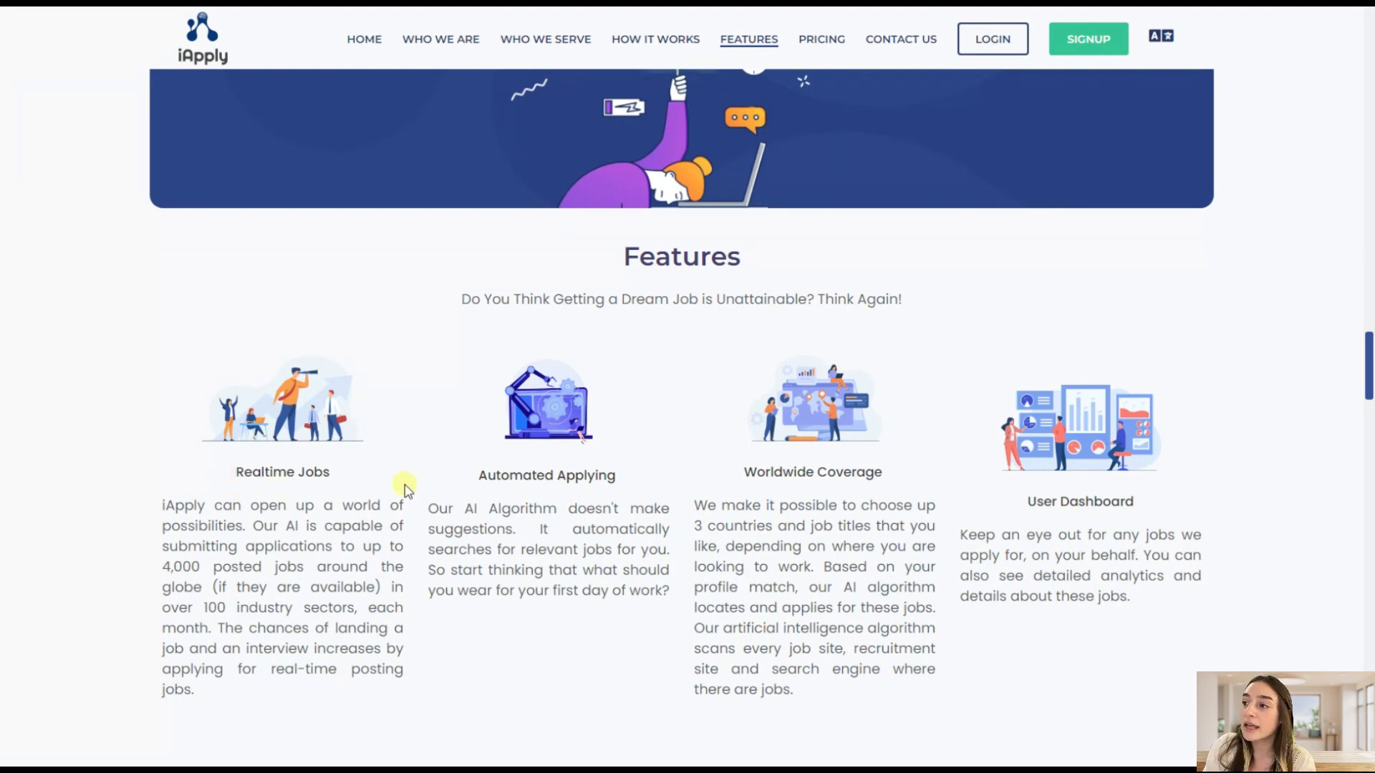
mouse_move(471, 489)
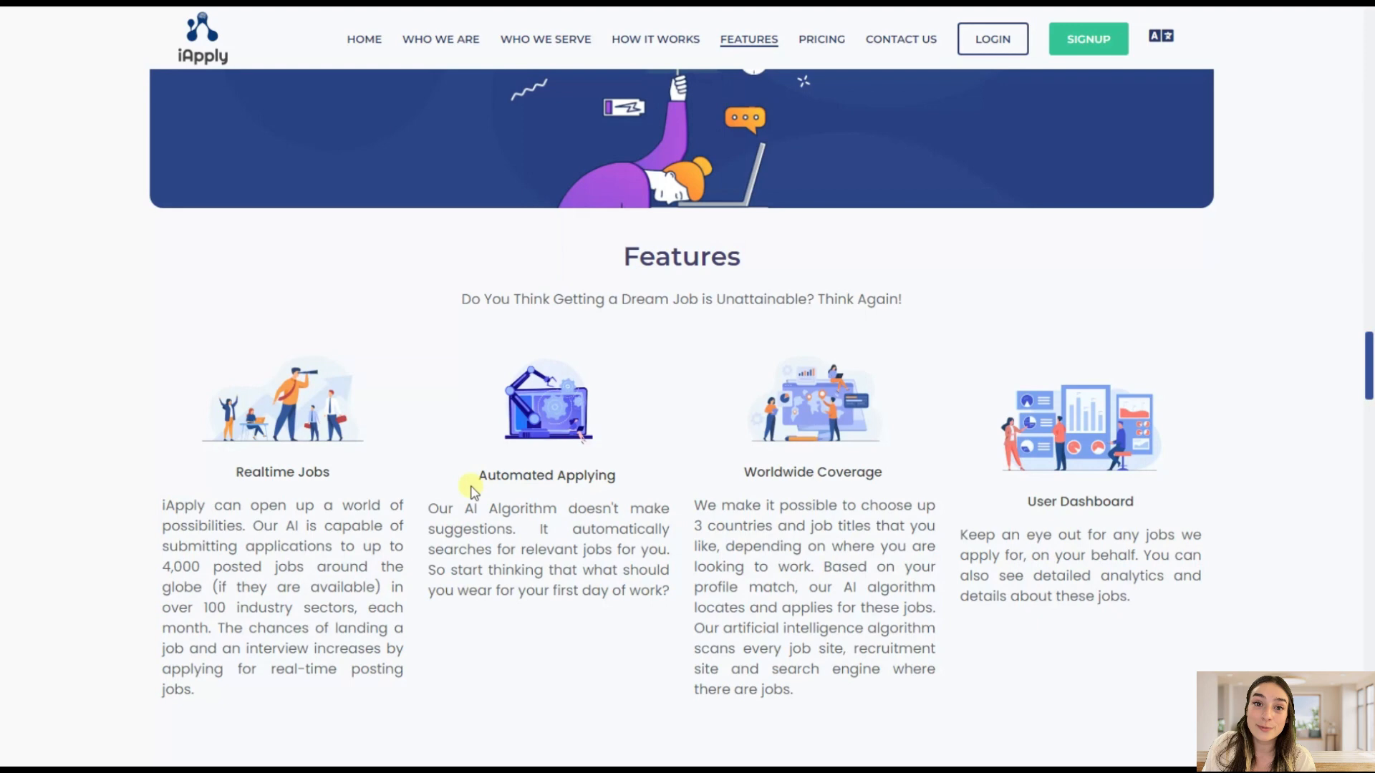
scroll("down", 3)
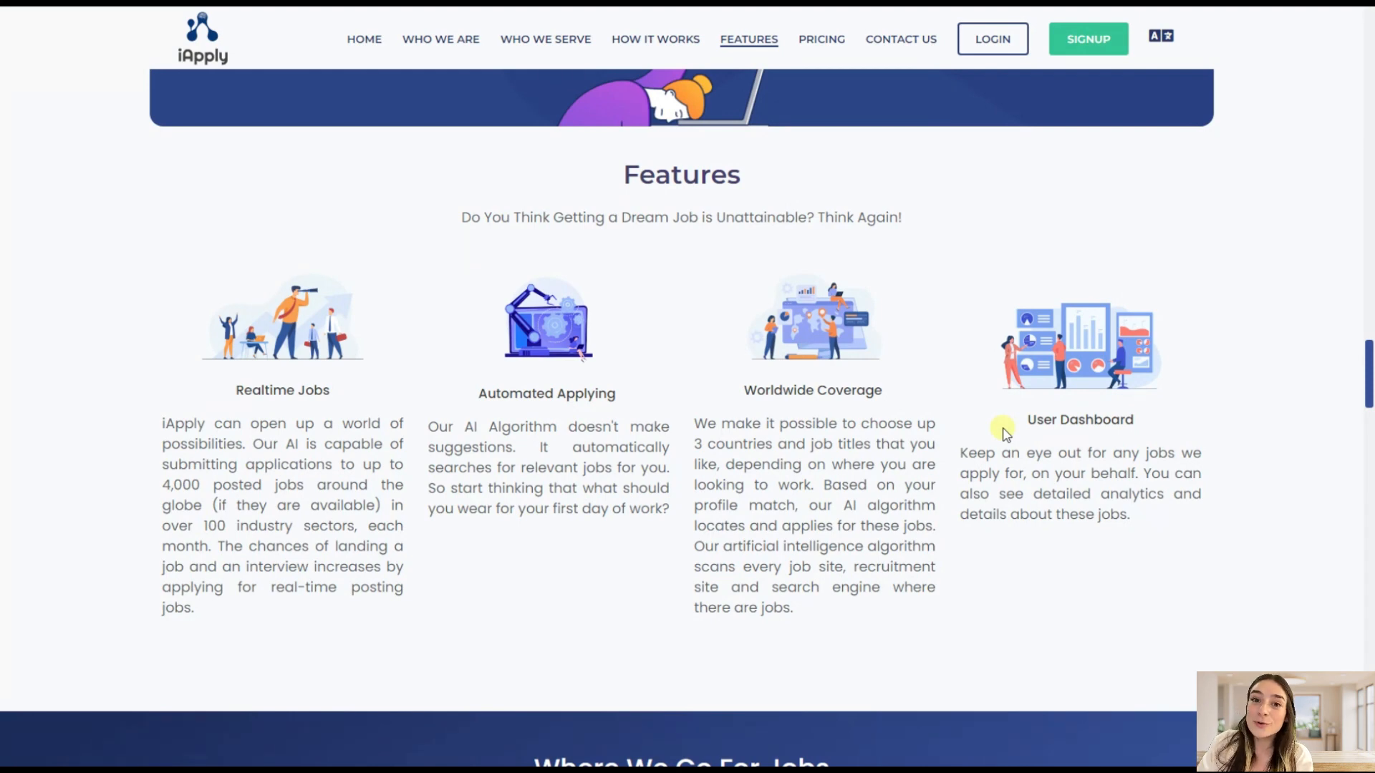
left_click(1087, 39)
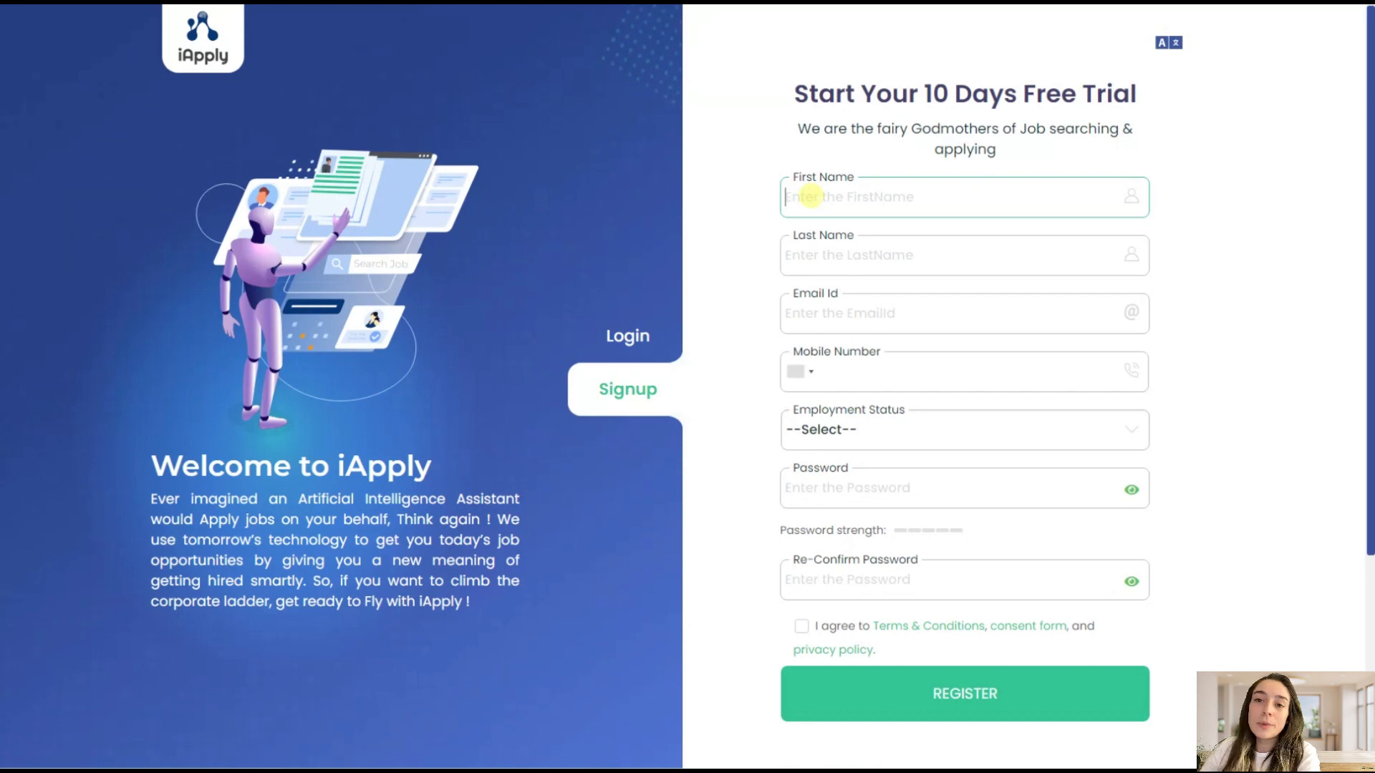
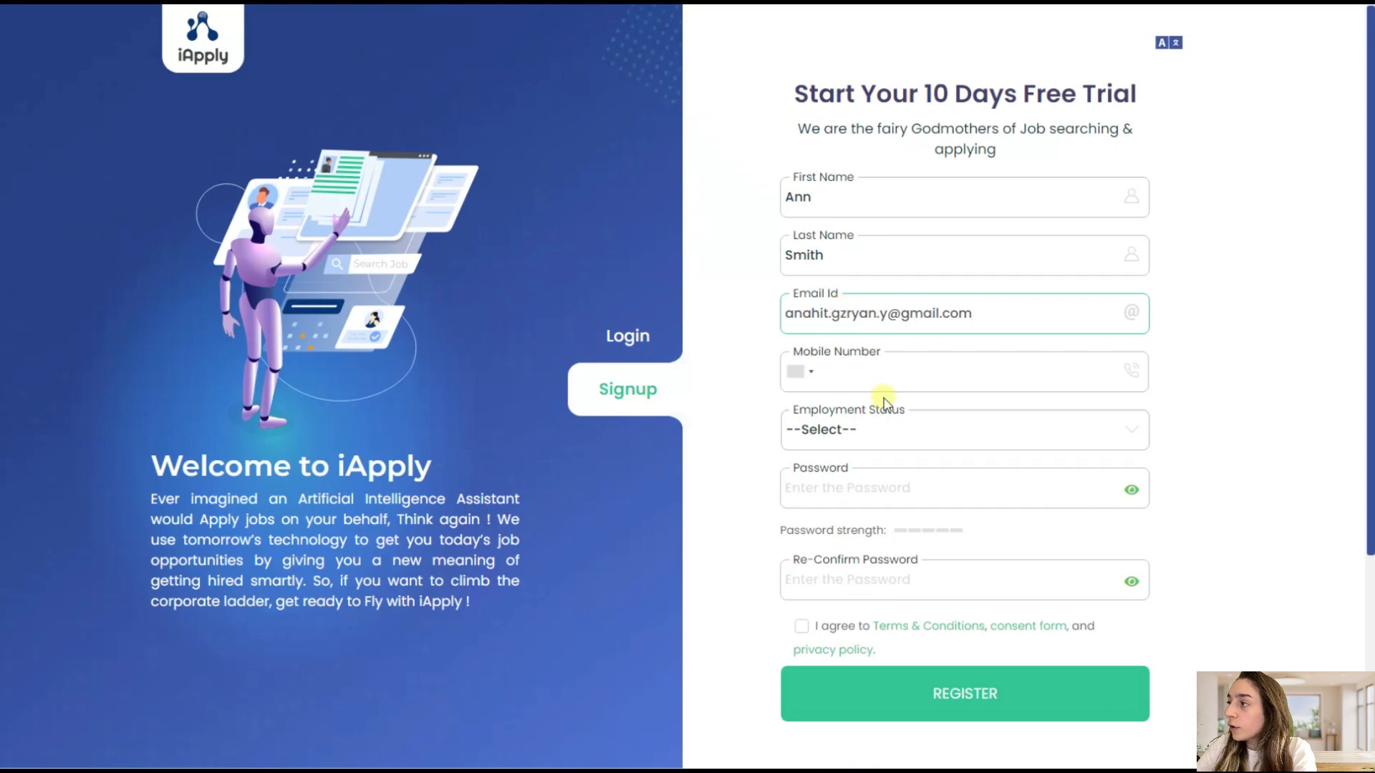
Enter the mobile number, choose Employed status, set the password and accept the terms
left_click(801, 371)
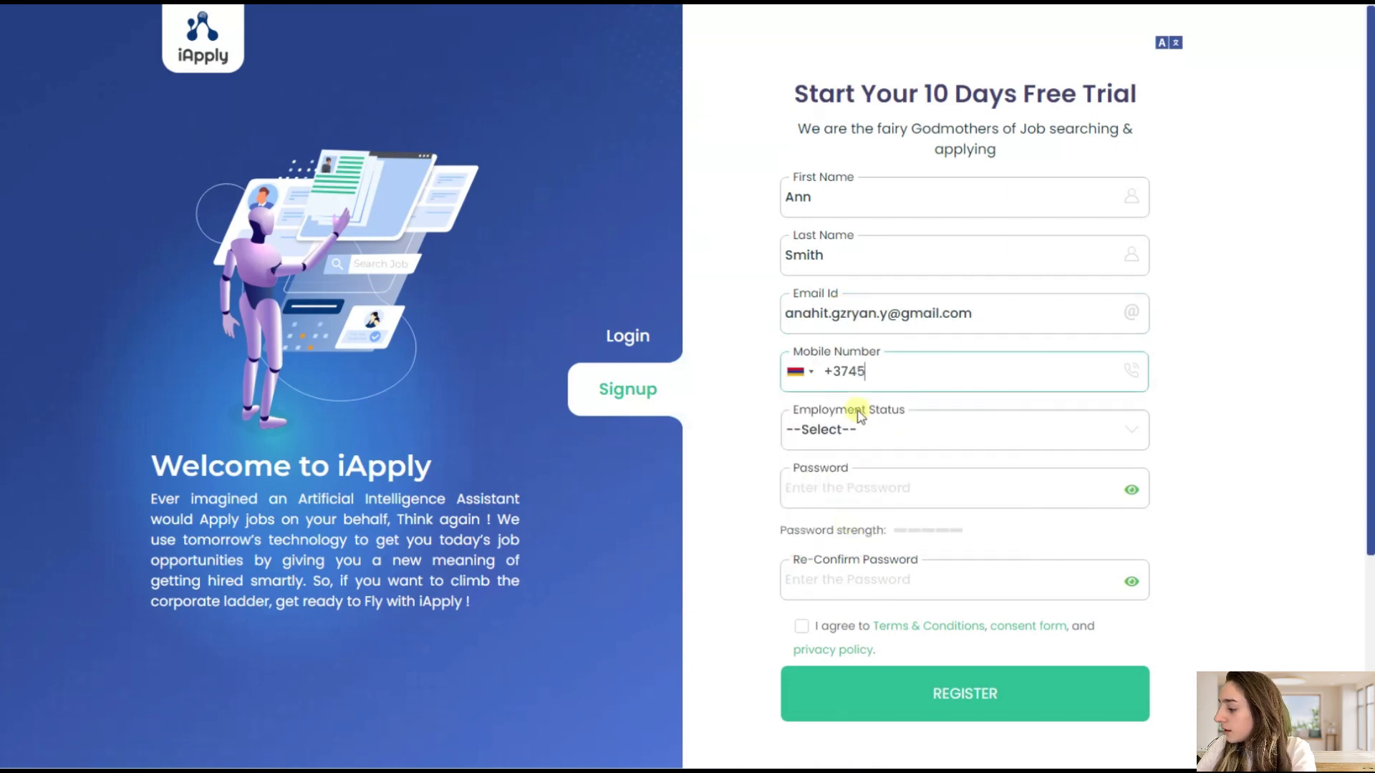
left_click(964, 428)
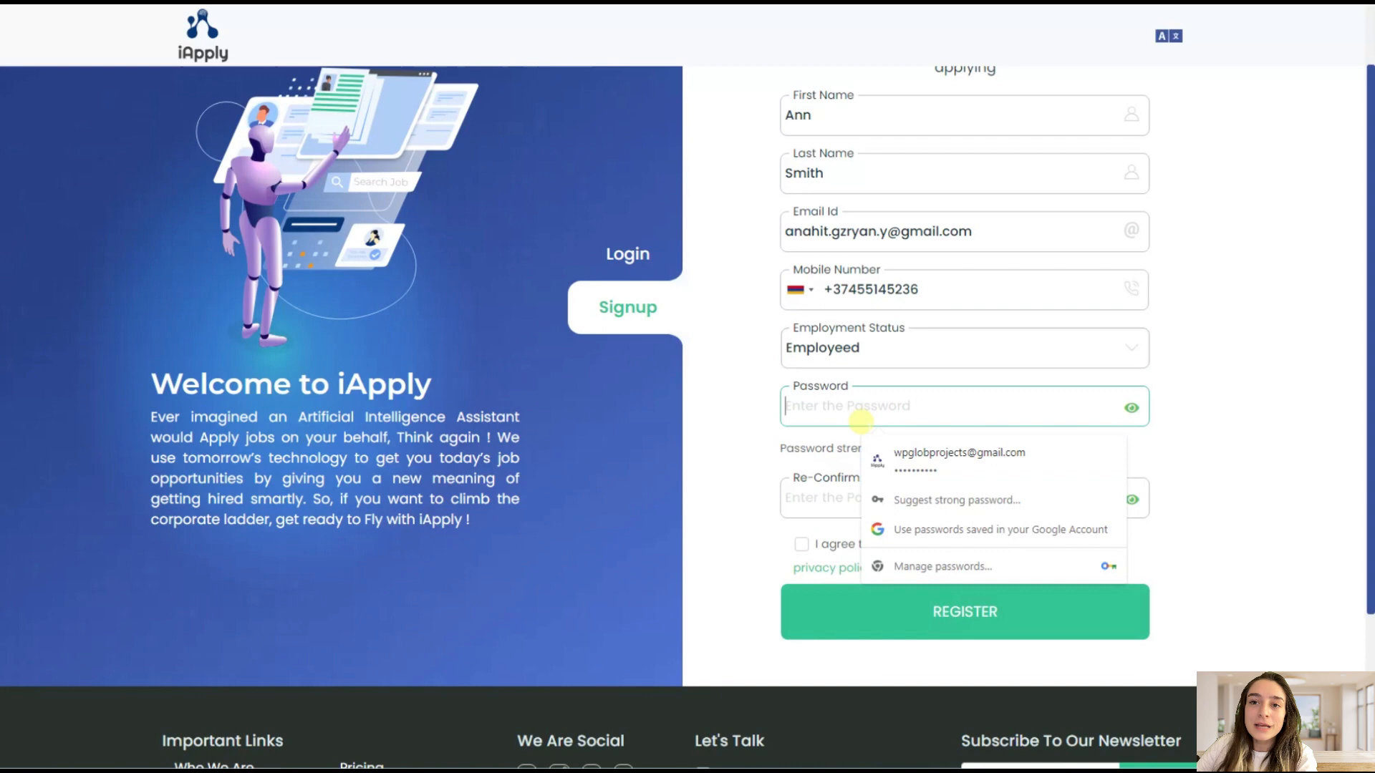
type("•••")
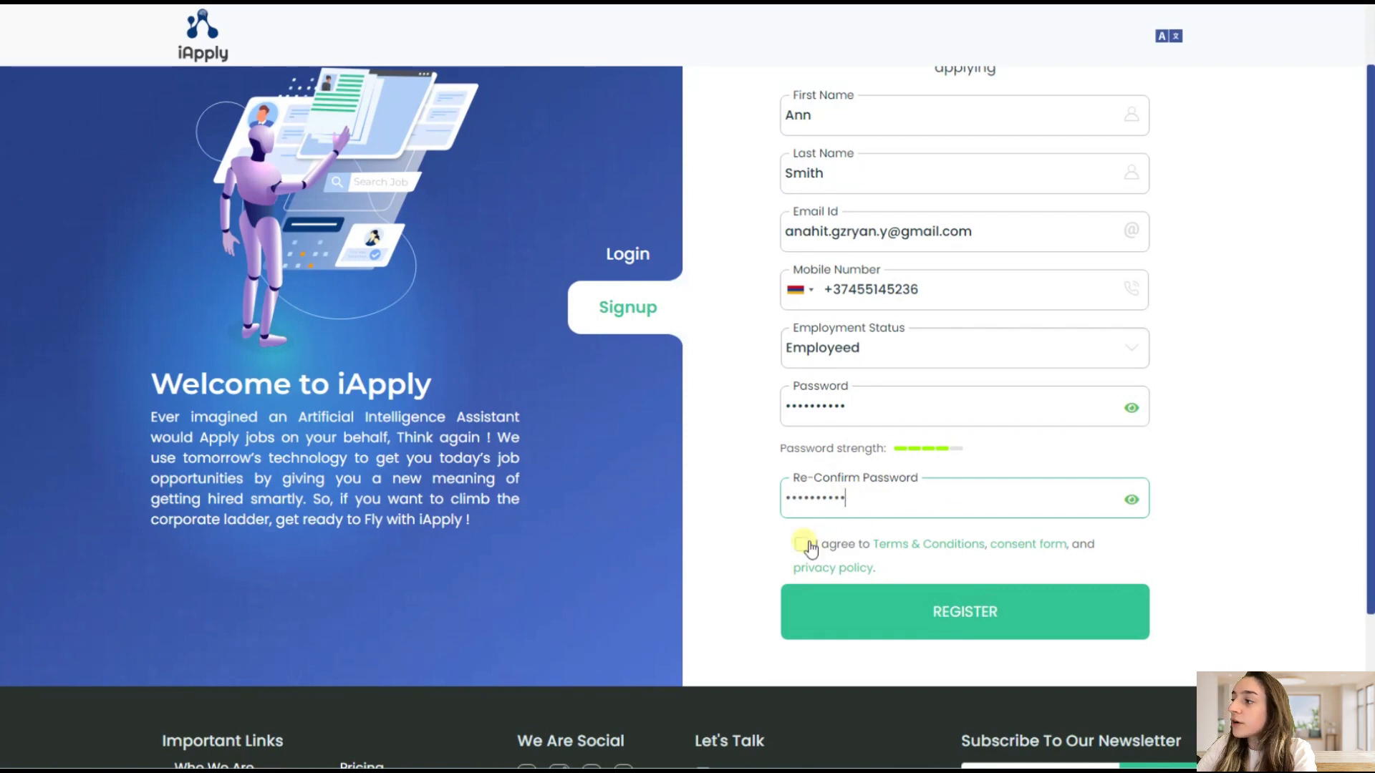
left_click(801, 543)
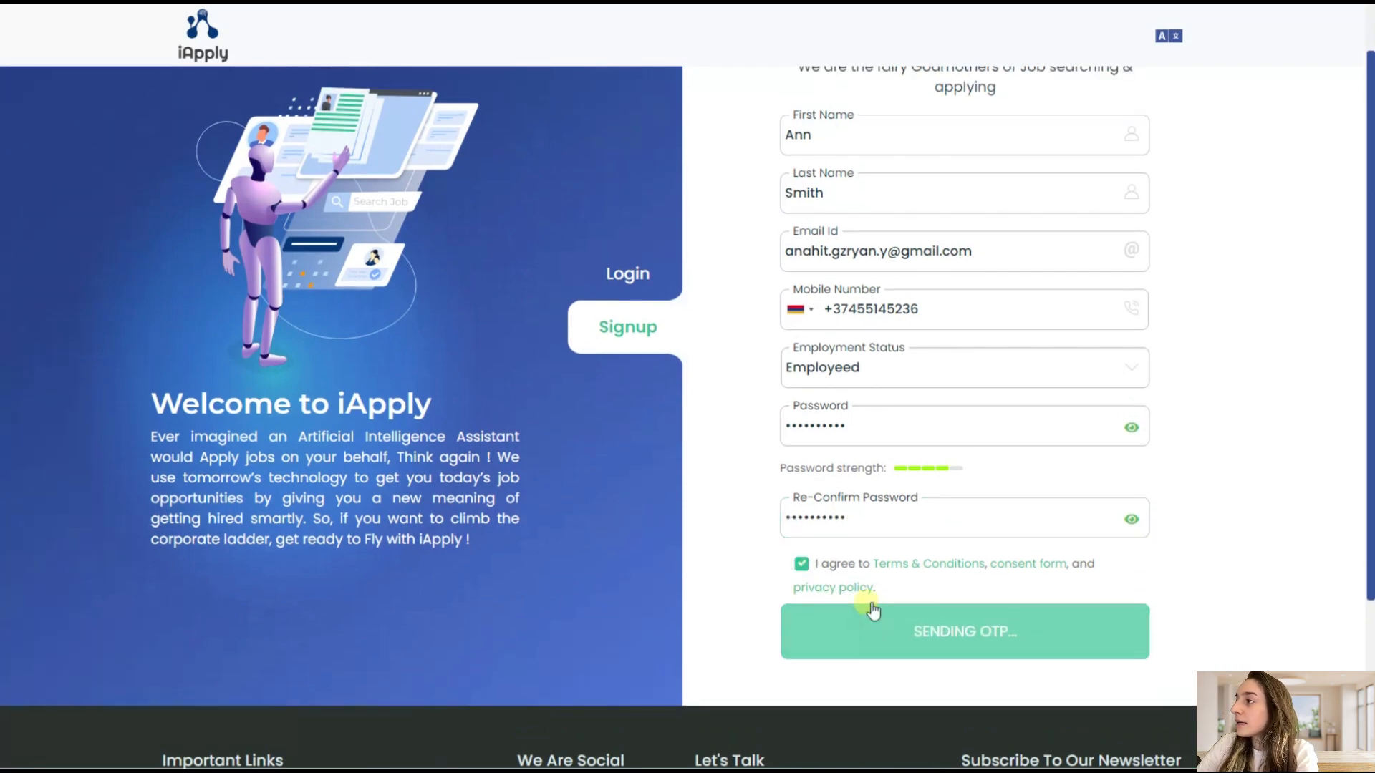
left_click(964, 630)
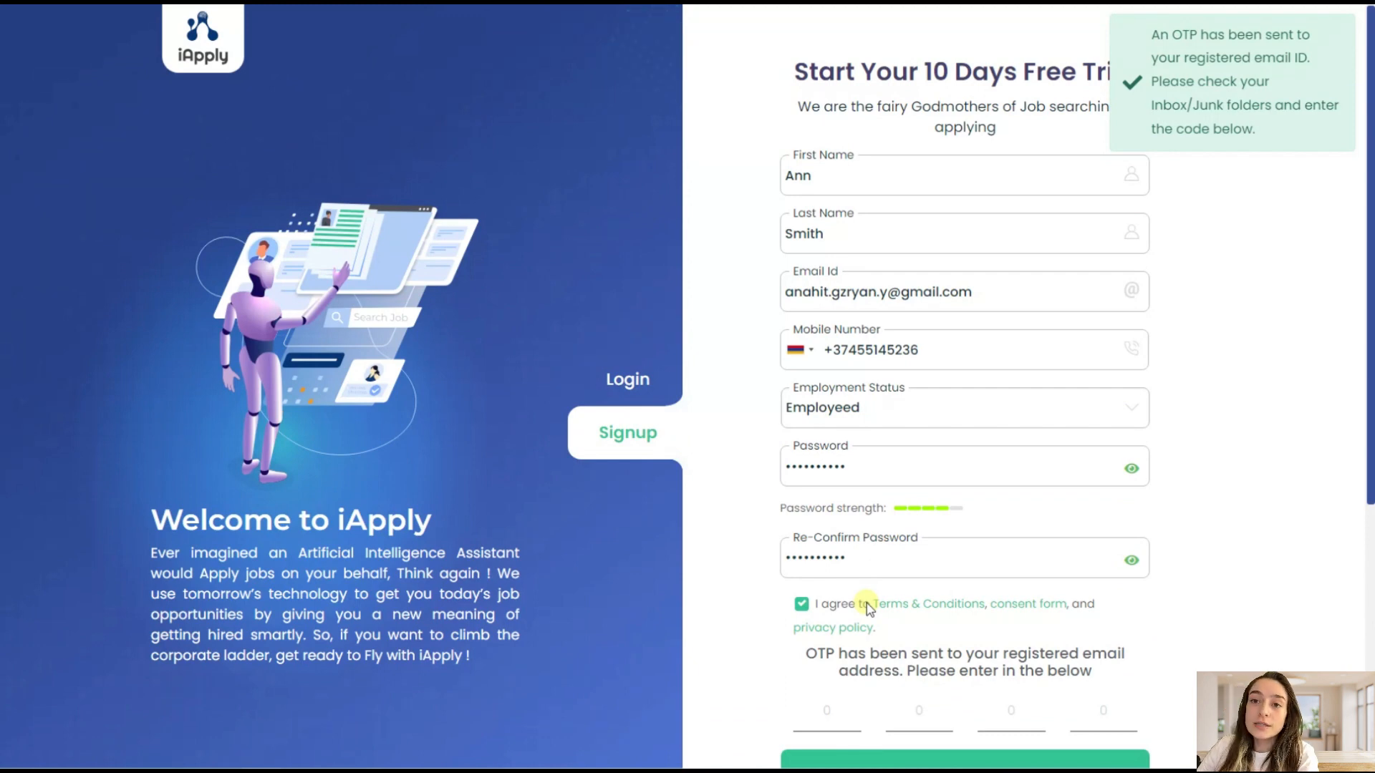
scroll("down", 3)
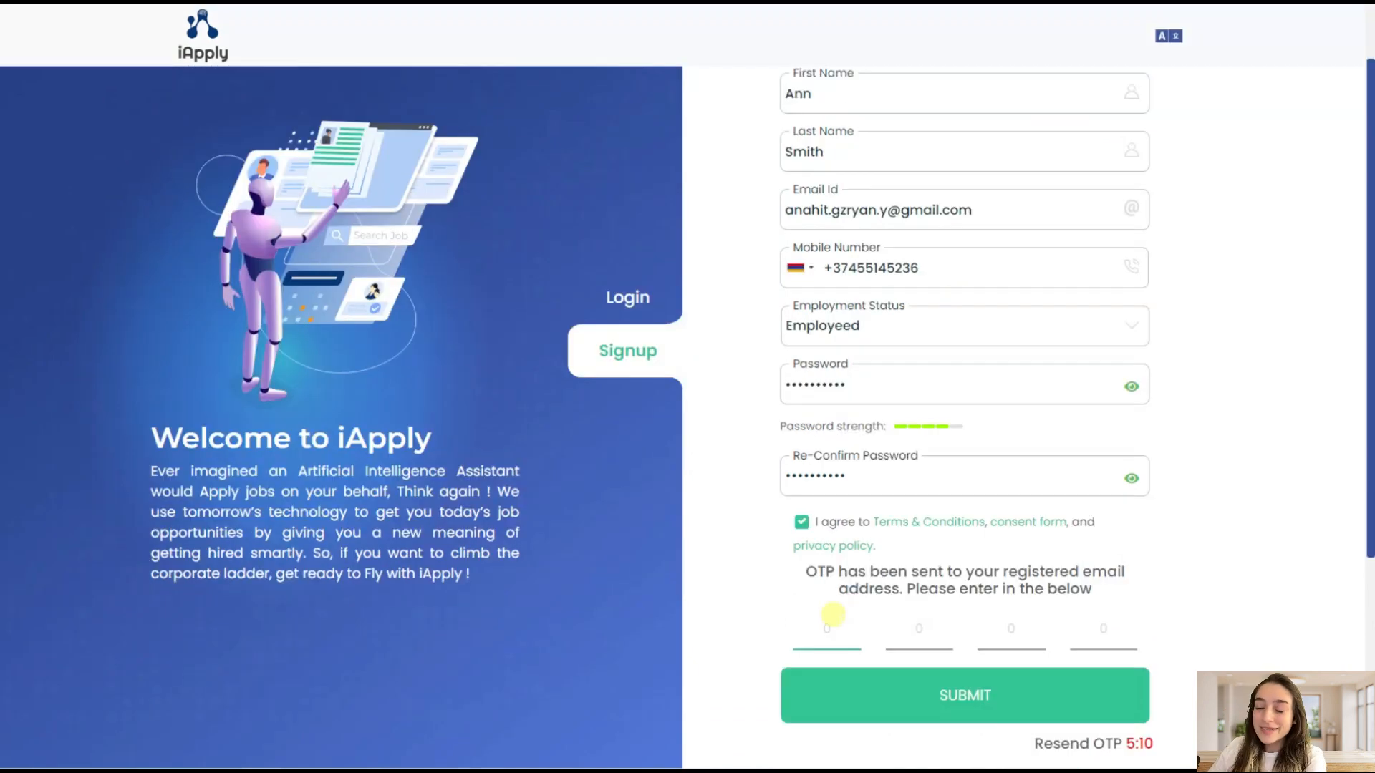
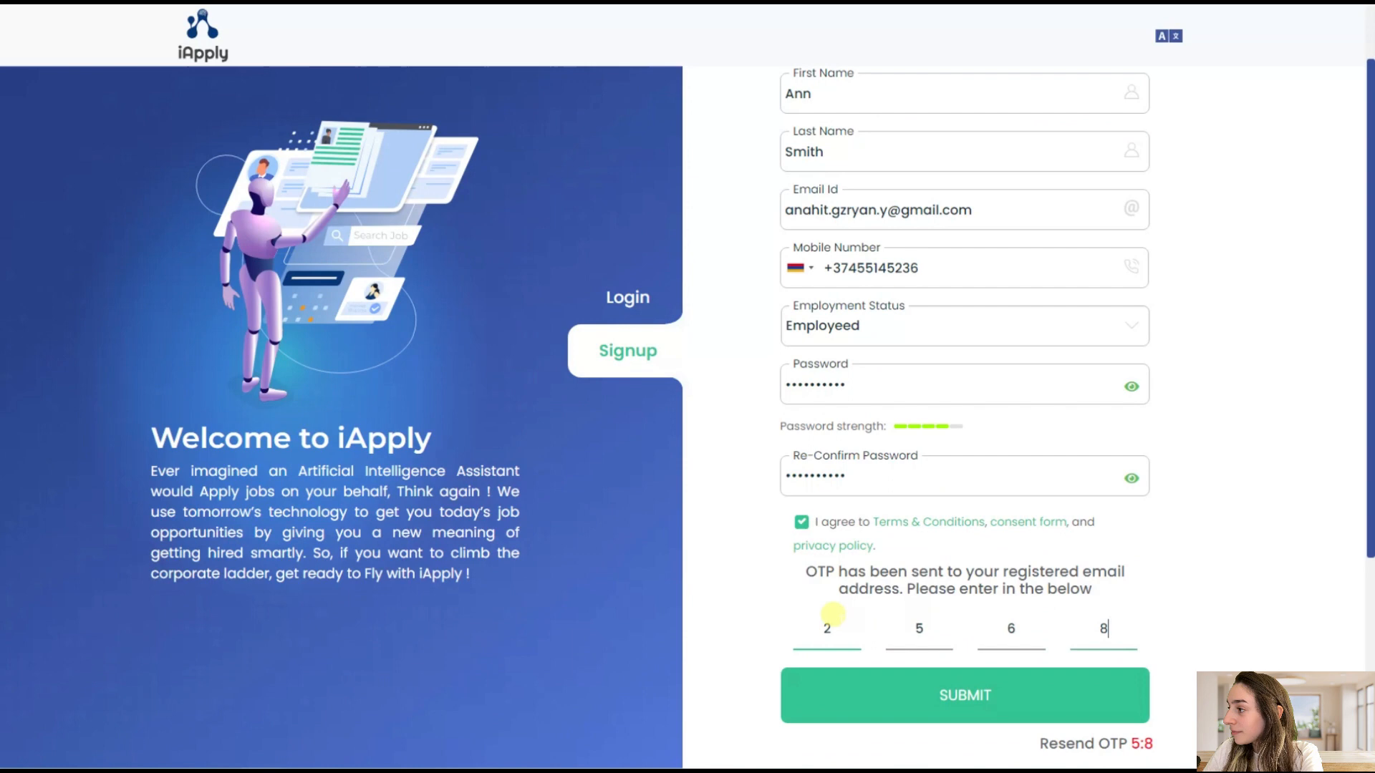
left_click(964, 696)
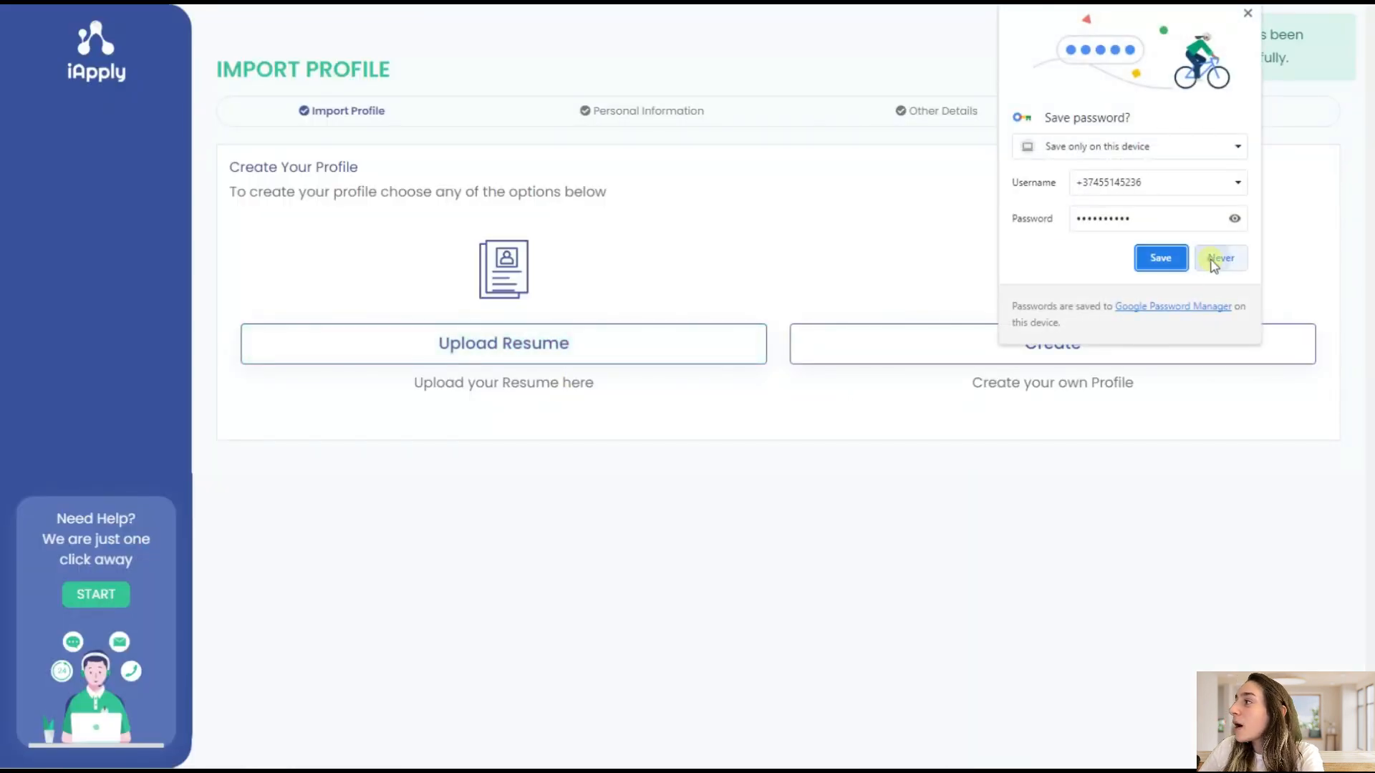
Decline the browser's offer to save the password
left_click(1219, 258)
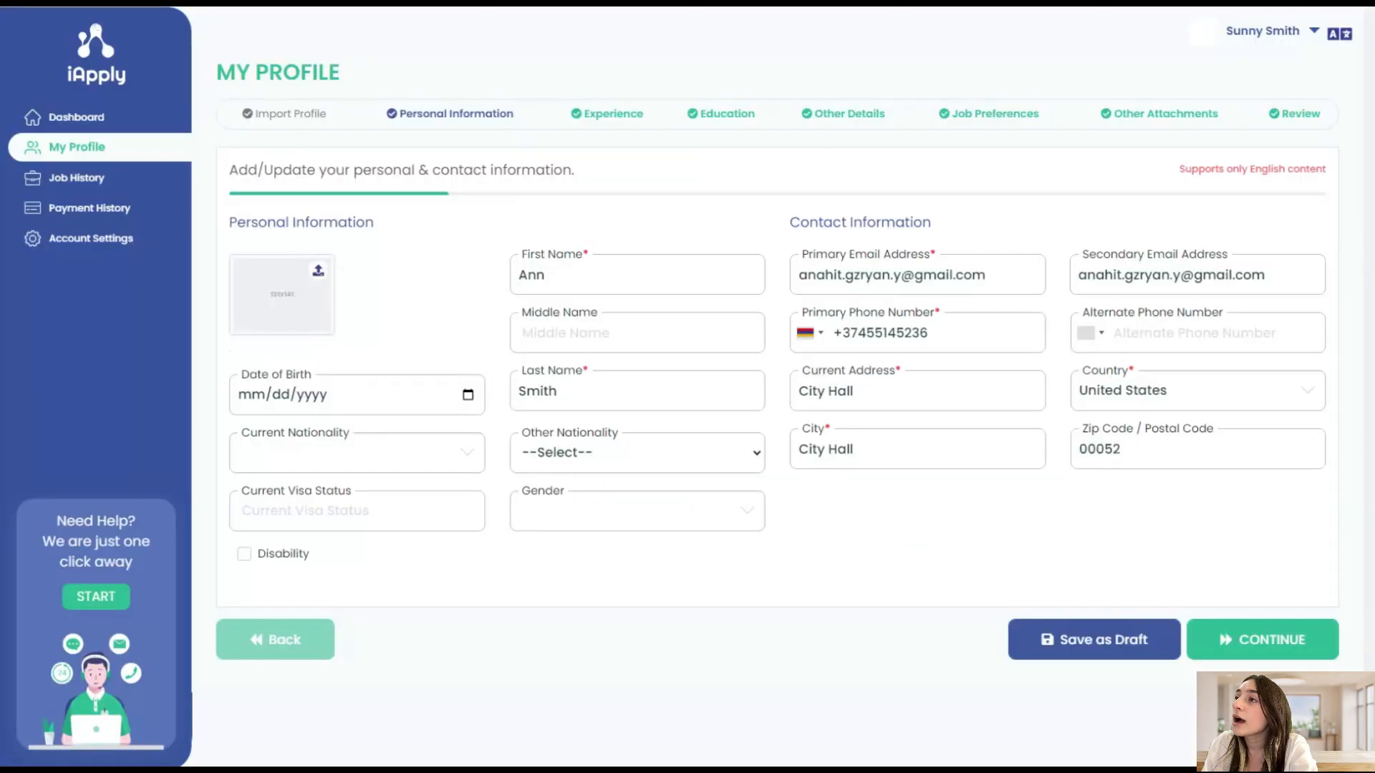
mouse_move(503, 239)
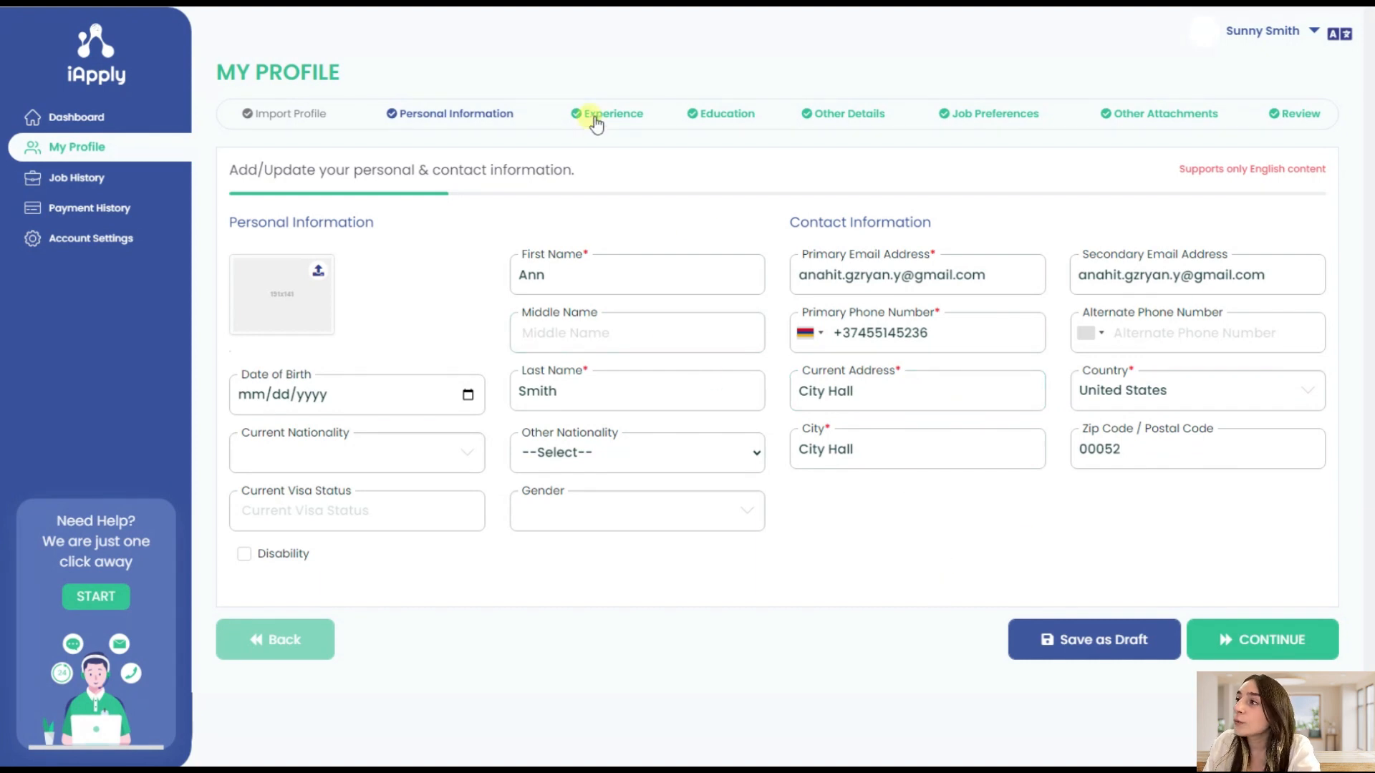
Advance past the blank Experience step to the empty Education step
left_click(614, 113)
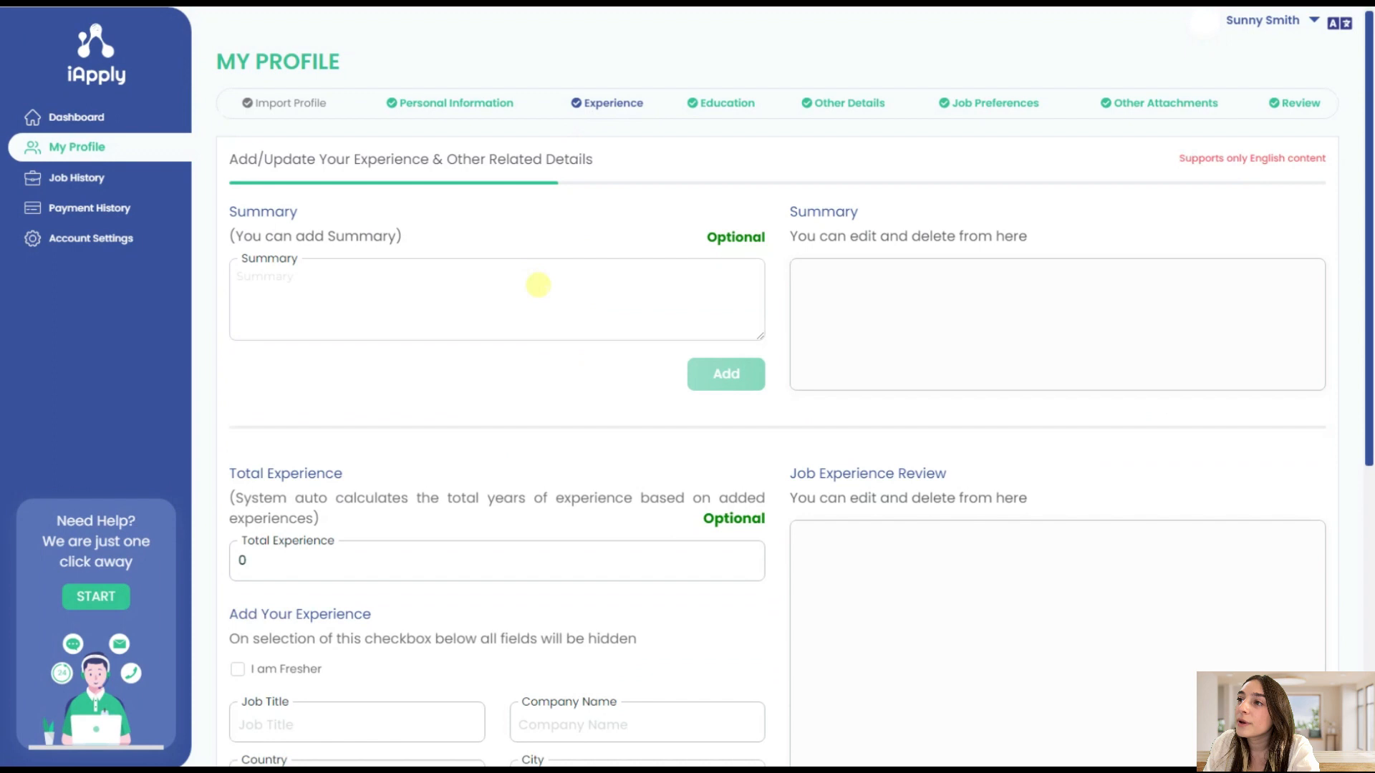
left_click(725, 373)
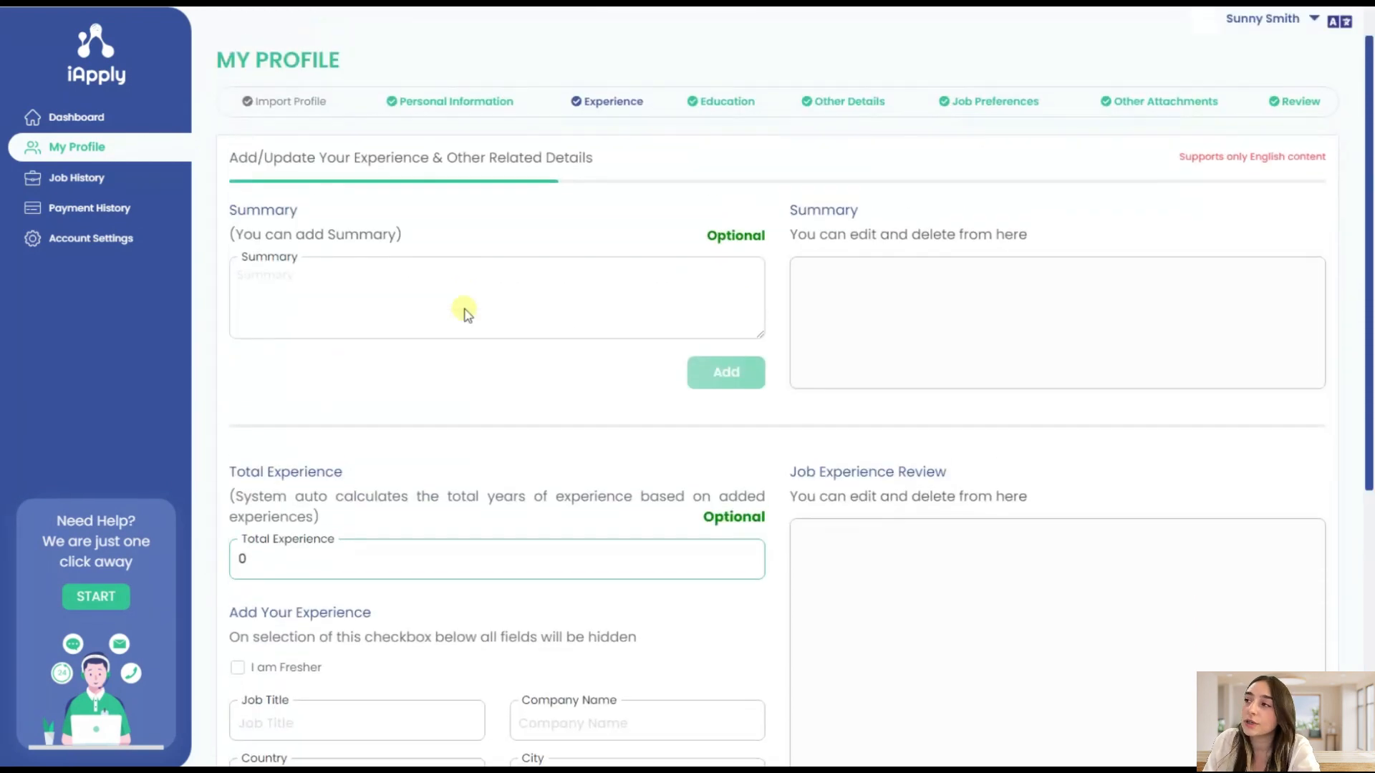
left_click(726, 114)
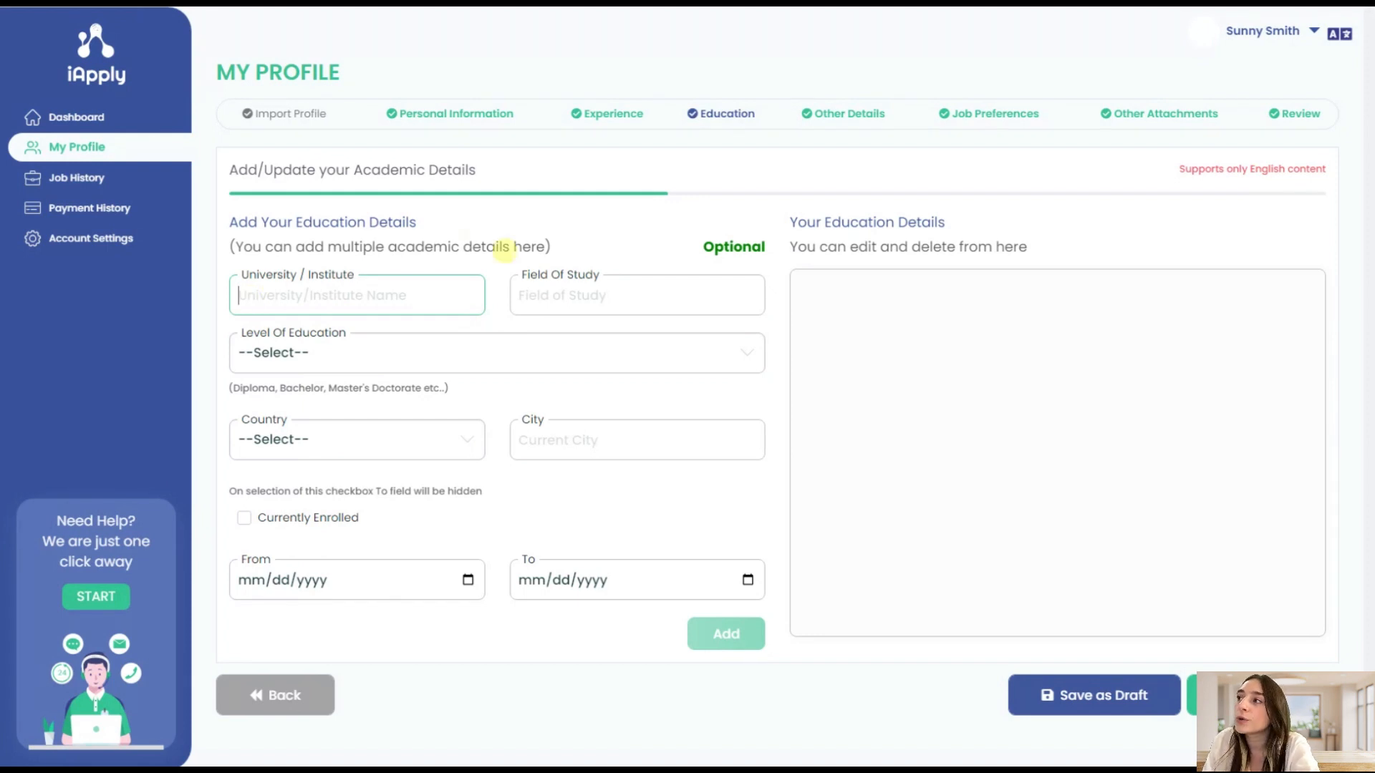
Skip through the empty Other Details step to the Job Preferences step
left_click(847, 113)
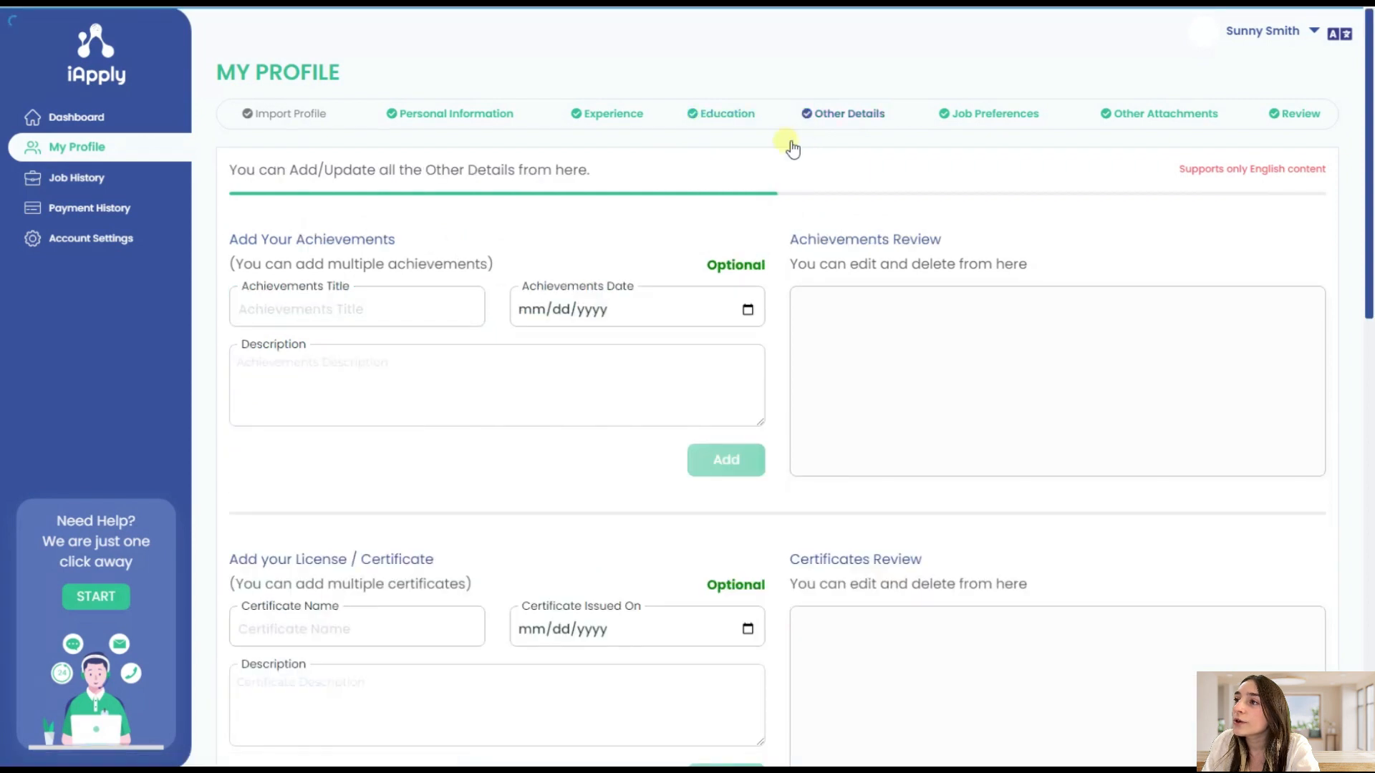
scroll("down", 3)
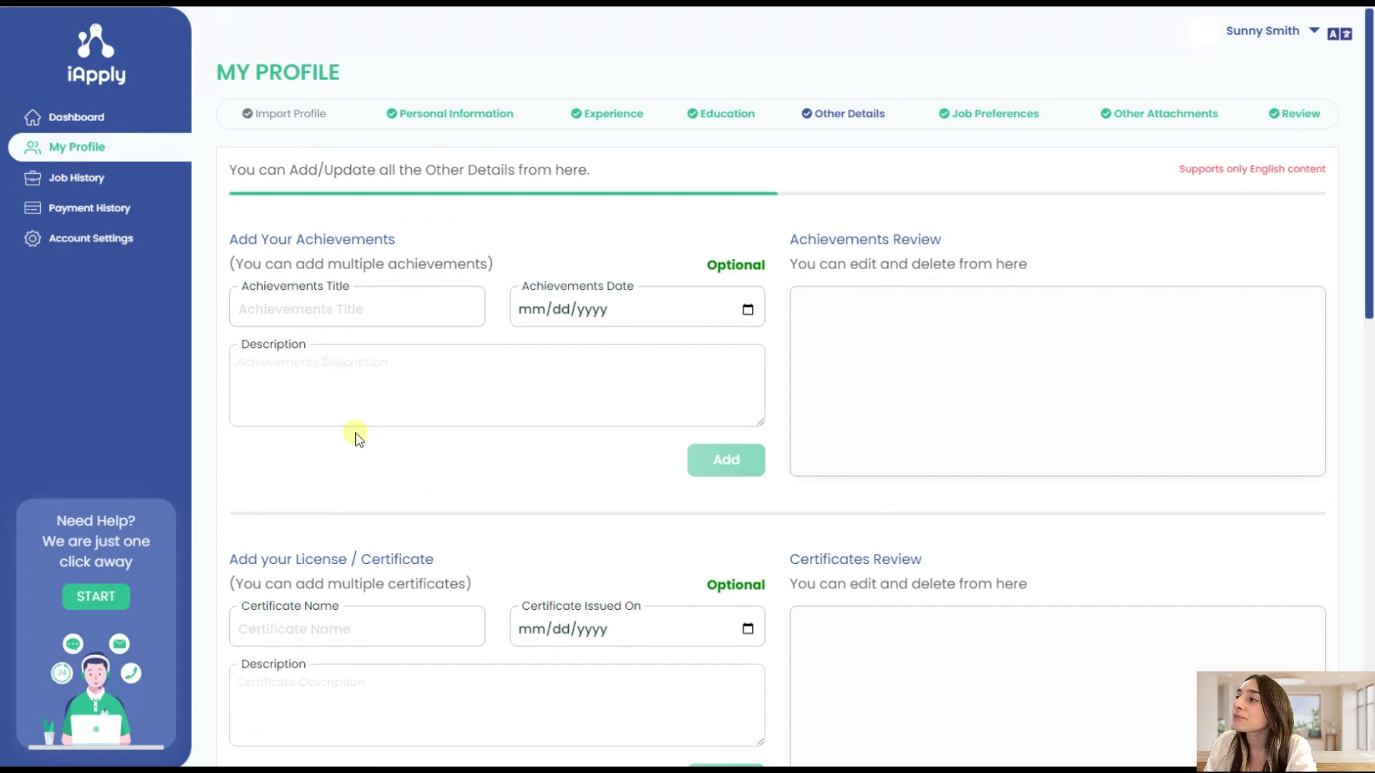
mouse_move(656, 320)
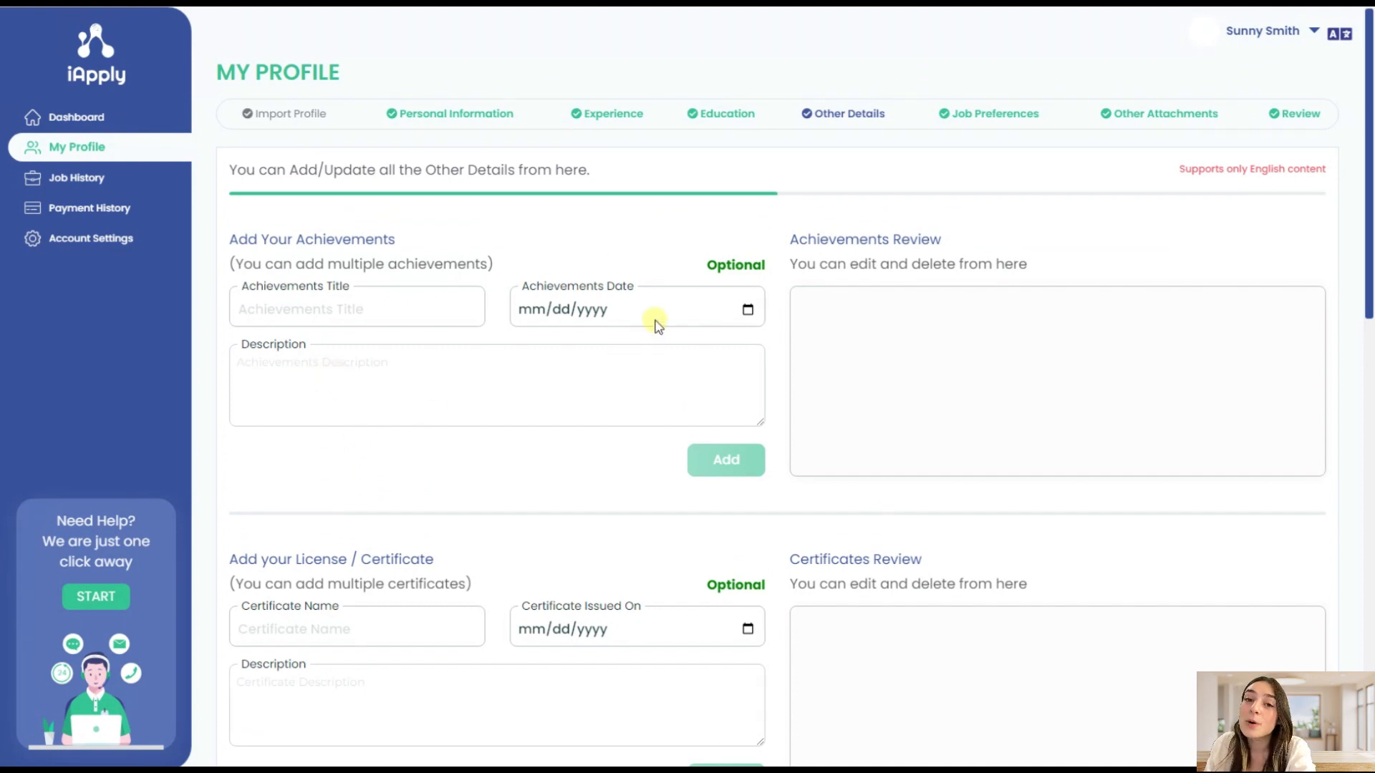
mouse_move(1015, 204)
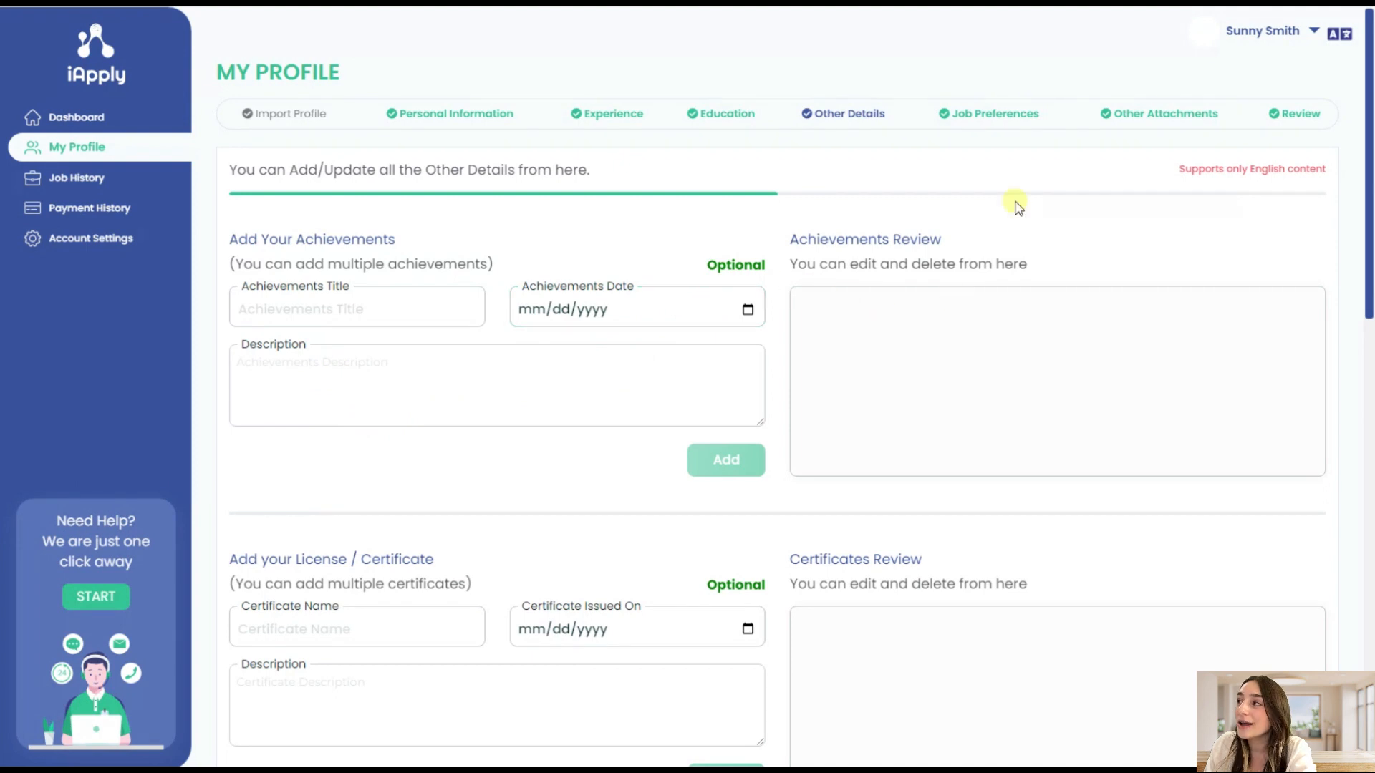
left_click(995, 113)
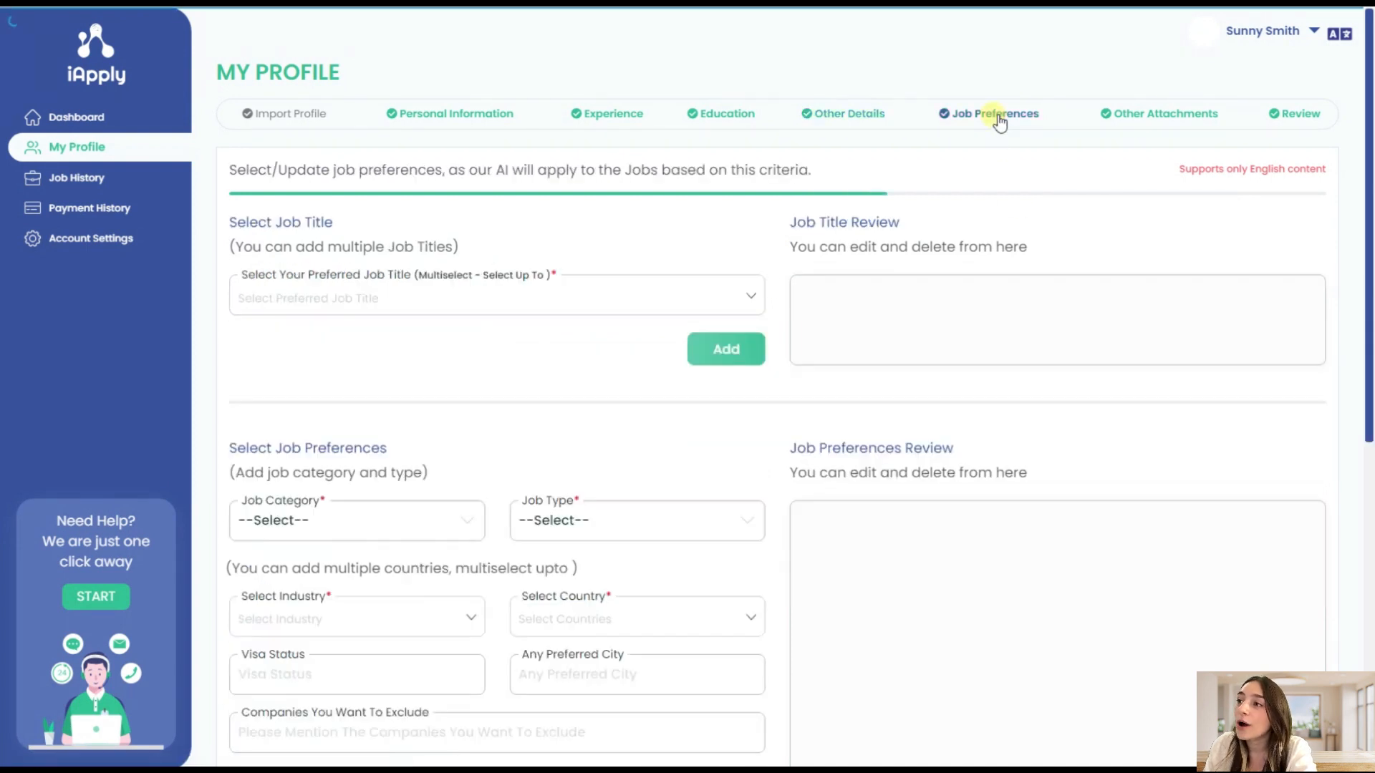
Return to Job Preferences to reach the three saved preferred job titles
left_click(995, 113)
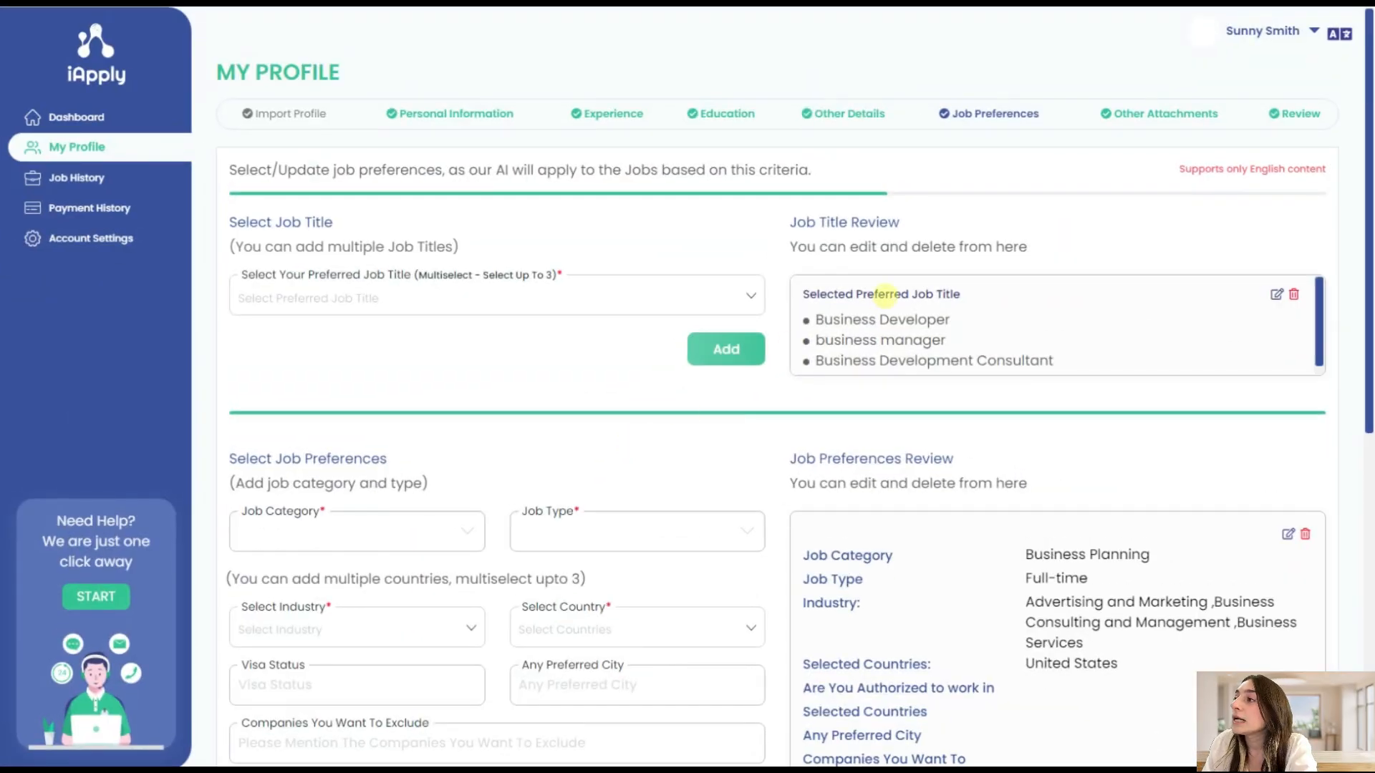
mouse_move(496, 296)
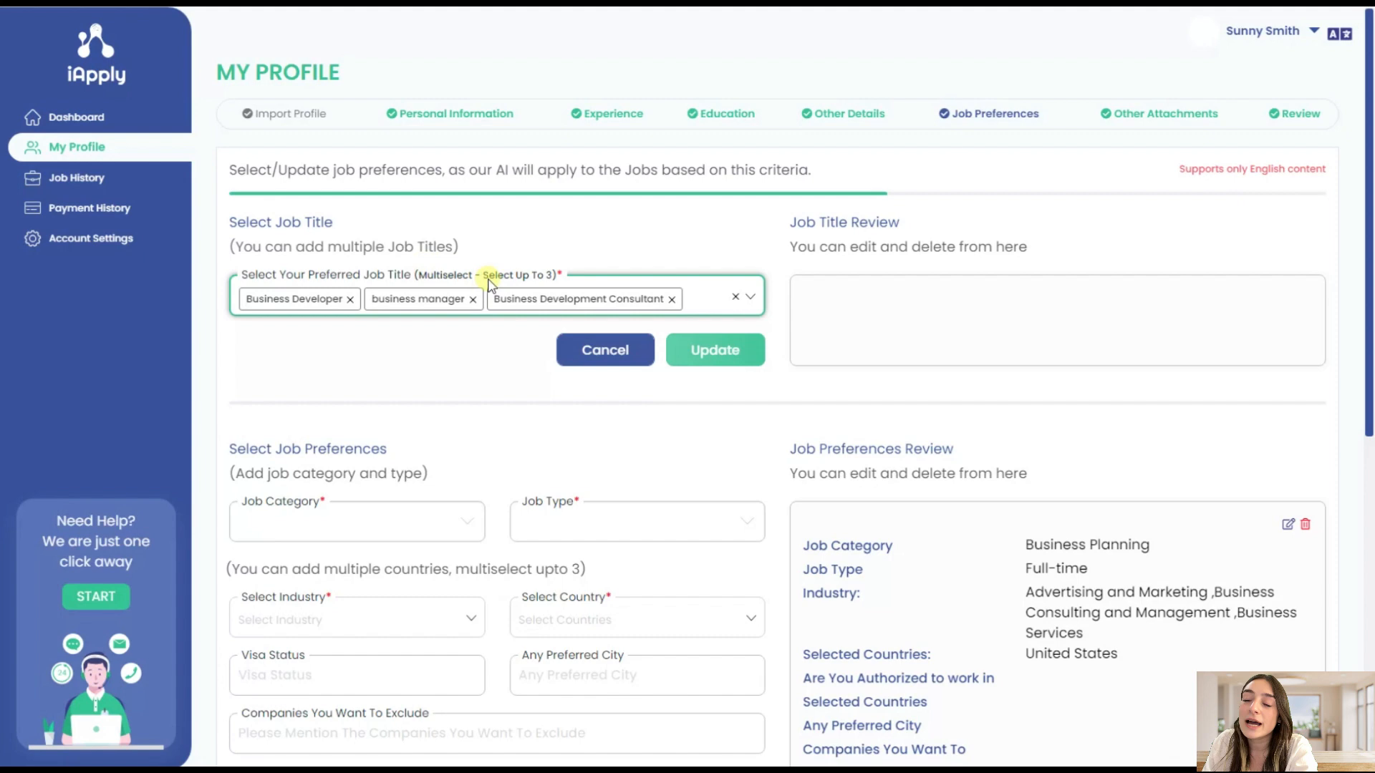
mouse_move(289, 317)
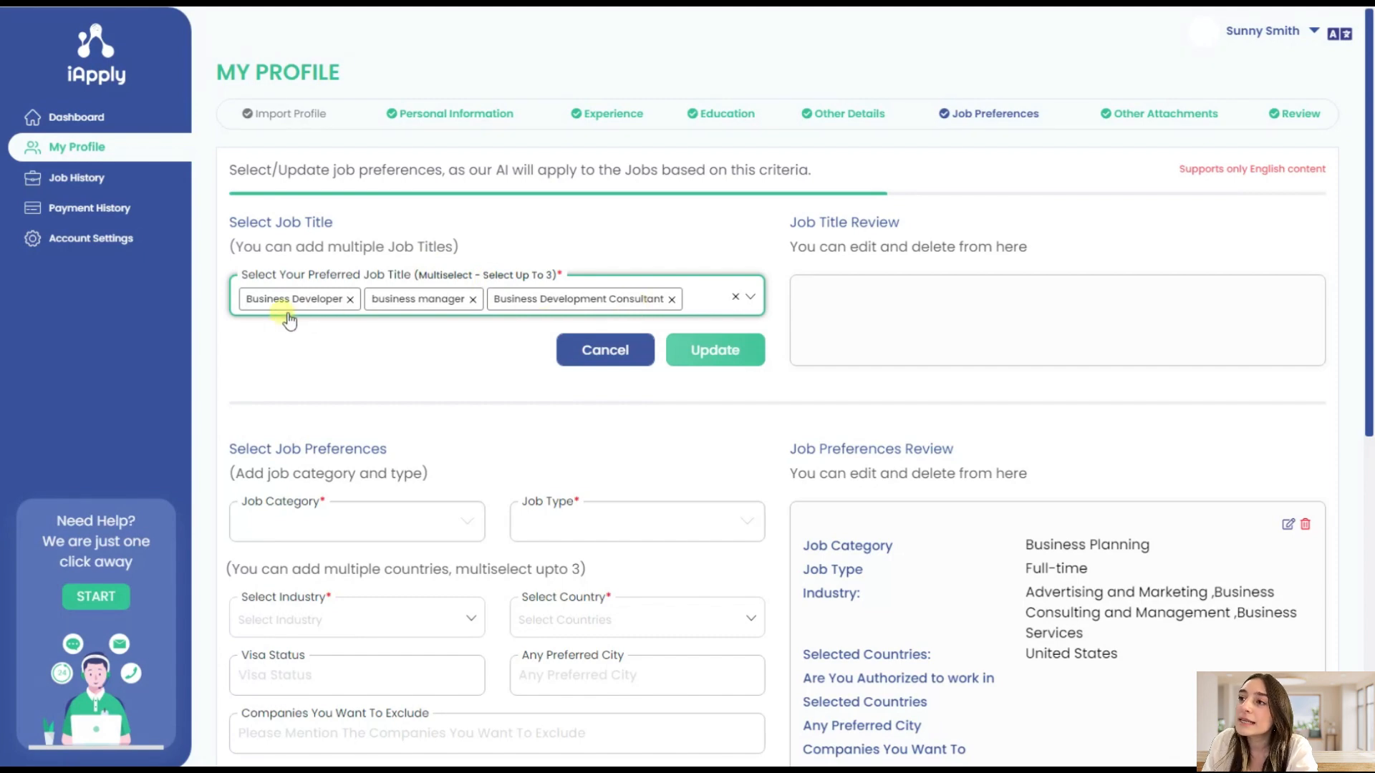
mouse_move(536, 316)
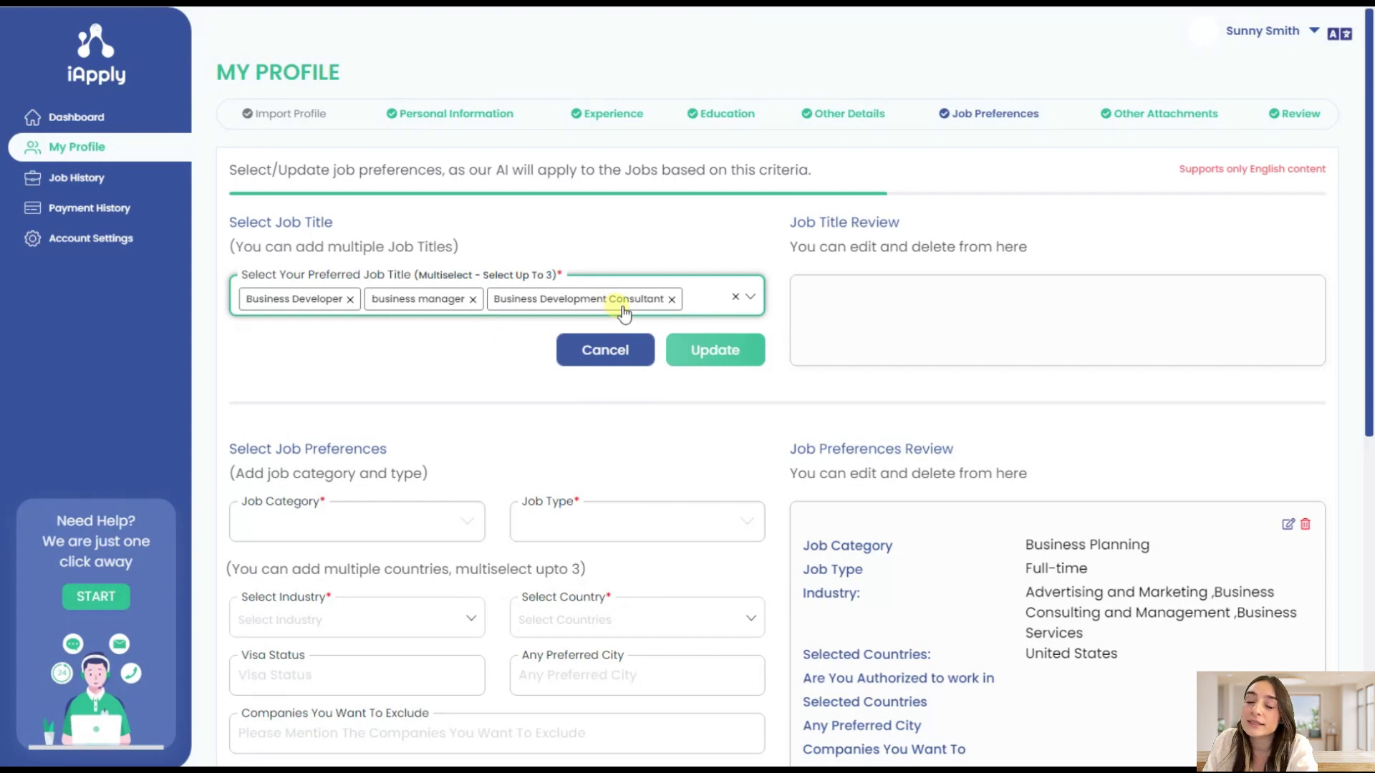
Remove Business Development Consultant, then search 'bus' and add Business Analyst
left_click(672, 297)
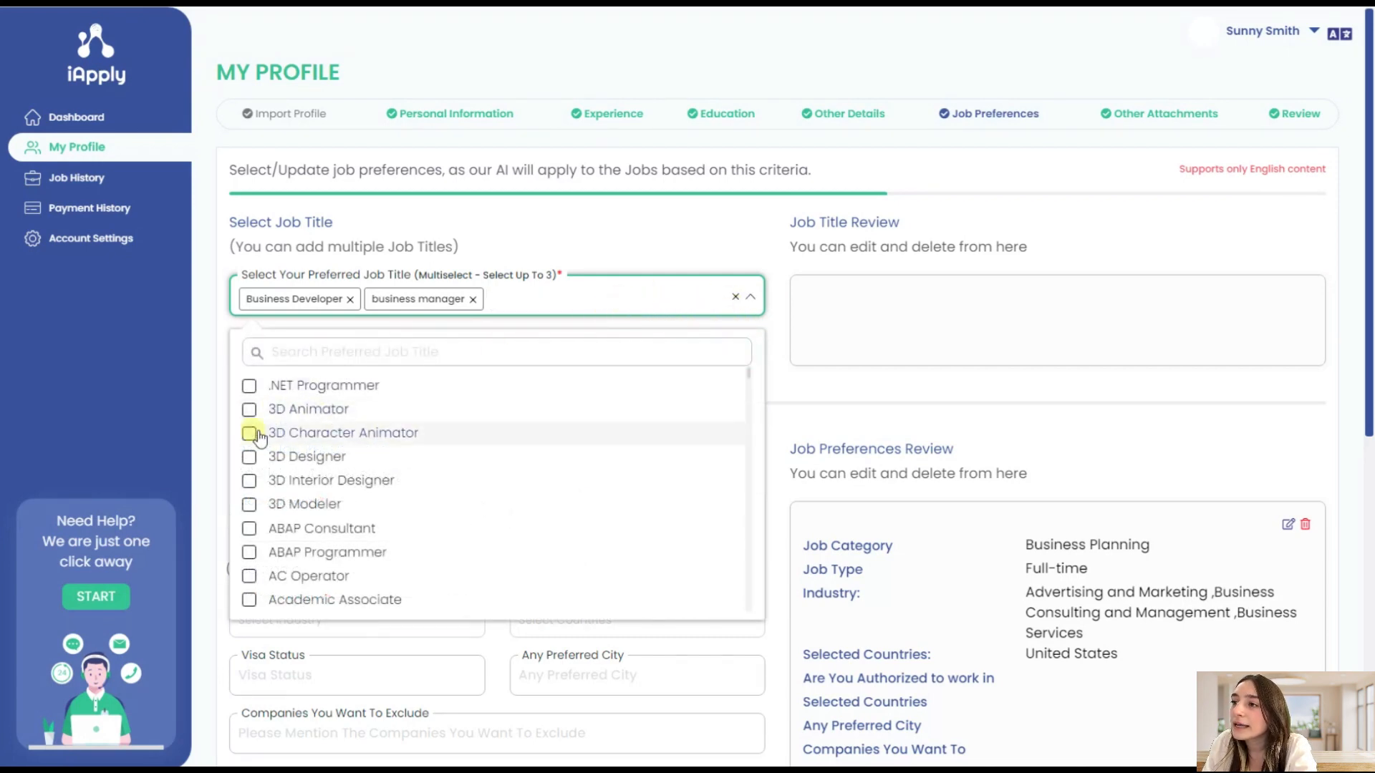
scroll("down", 3)
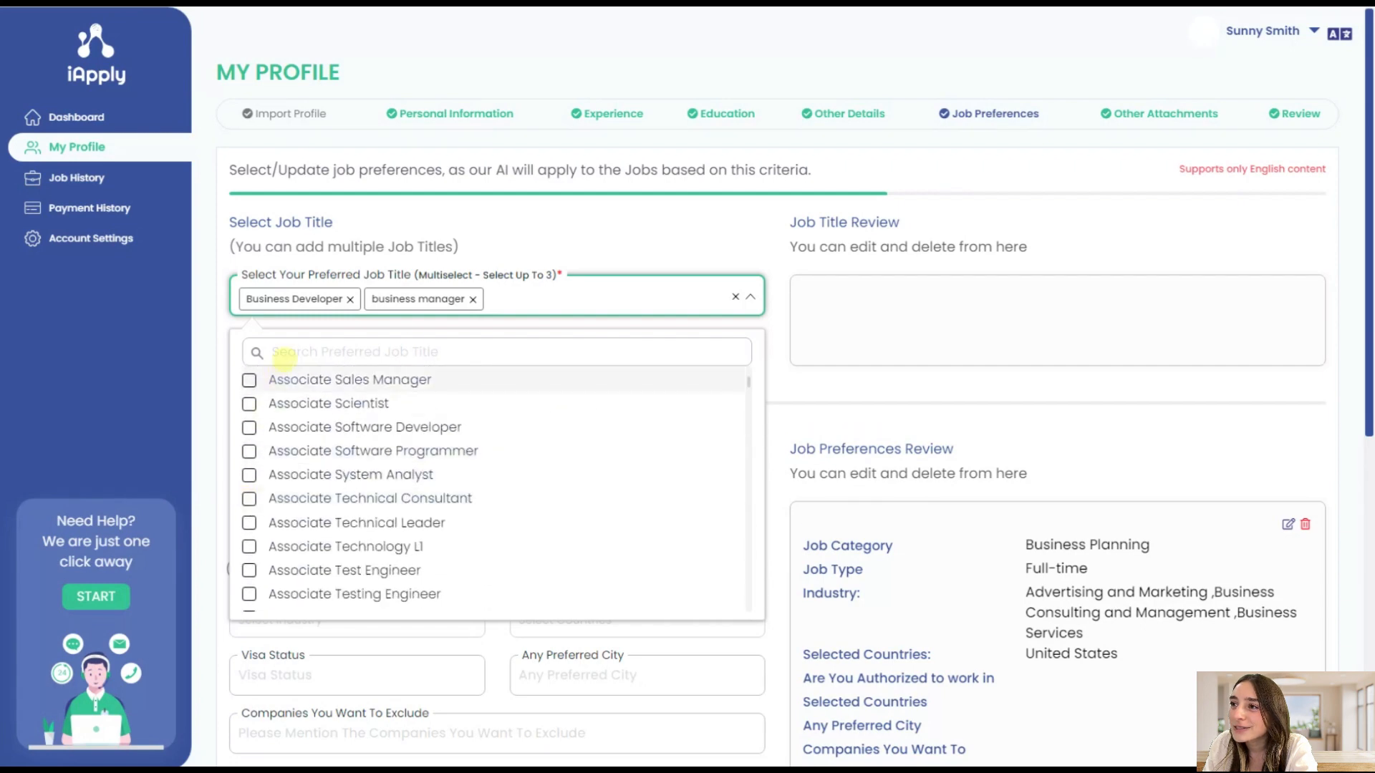
type("bus")
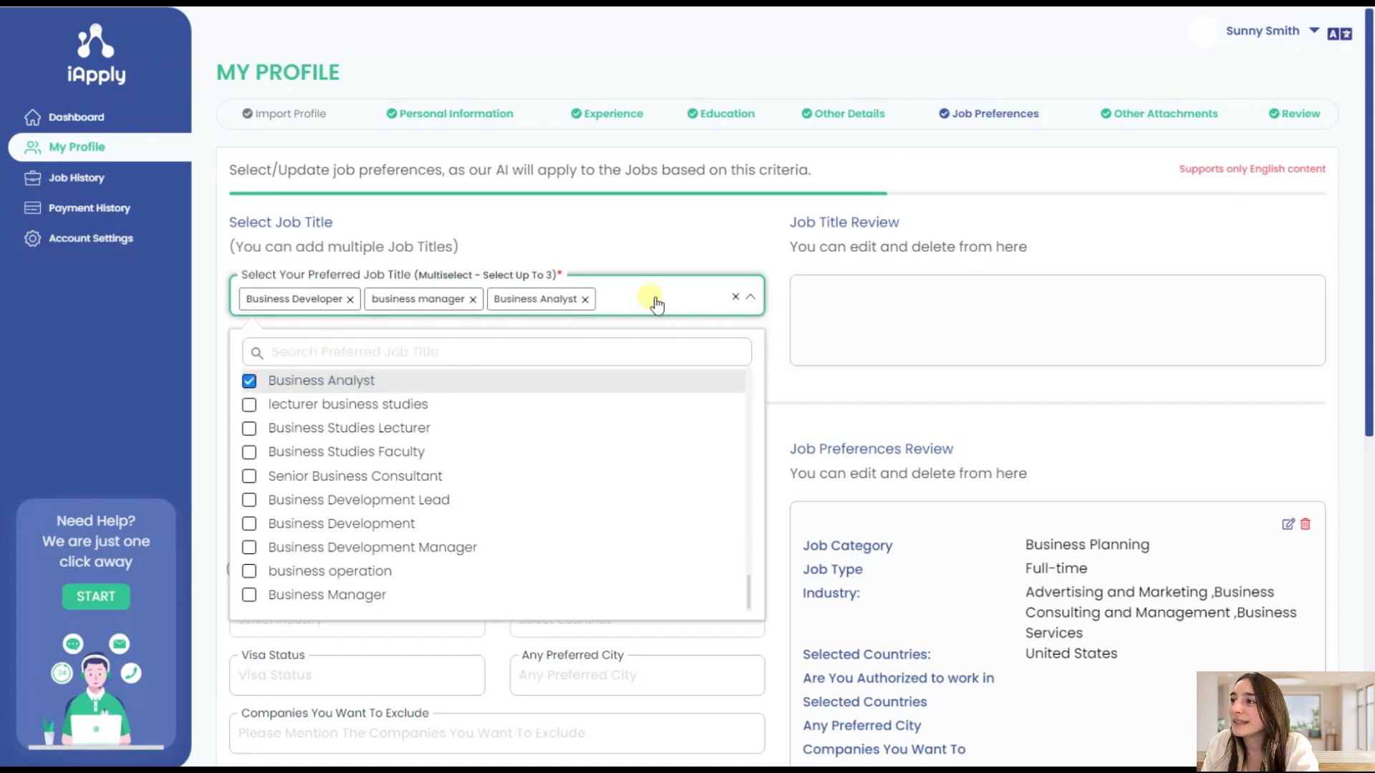
left_click(725, 348)
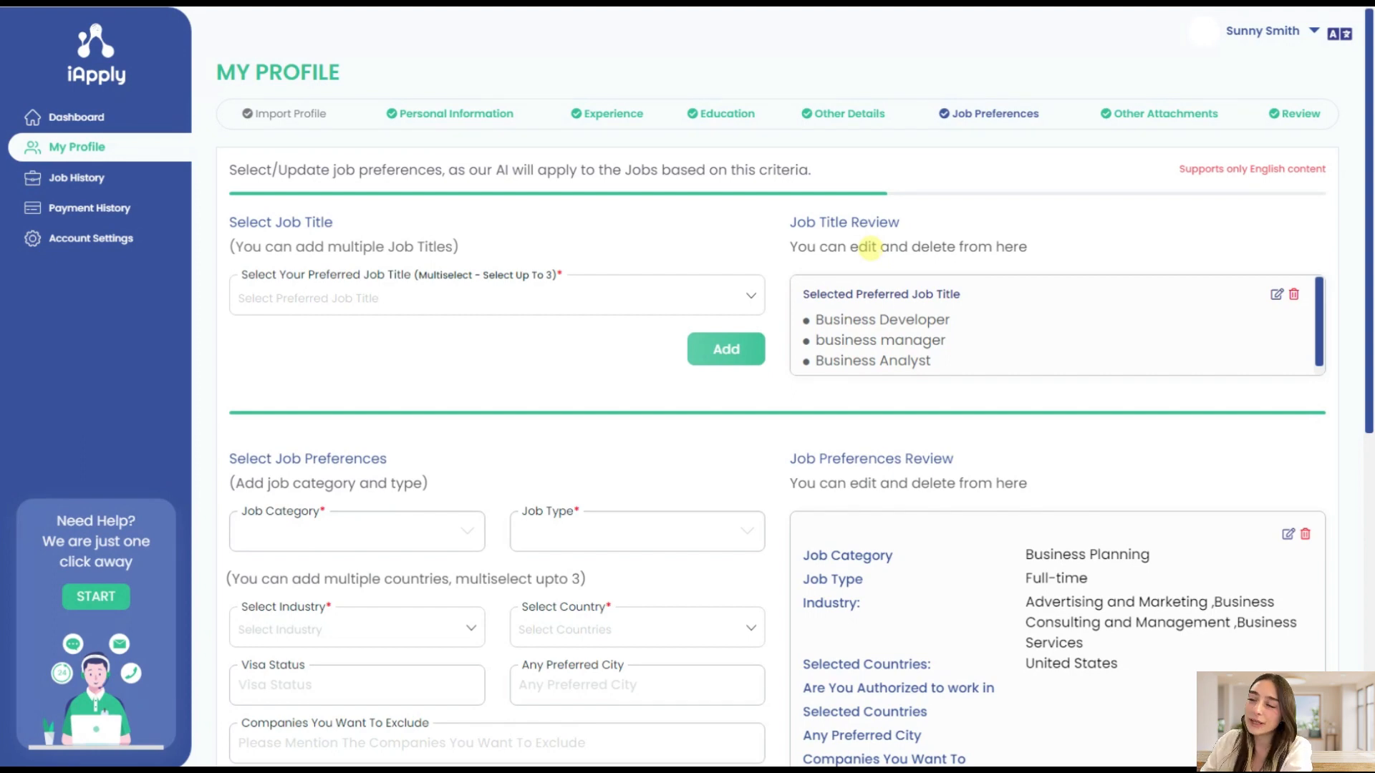
scroll("down", 3)
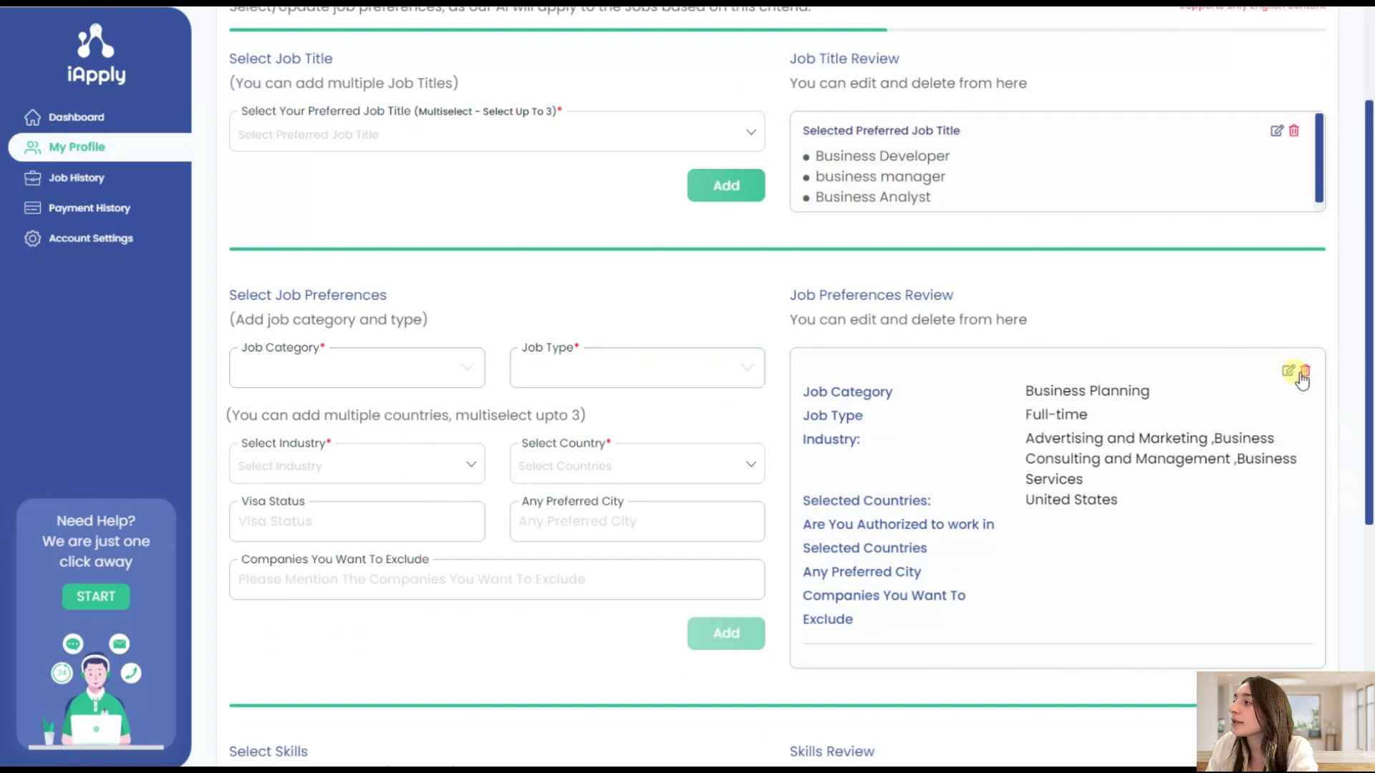
Edit the saved Business Planning preference and review job types, keeping Full-time
left_click(1289, 371)
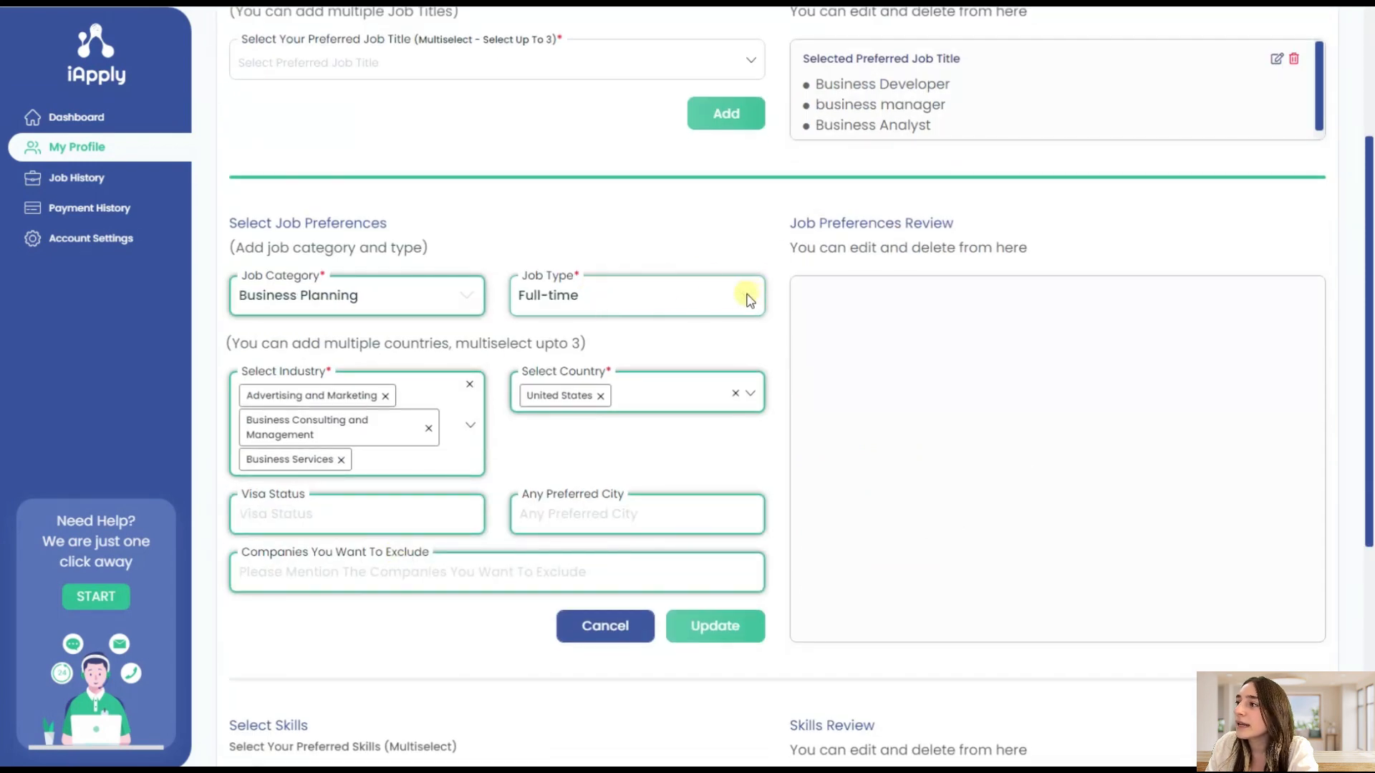
left_click(632, 294)
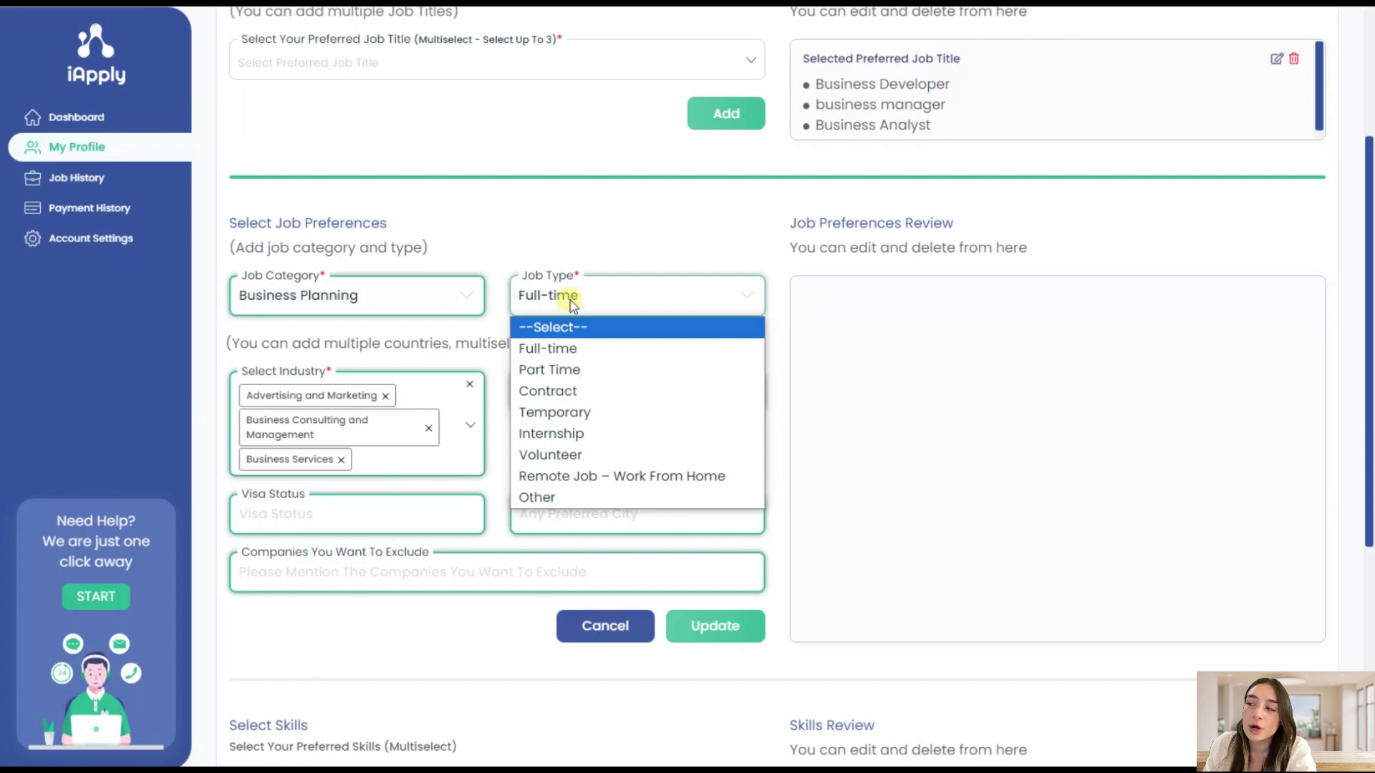
mouse_move(554, 413)
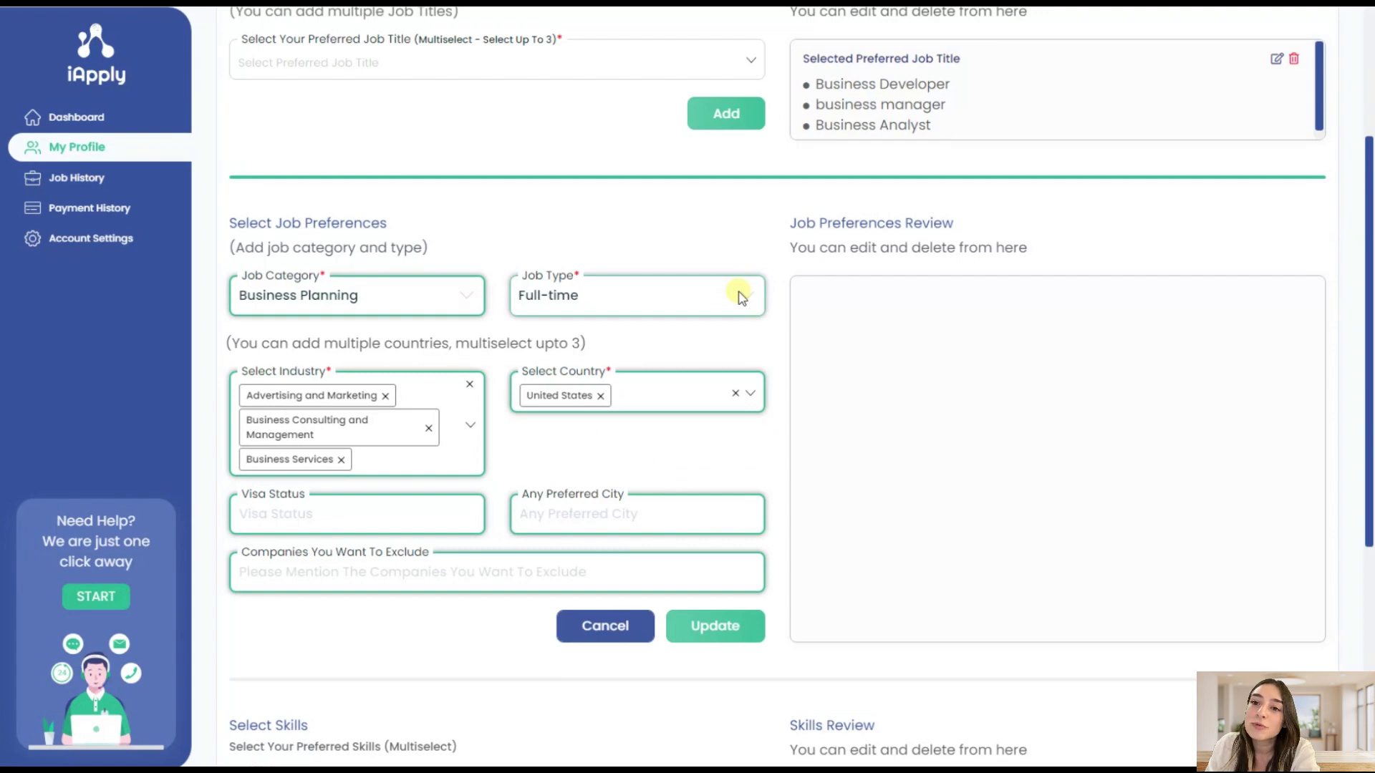
scroll("down", 3)
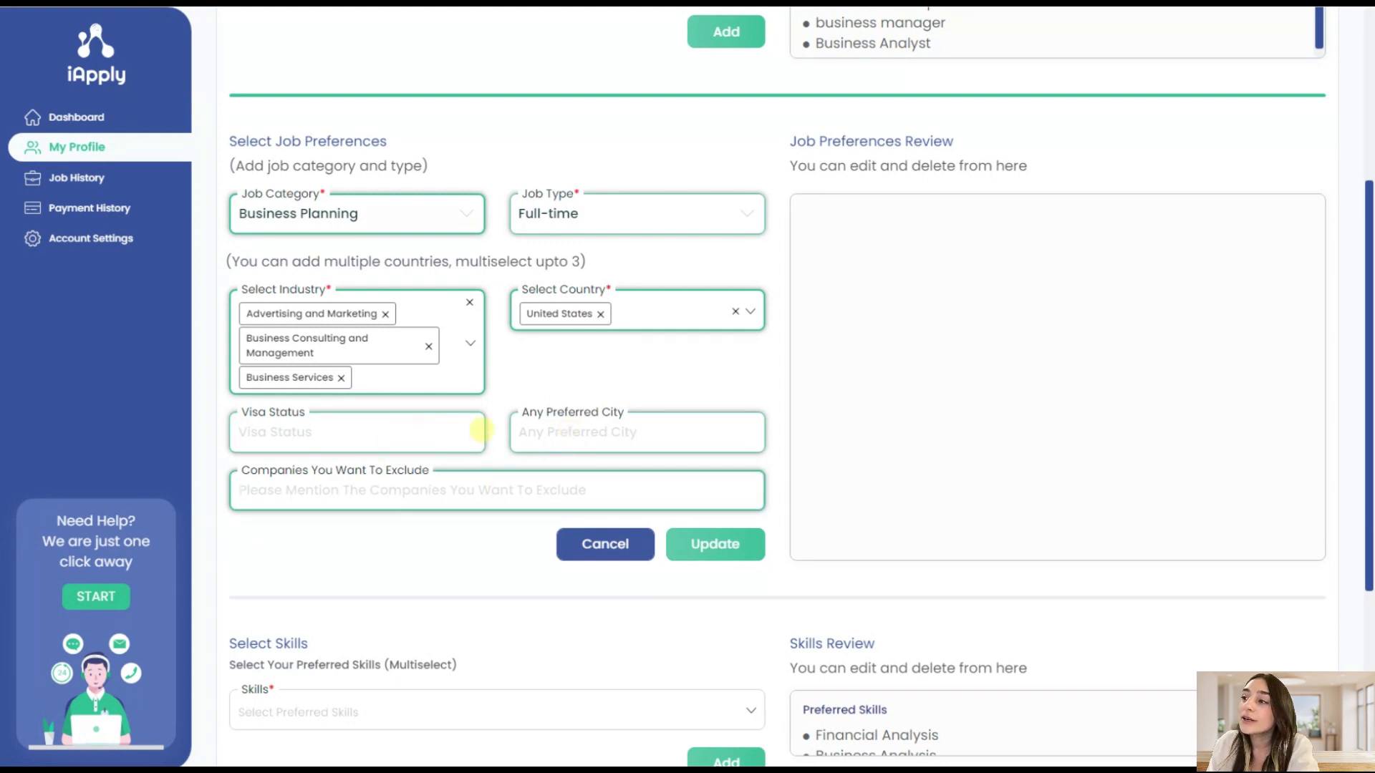
Update the preference with city New York, visa status Yes and excluded company Apple
type("New York")
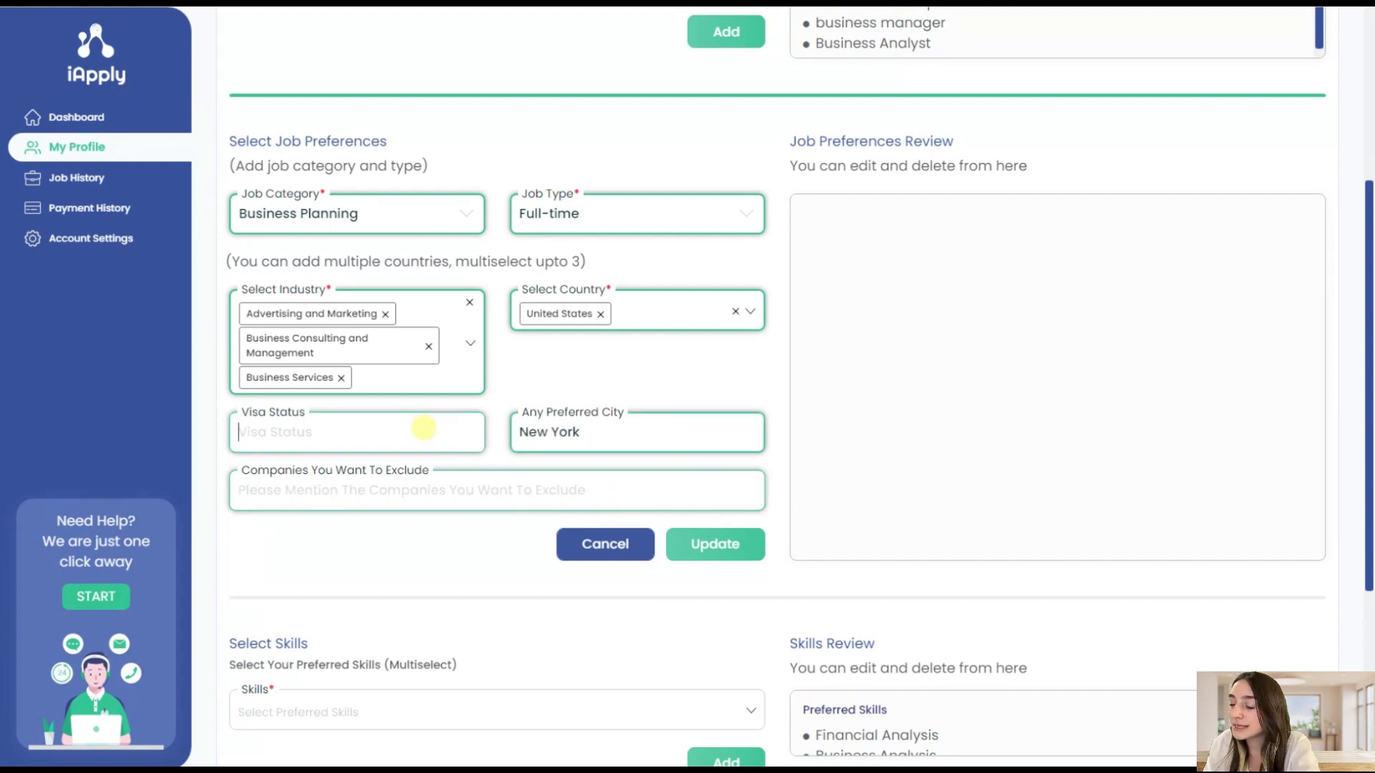
type("Yes")
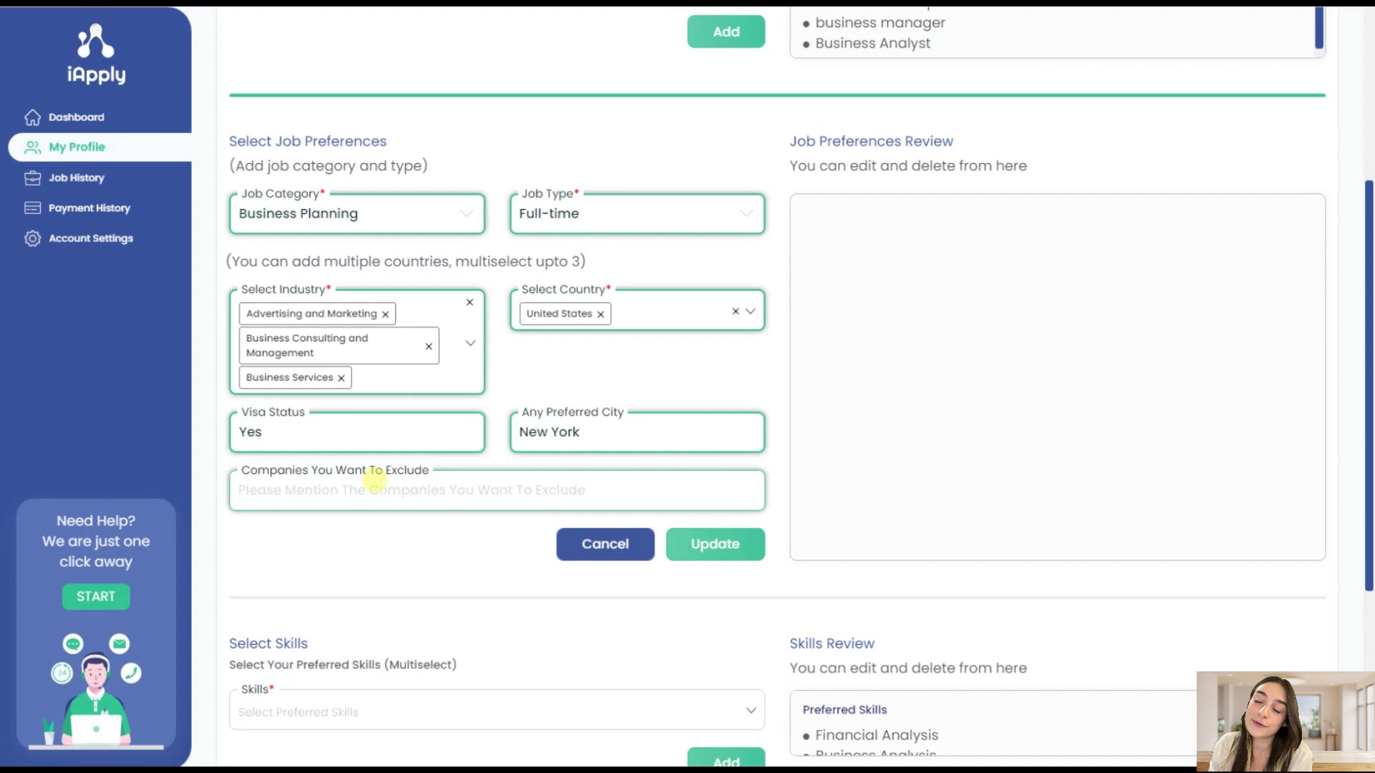
left_click(496, 489)
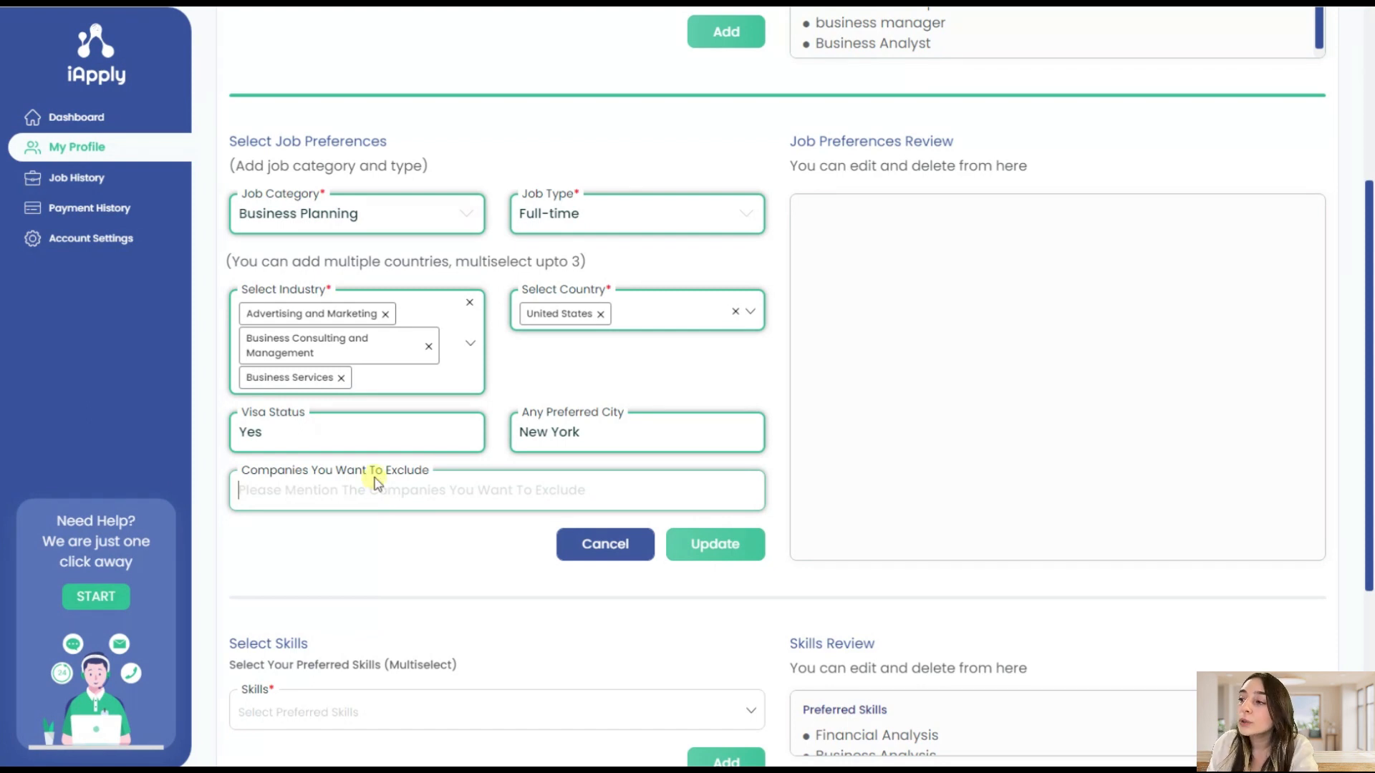
mouse_move(813, 391)
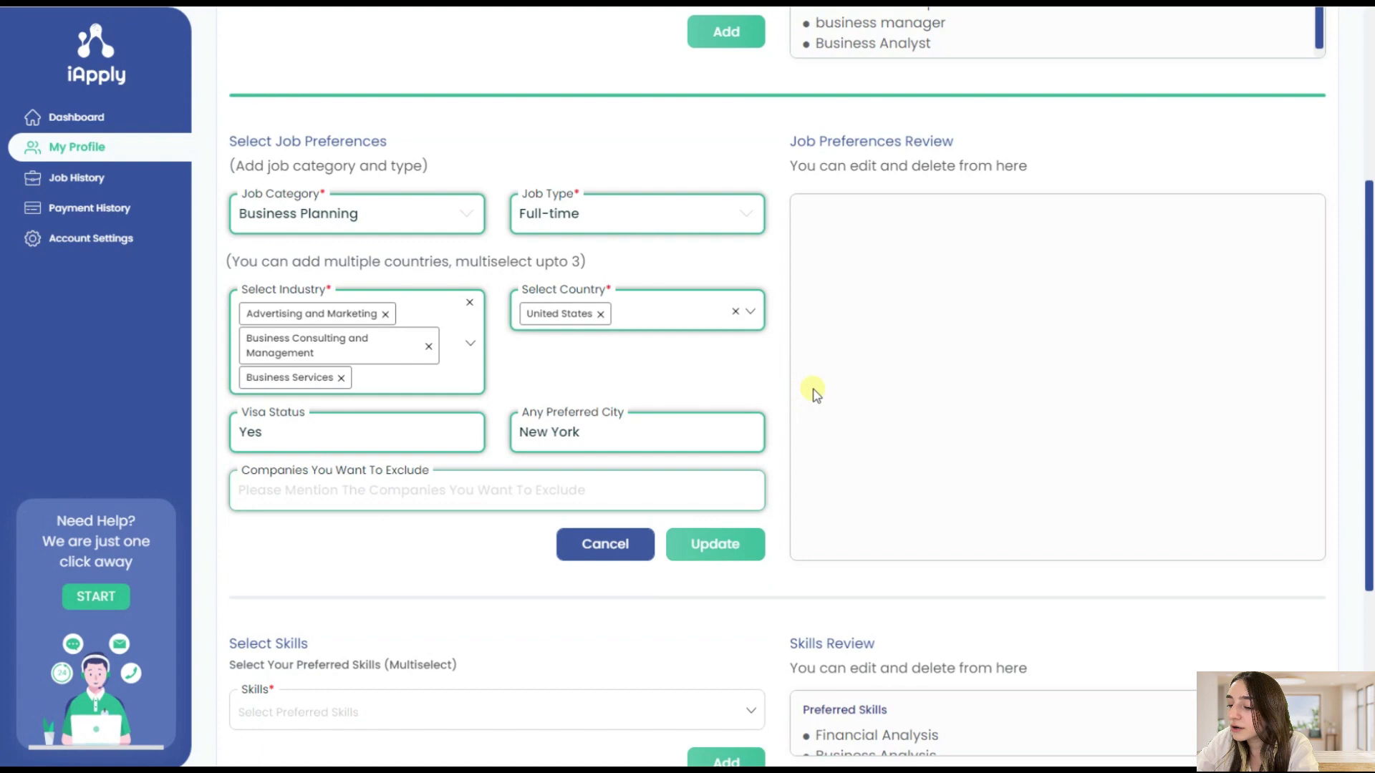
type("Apple")
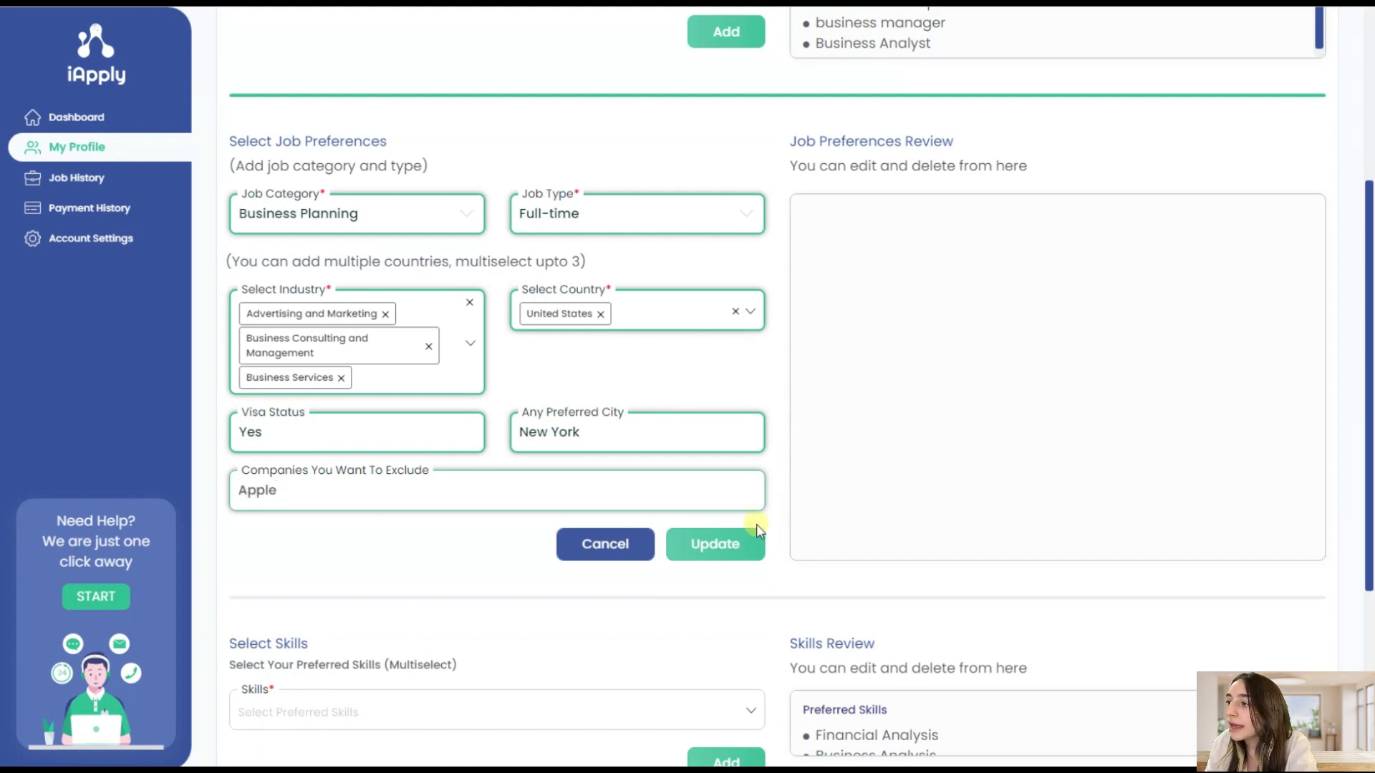
left_click(715, 543)
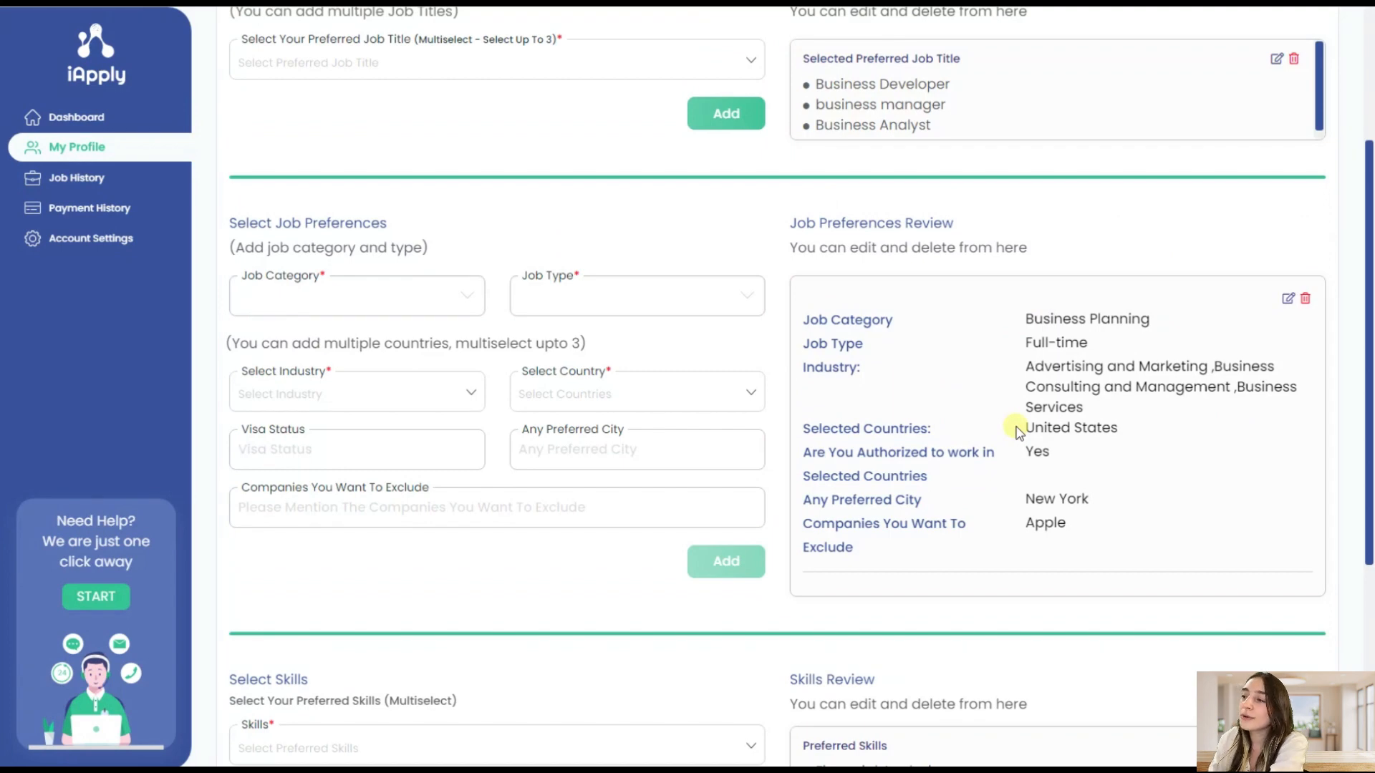
scroll("down", 3)
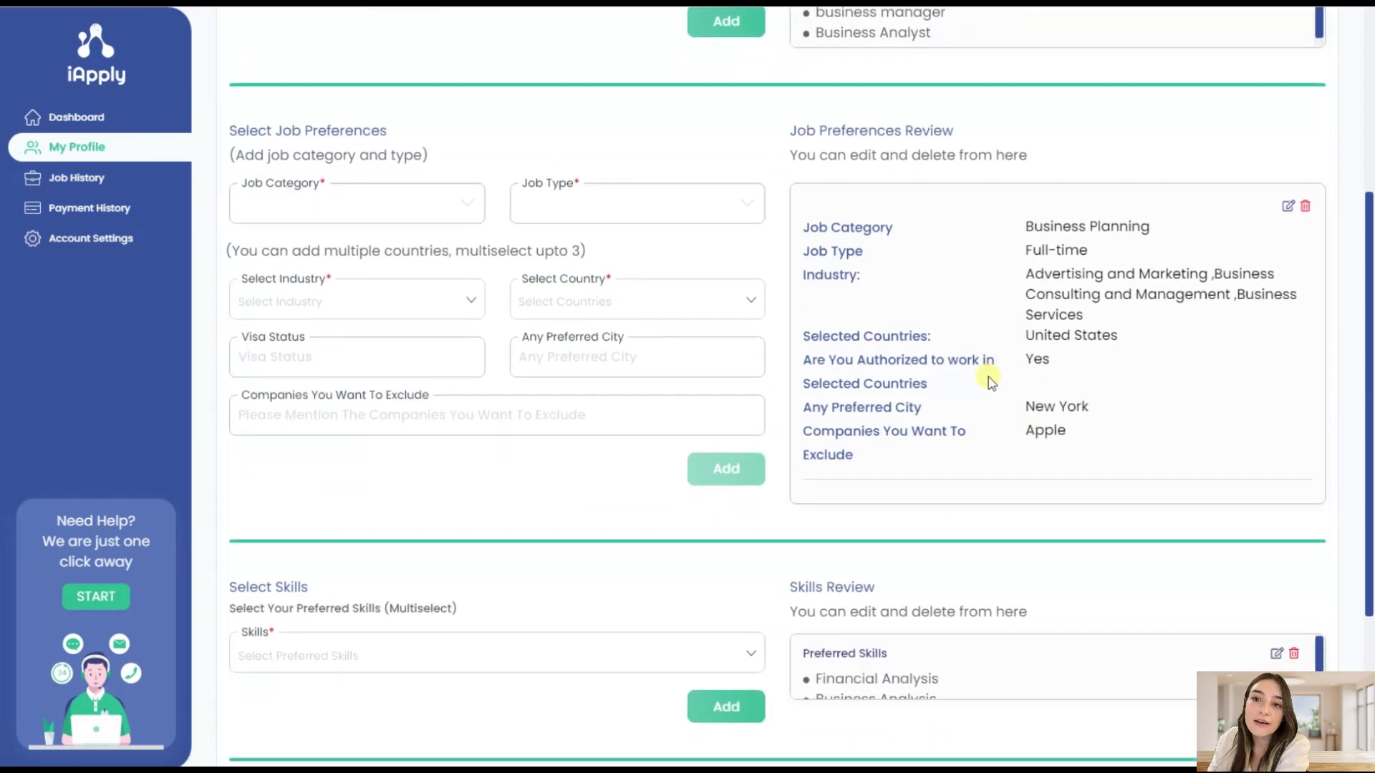
scroll("down", 3)
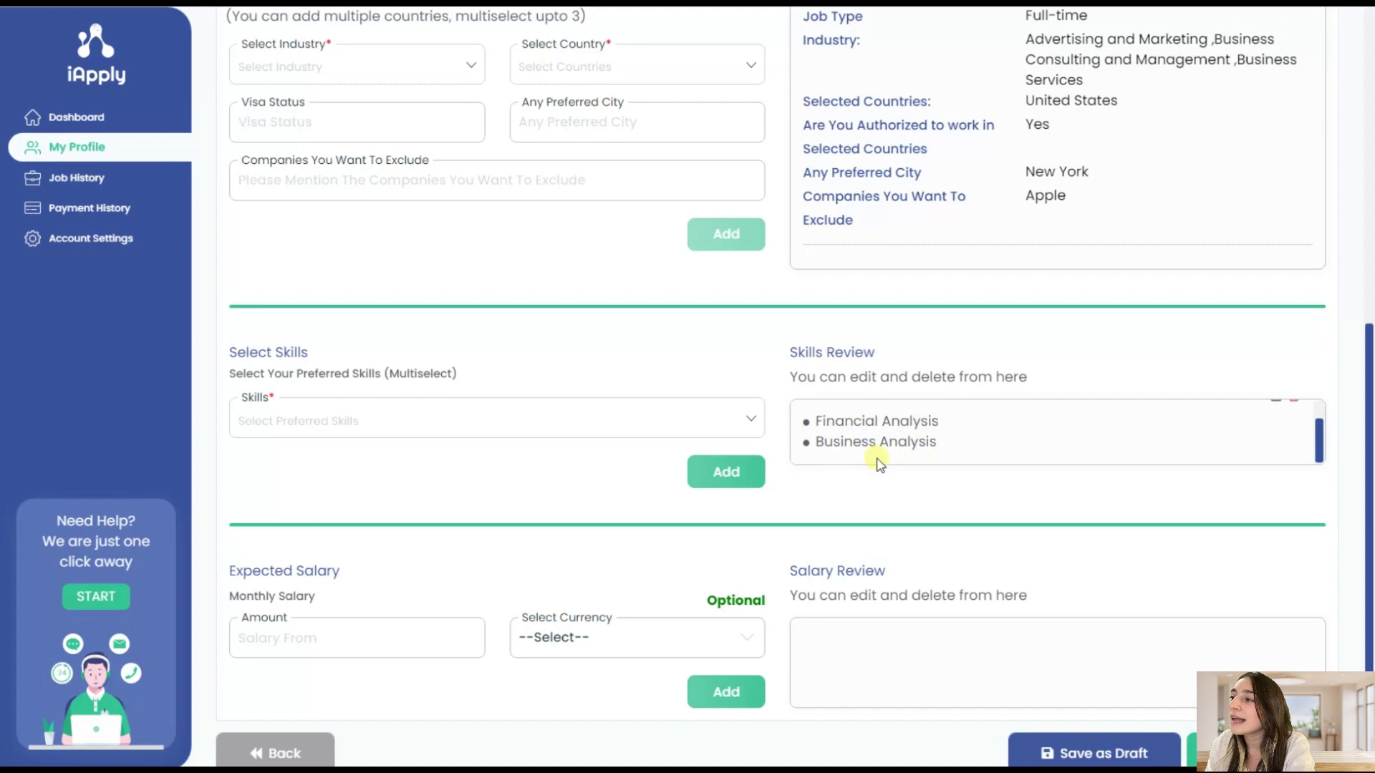
scroll("down", 3)
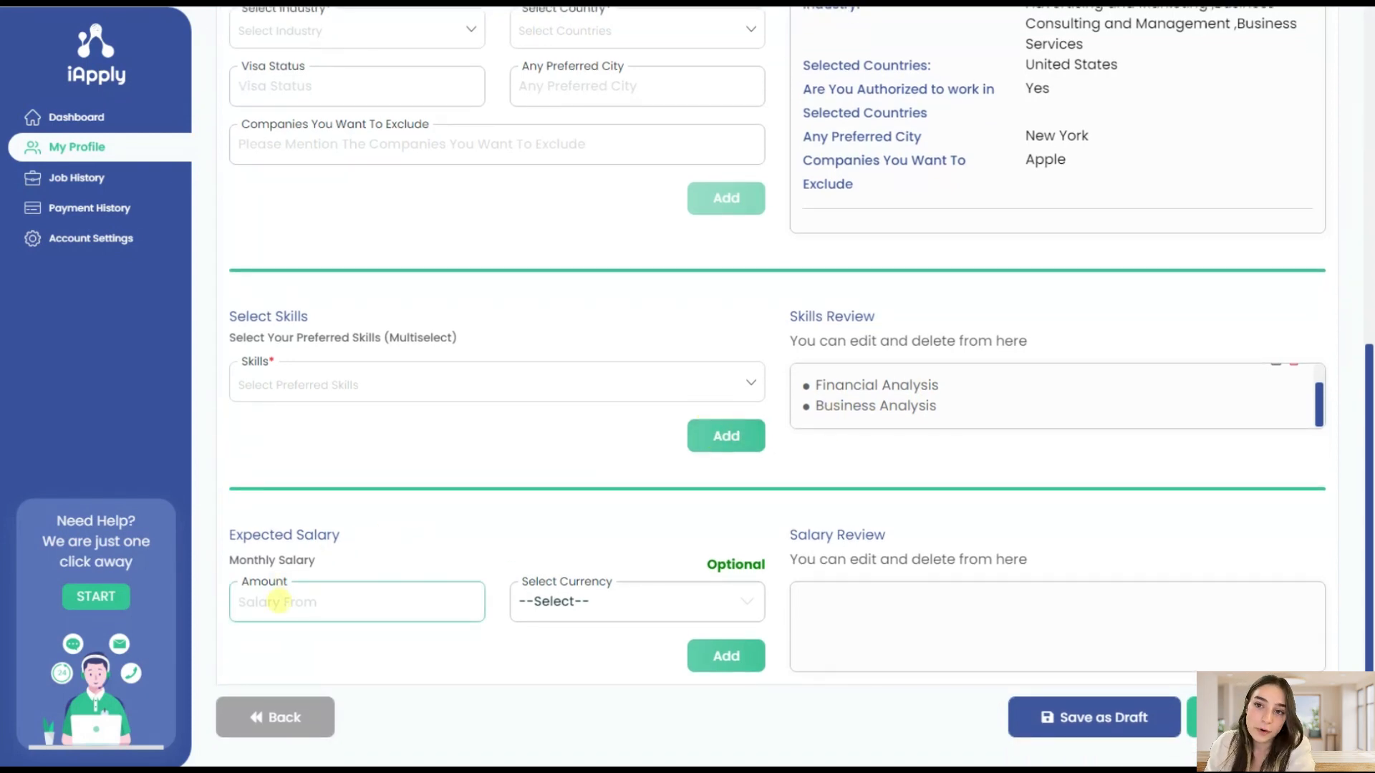
scroll("up", 3)
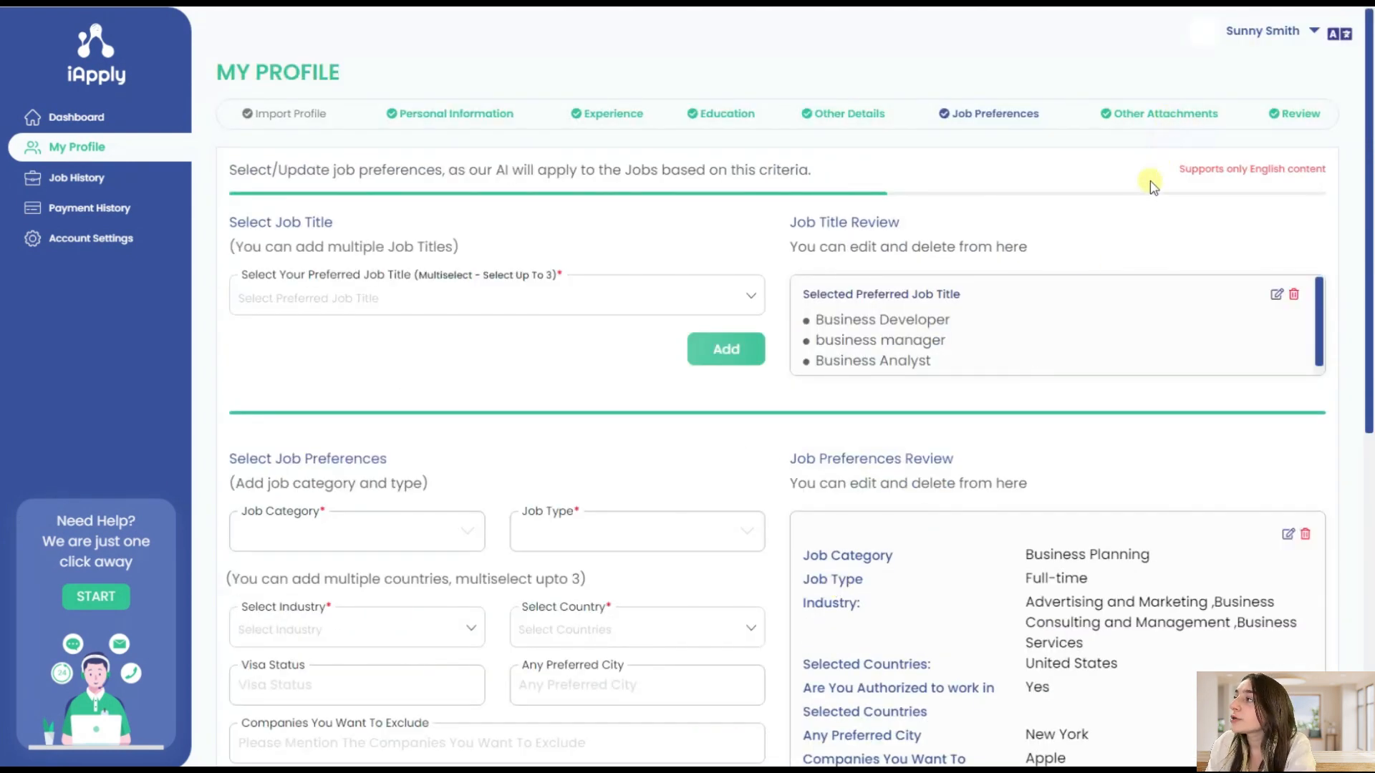
Step through Other Attachments and Review, then submit the profile to the dashboard
left_click(1164, 113)
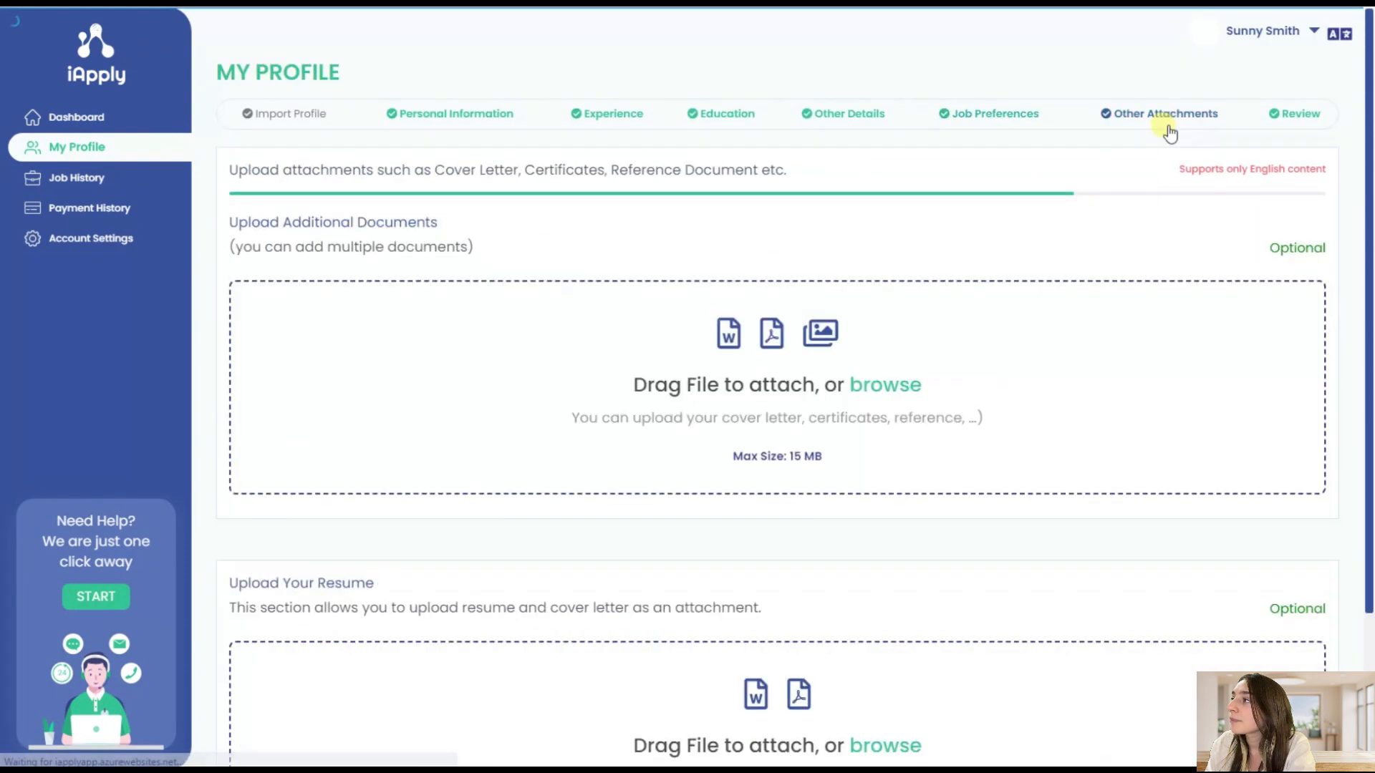
scroll("down", 3)
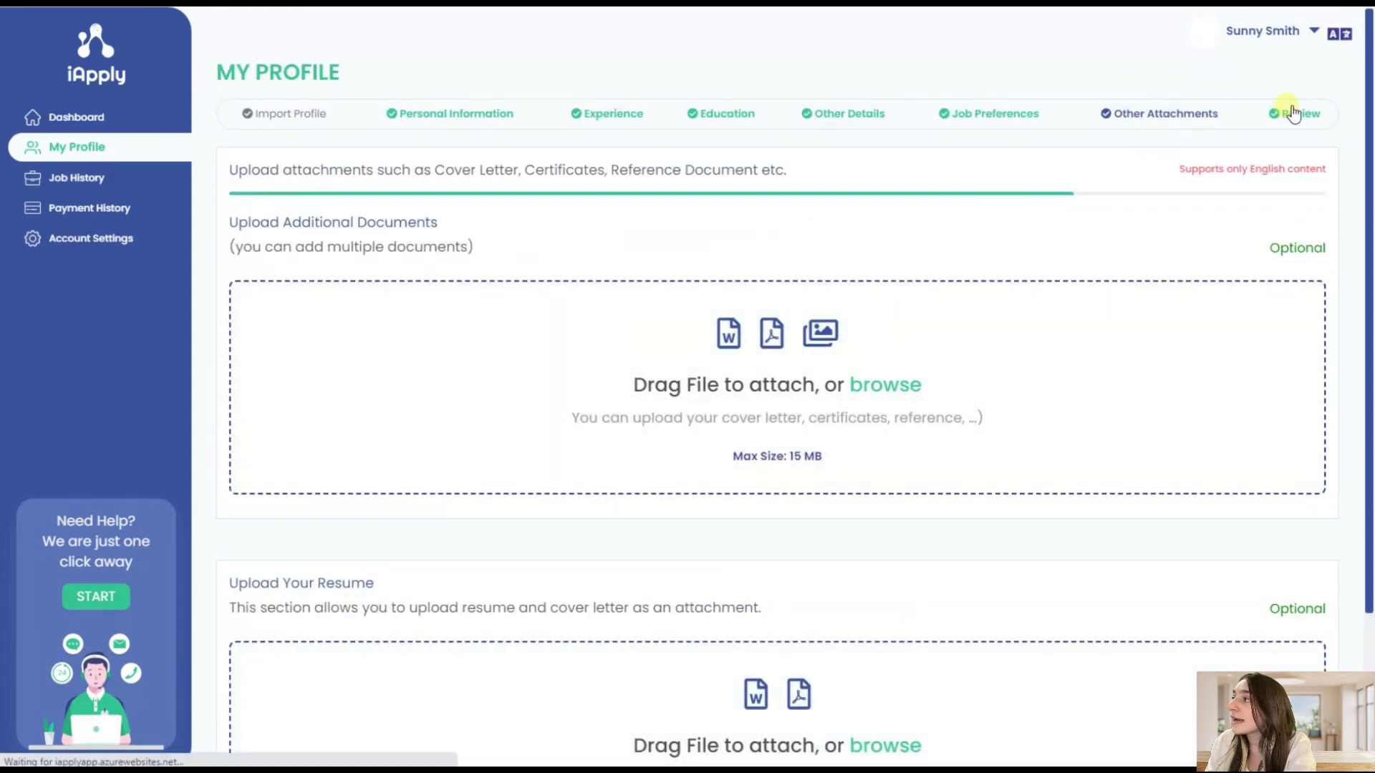
left_click(1300, 113)
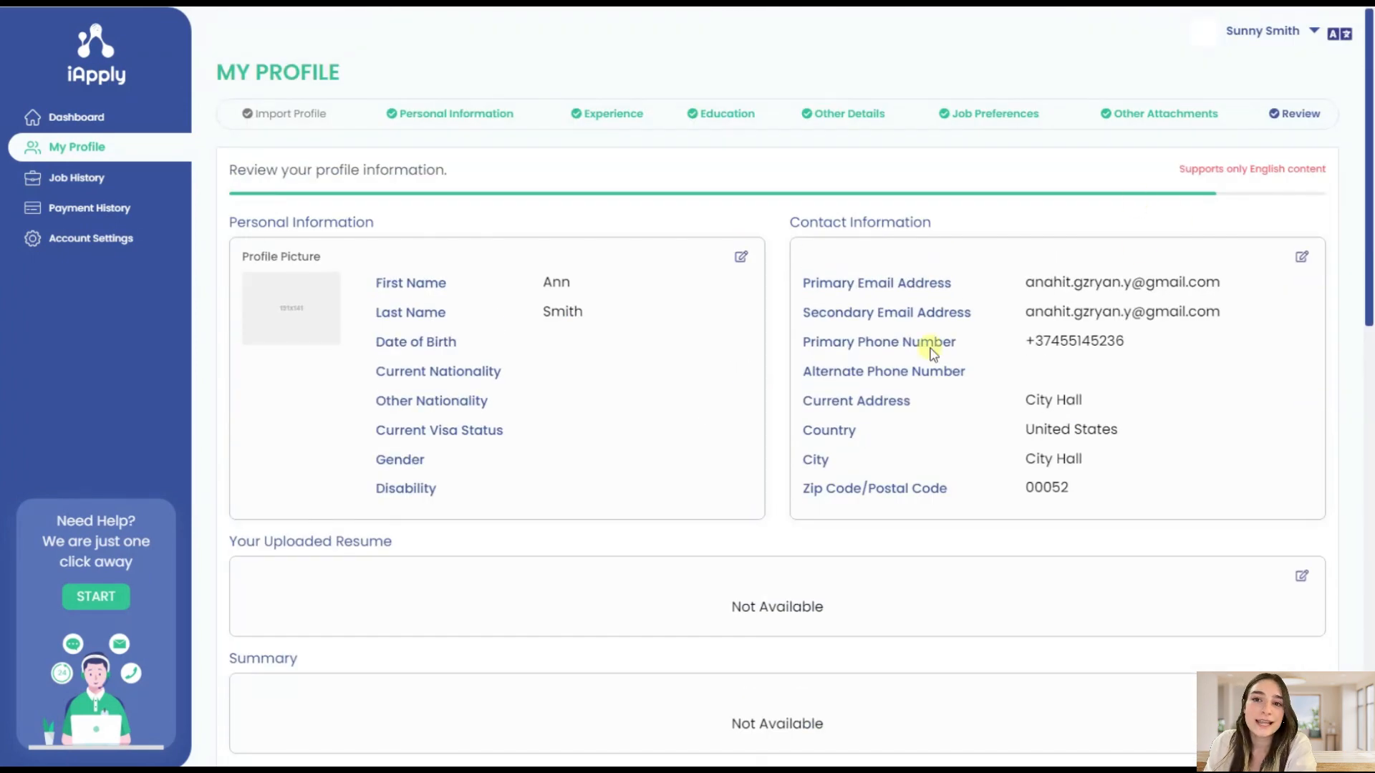
scroll("down", 3)
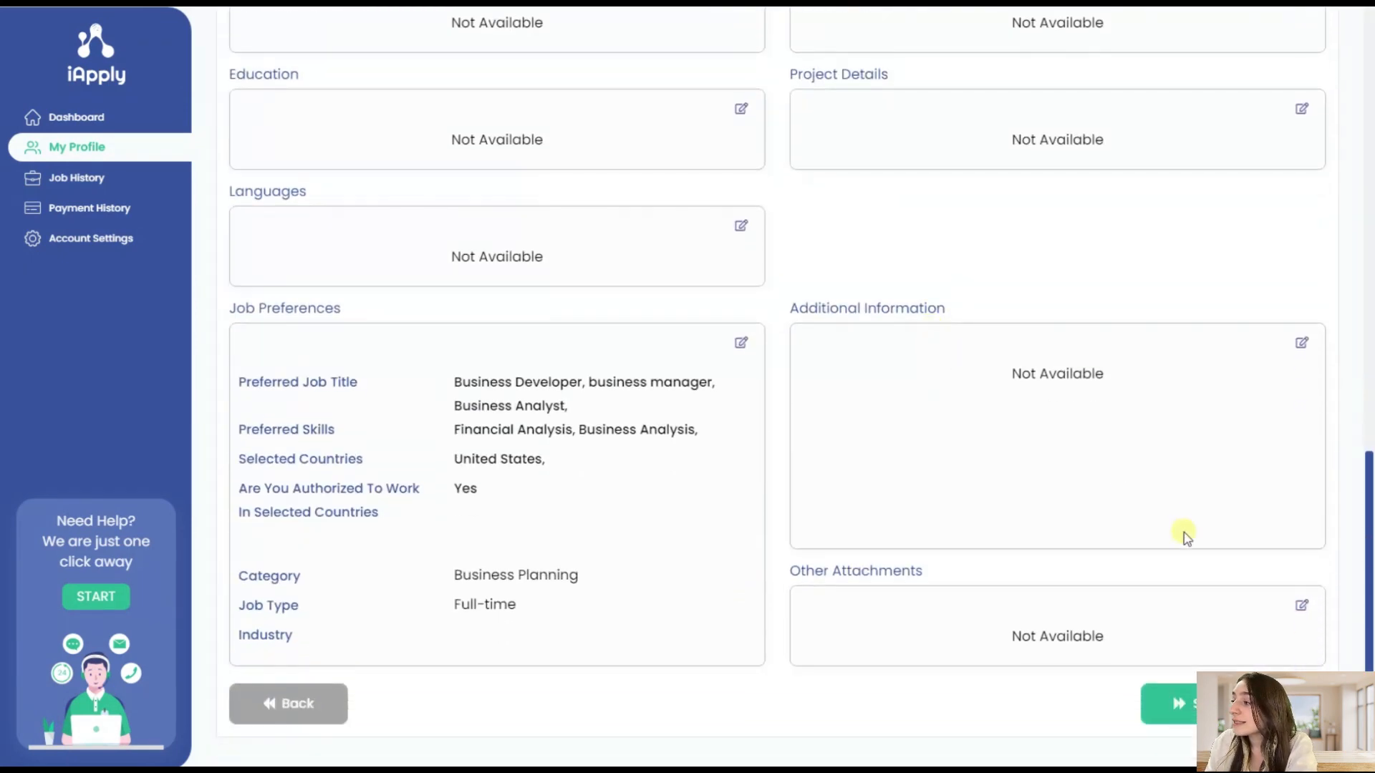
left_click(1180, 703)
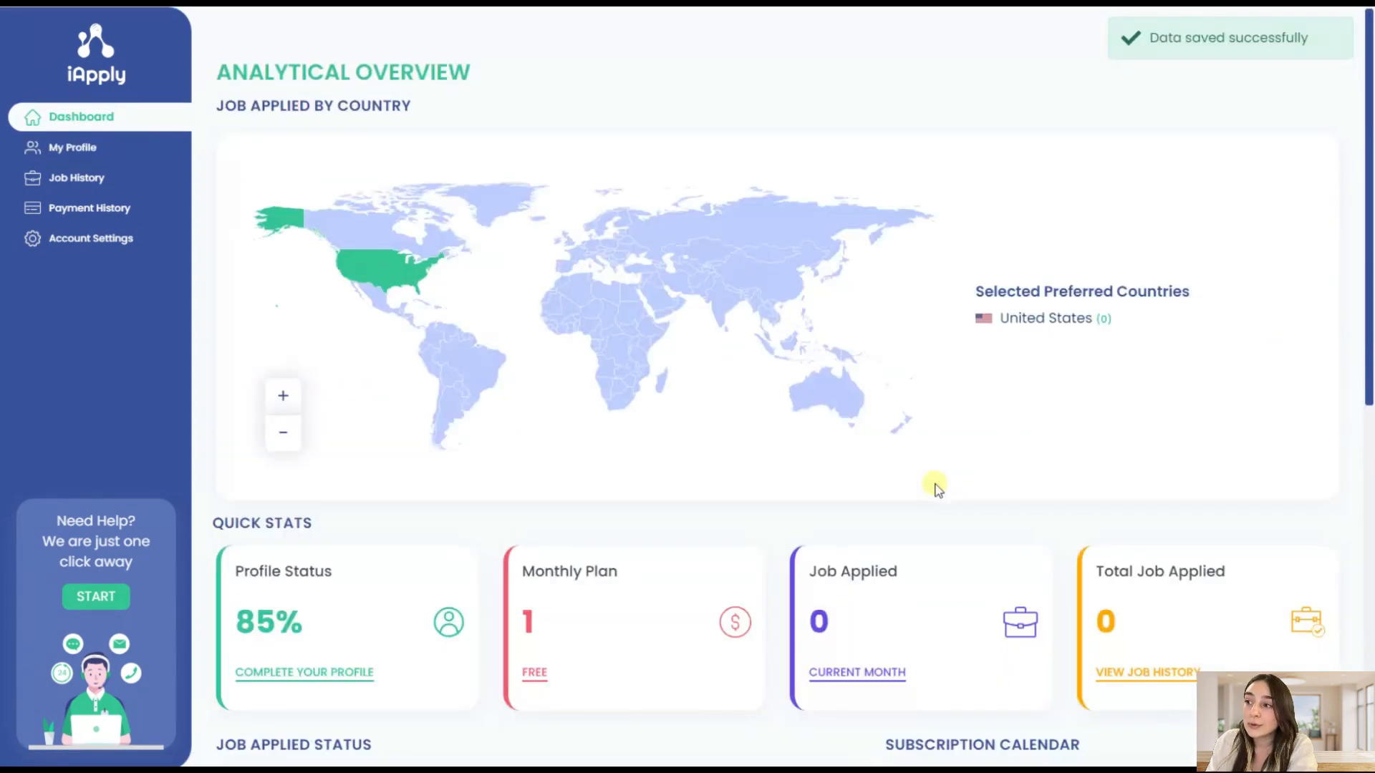
Scroll the 10-day free trial page showing the Basic $27/month package
scroll("down", 3)
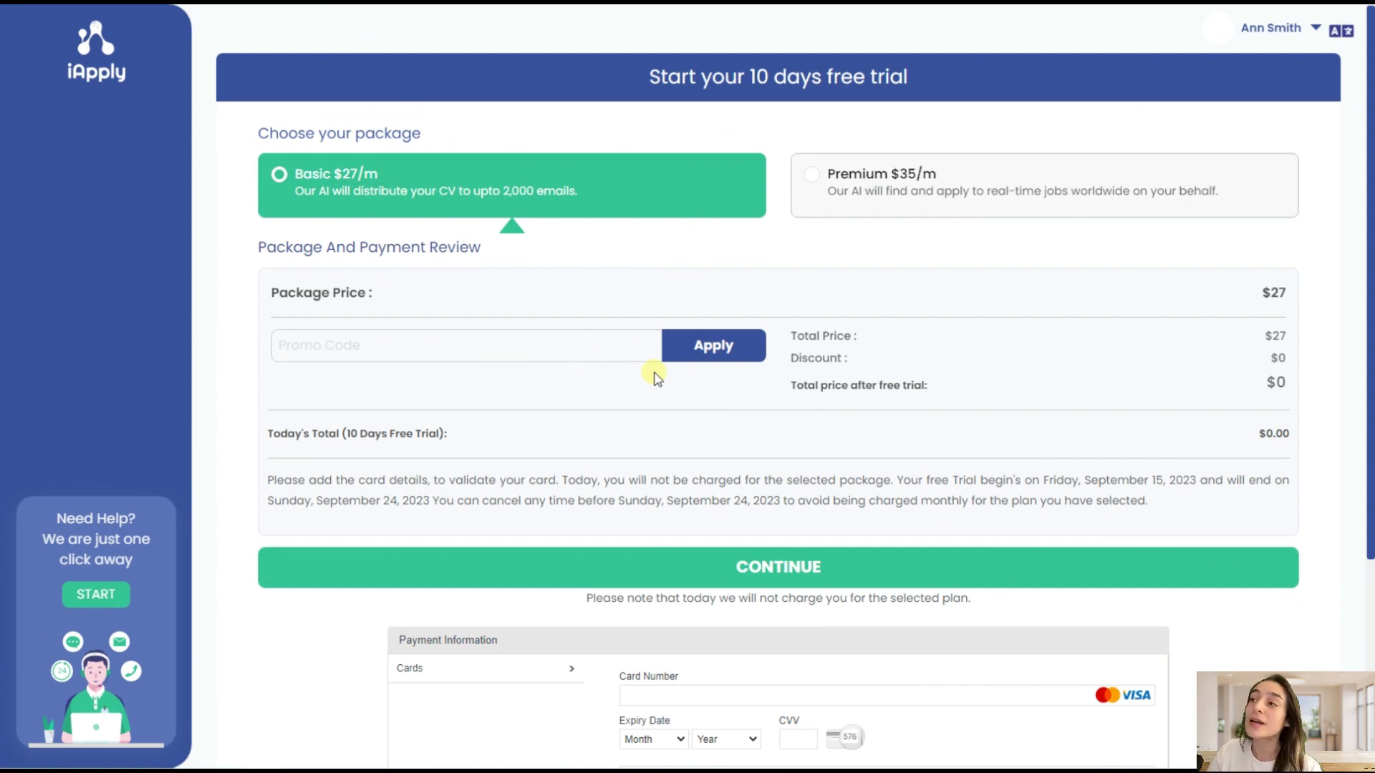
Select Premium $35/month and apply promo code SPECIAL26, dropping the post-trial price to $19
left_click(811, 173)
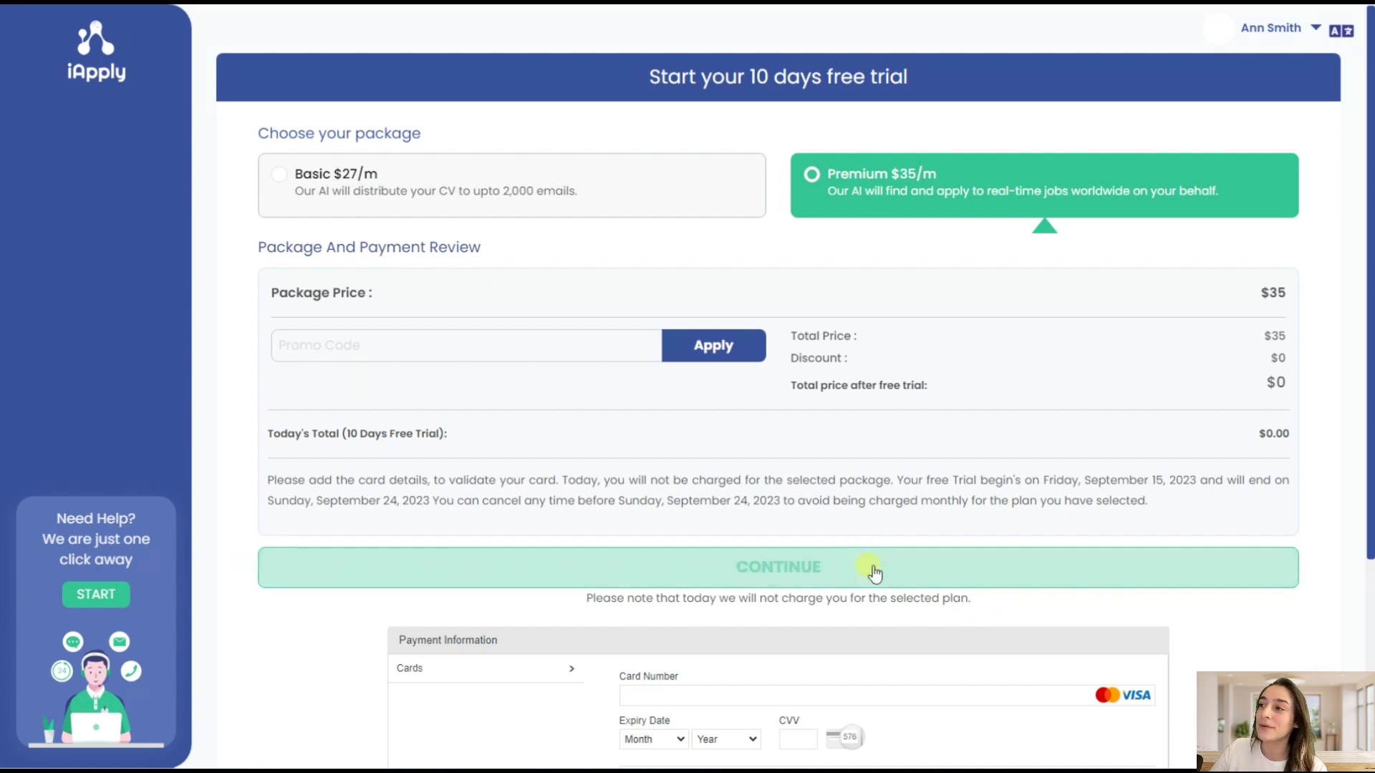
left_click(438, 344)
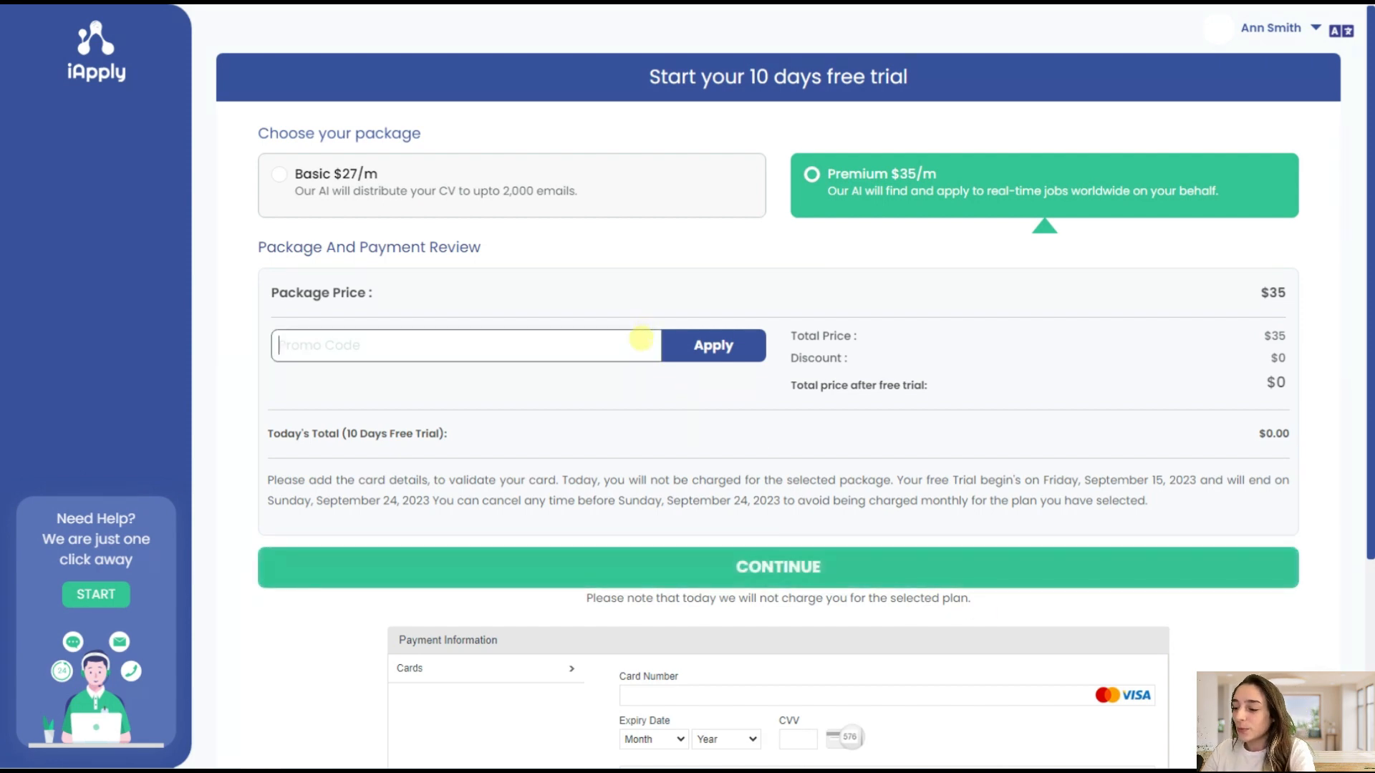
type("S")
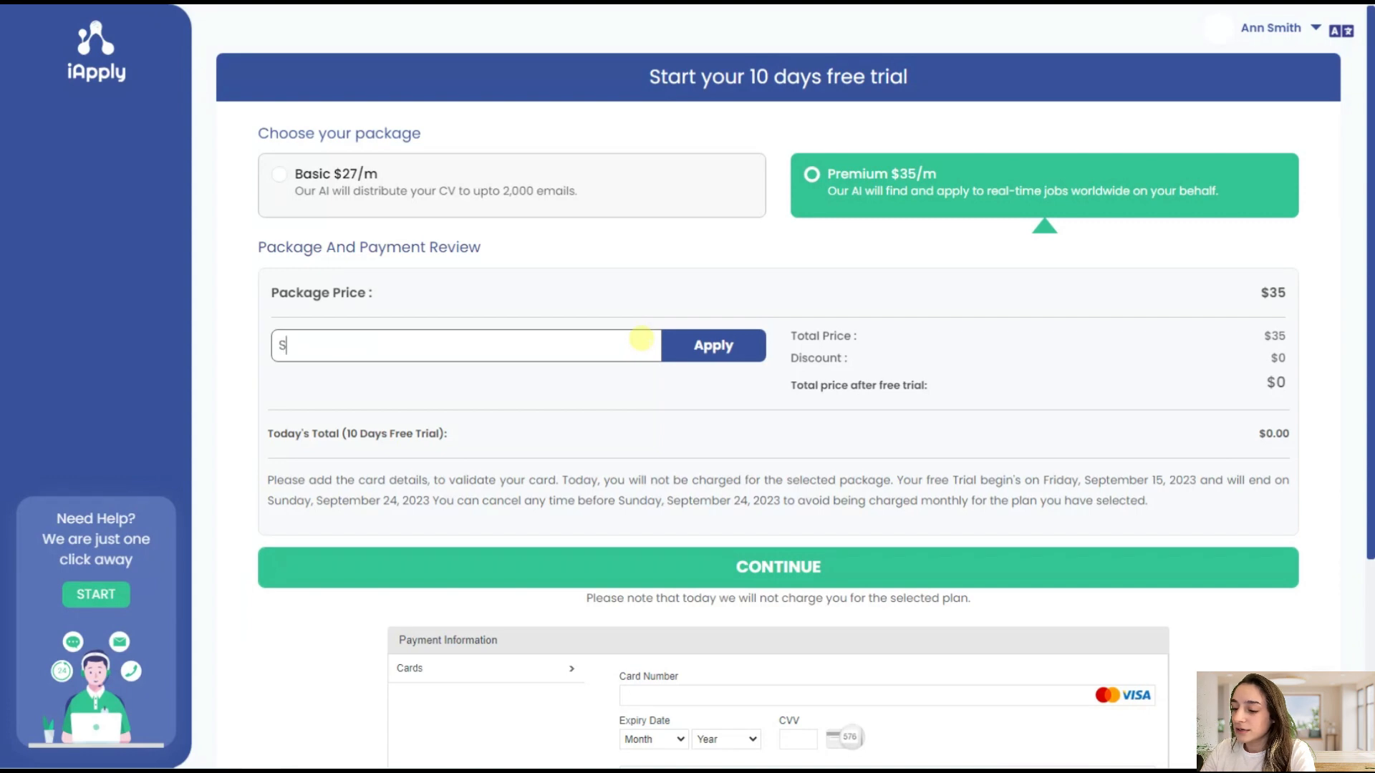
type("PECIAL26")
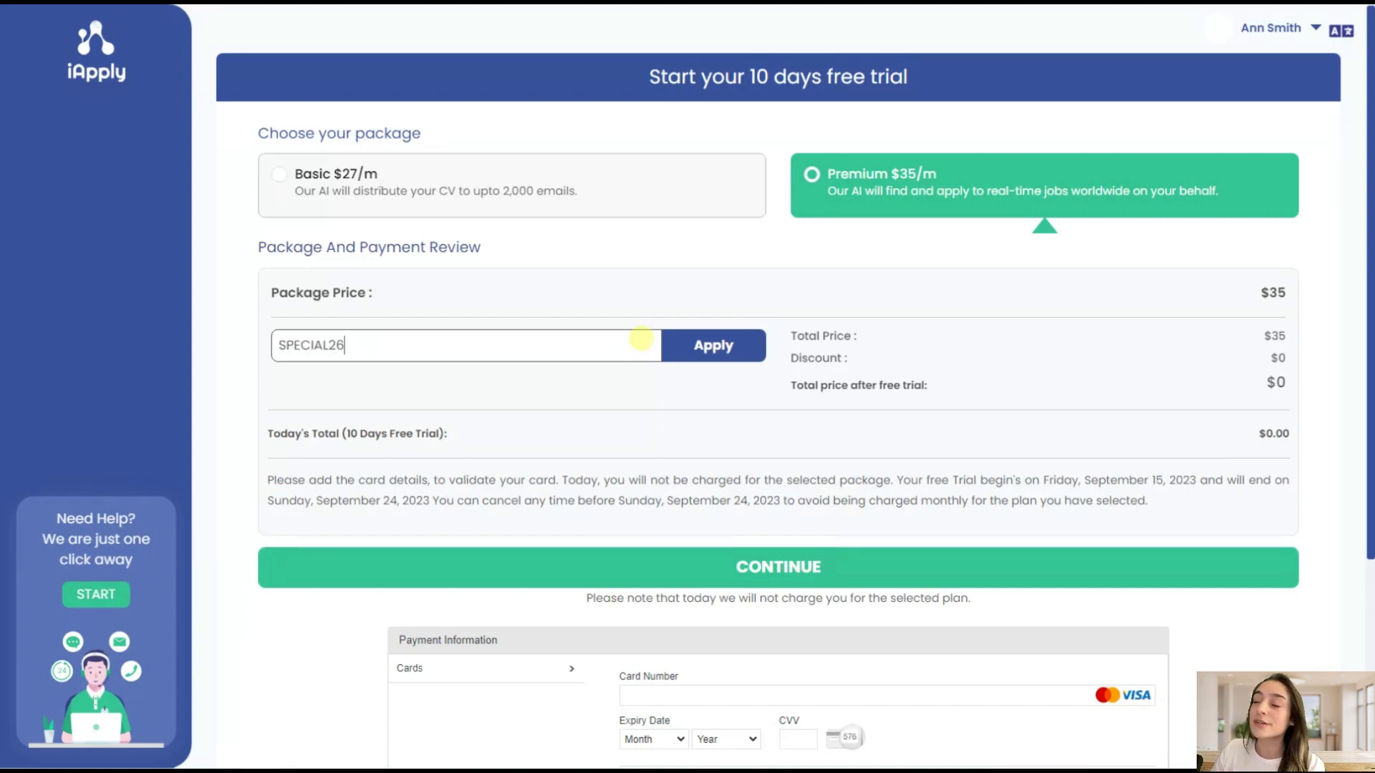
left_click(712, 345)
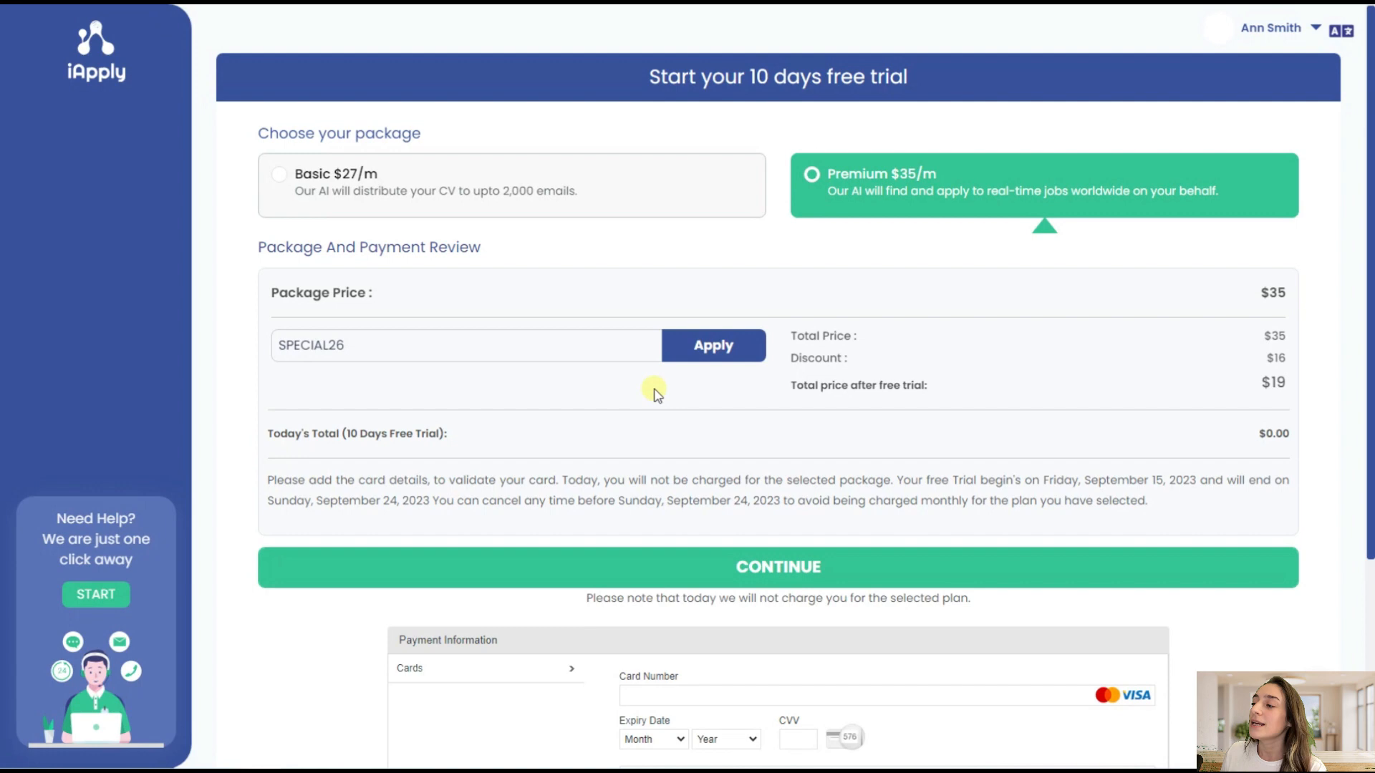
Scroll down past Payment Information back to the dashboard showing 8 jobs applied
scroll("down", 3)
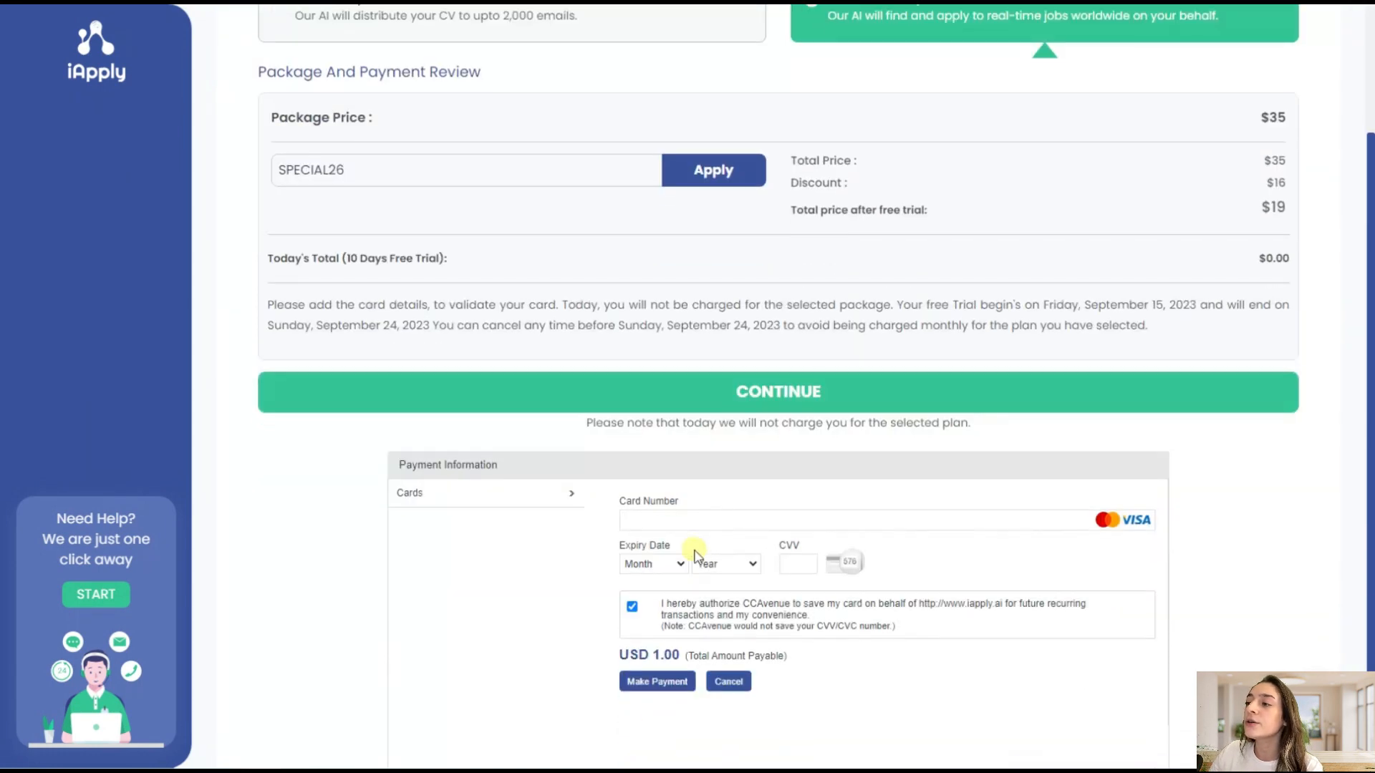
scroll("down", 3)
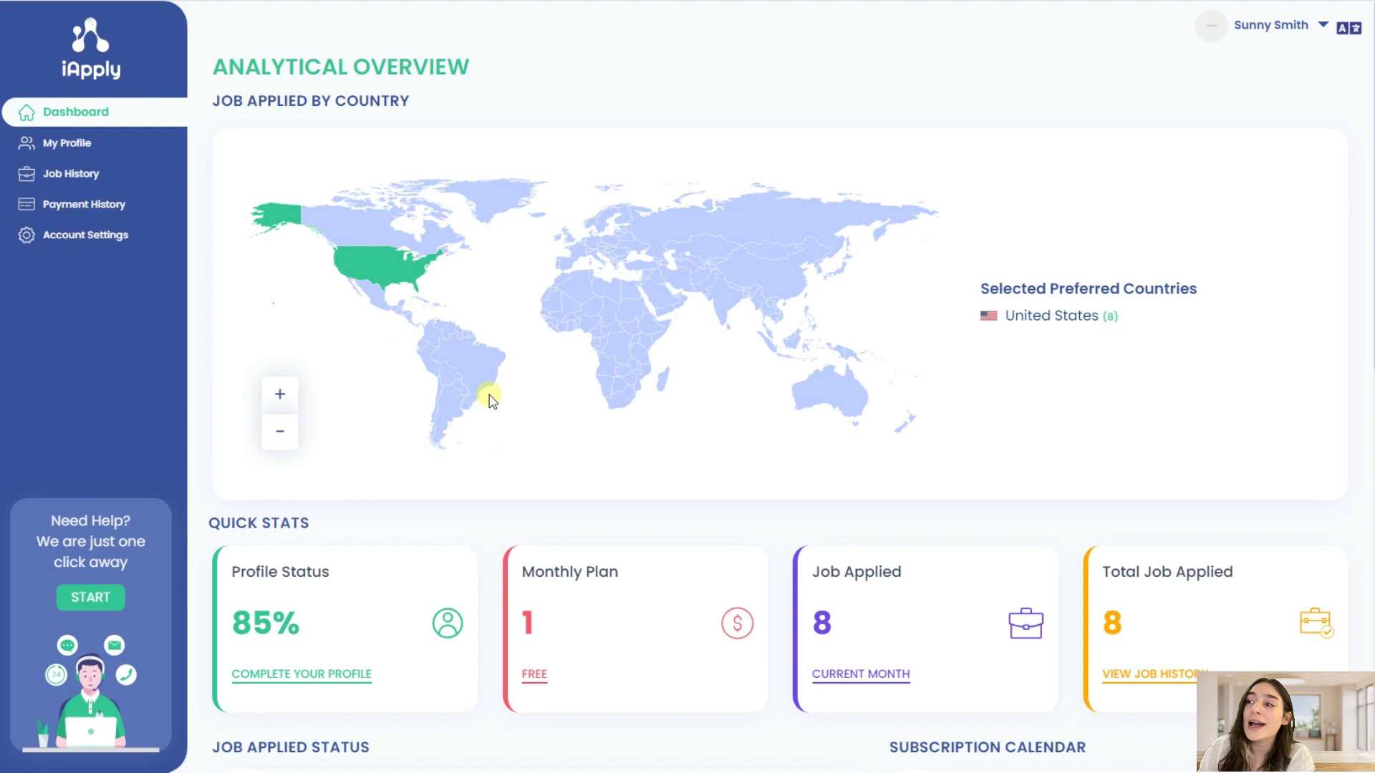
Open the Oracle Social Impact Business Development Consultant posting on Nexxt from Job History
scroll("down", 3)
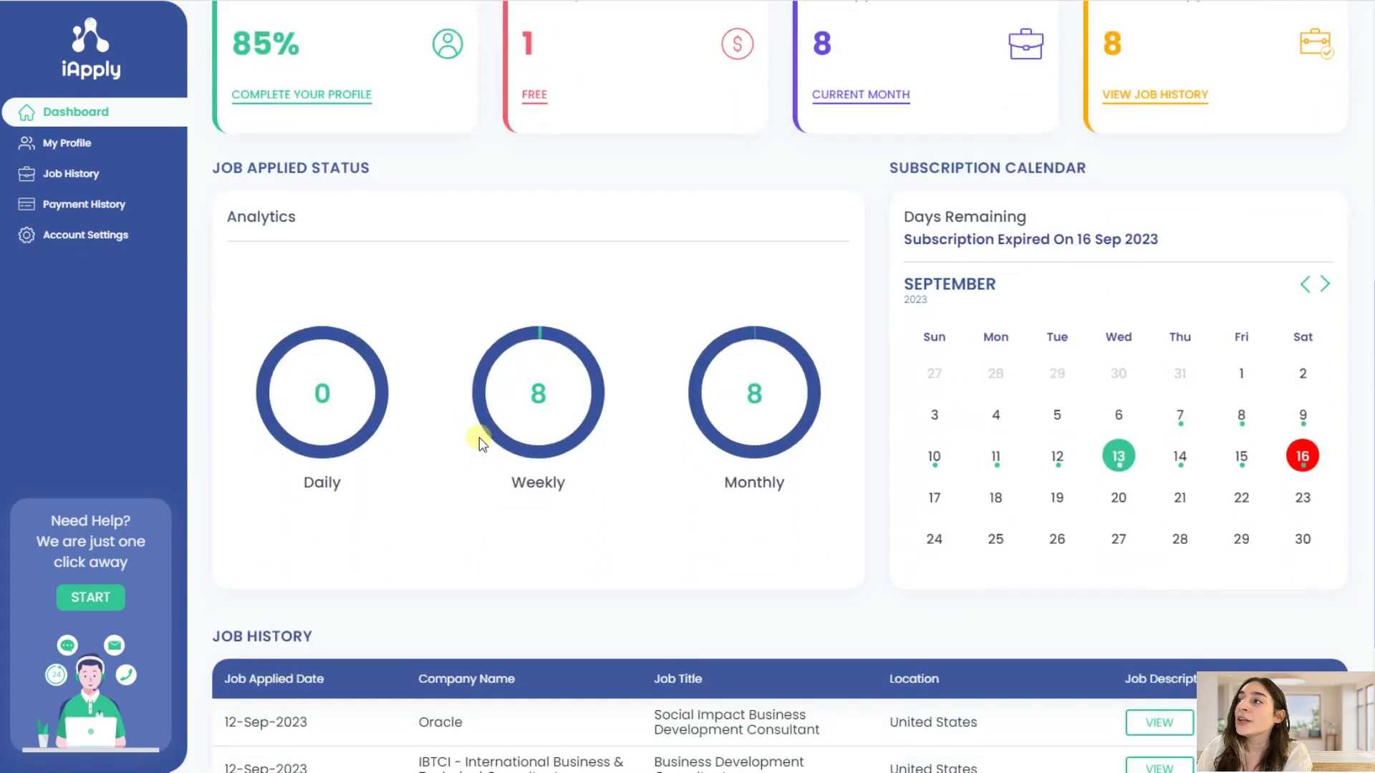
scroll("down", 3)
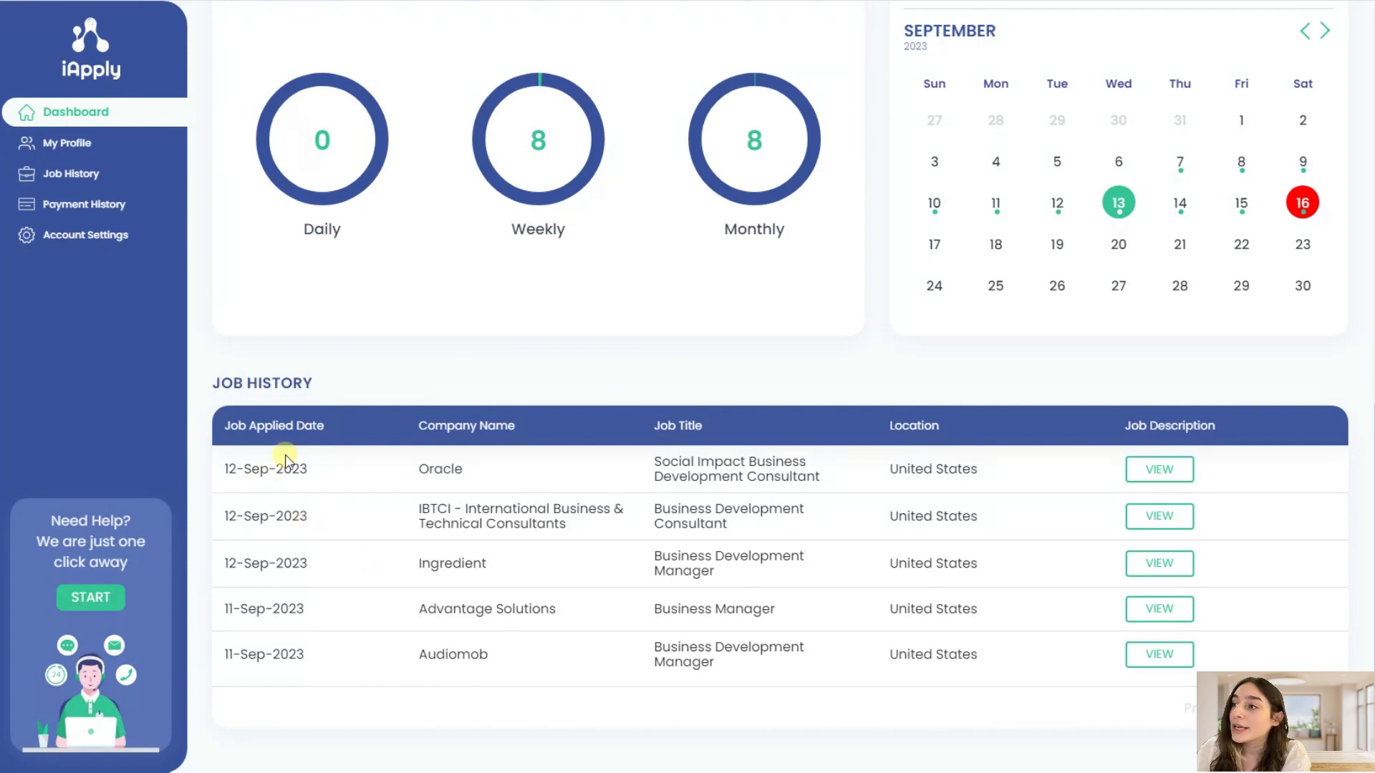
mouse_move(664, 456)
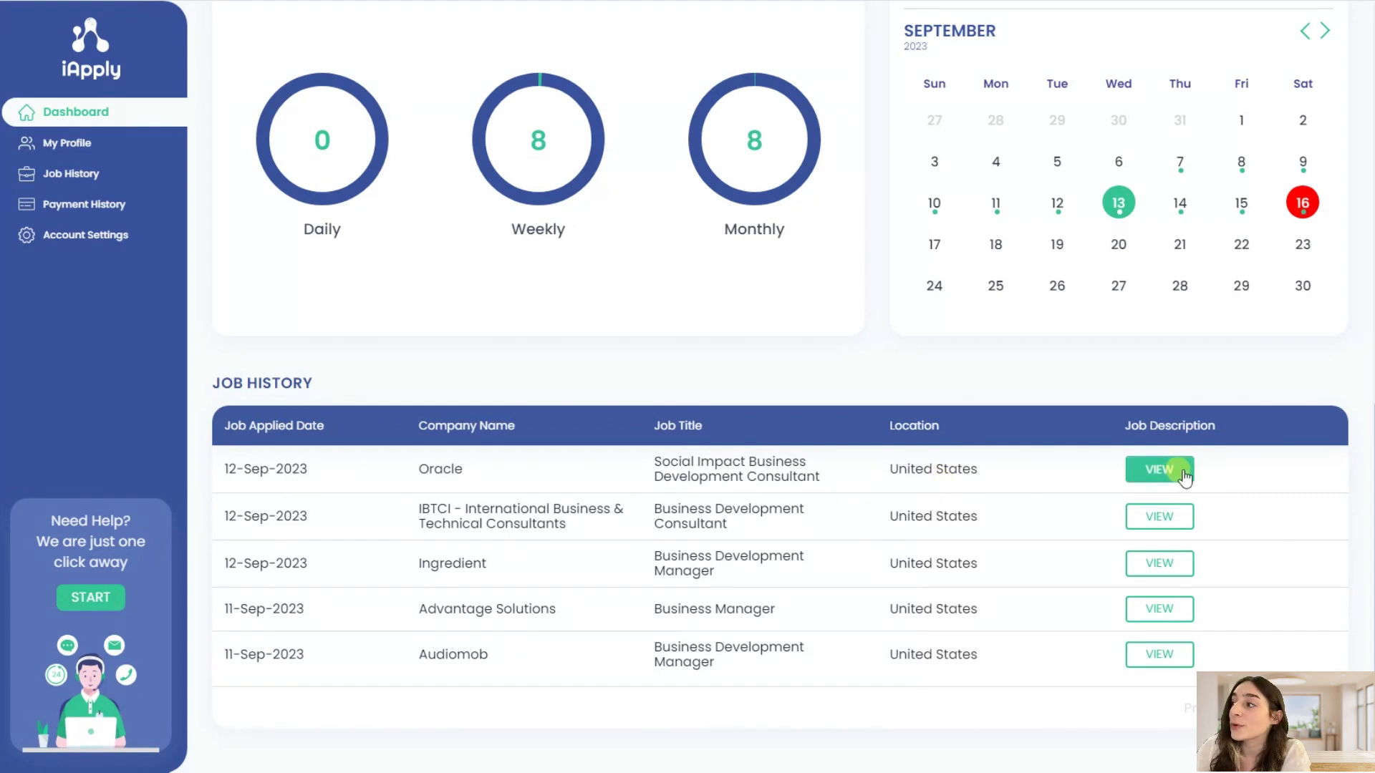
left_click(1159, 469)
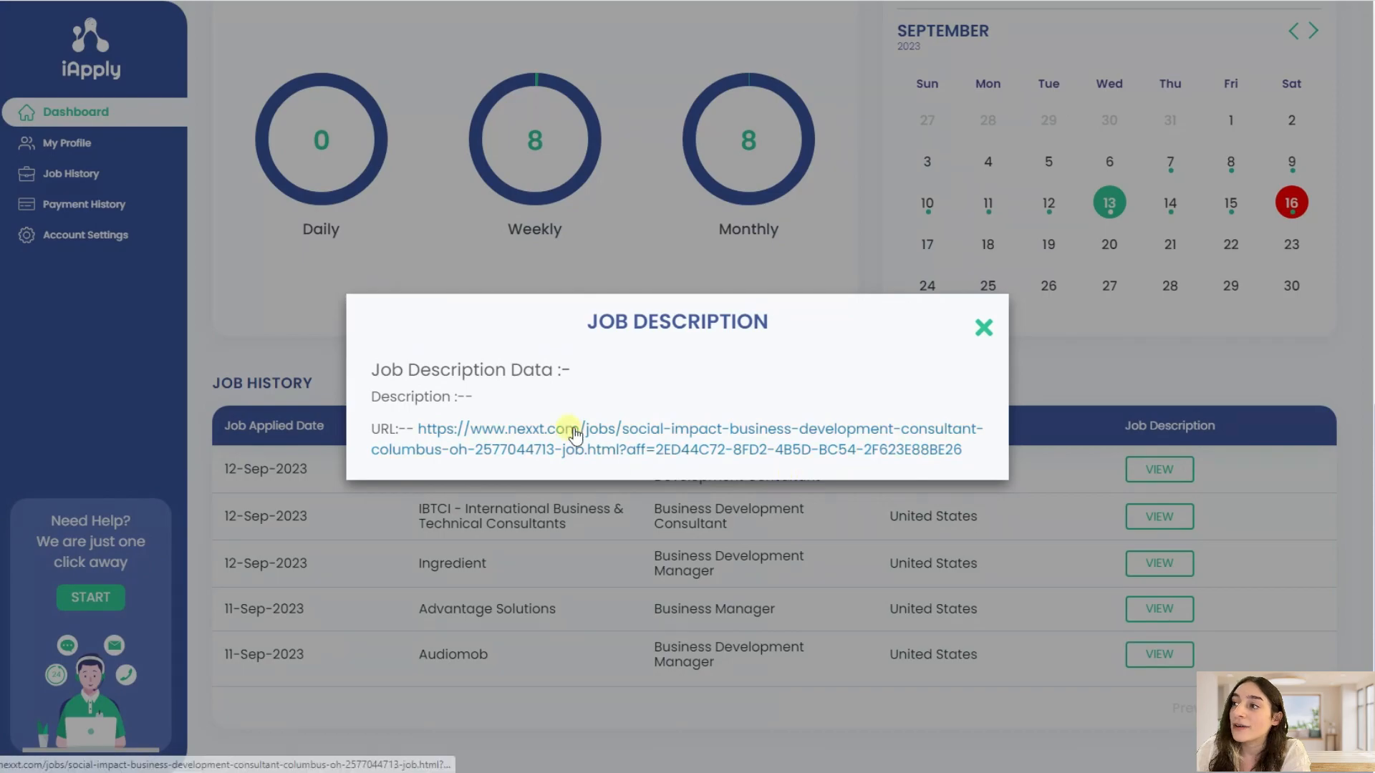
left_click(571, 429)
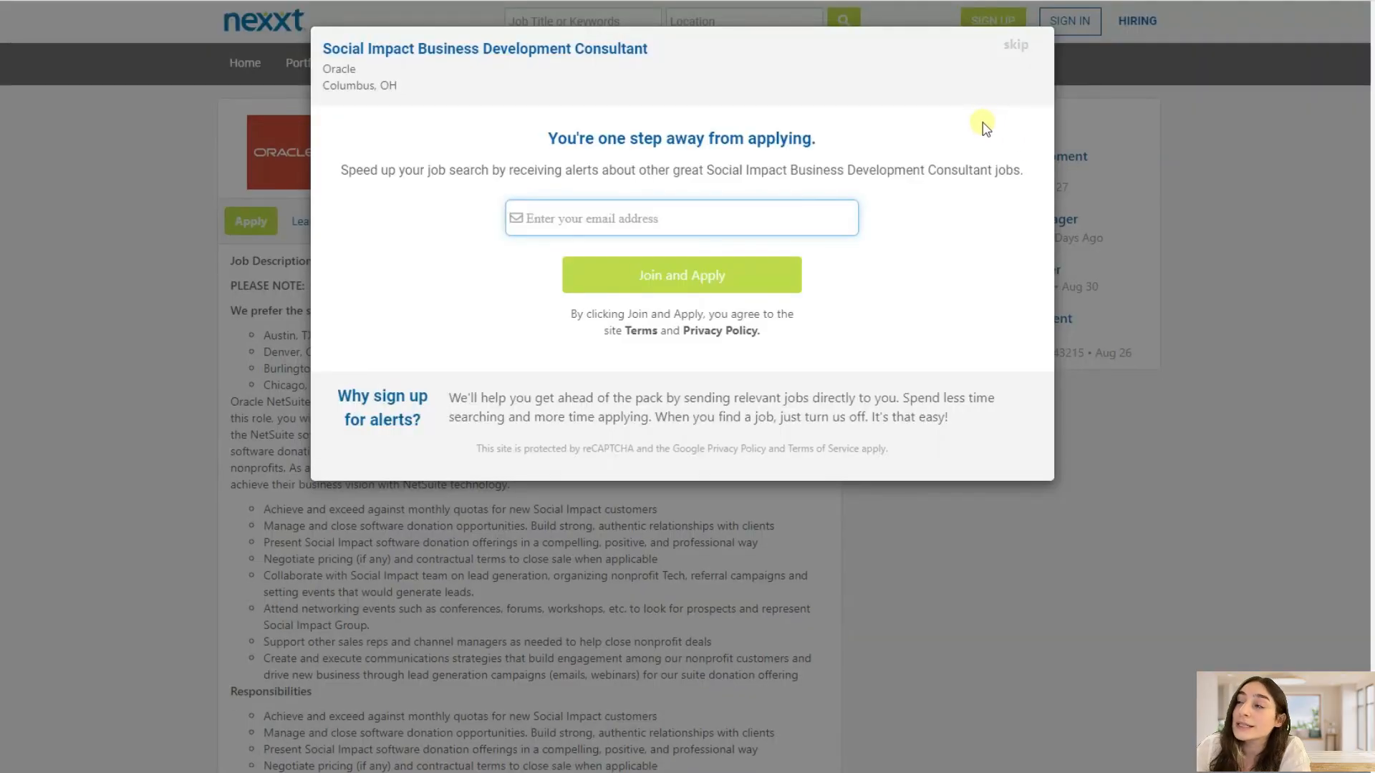
left_click(1015, 43)
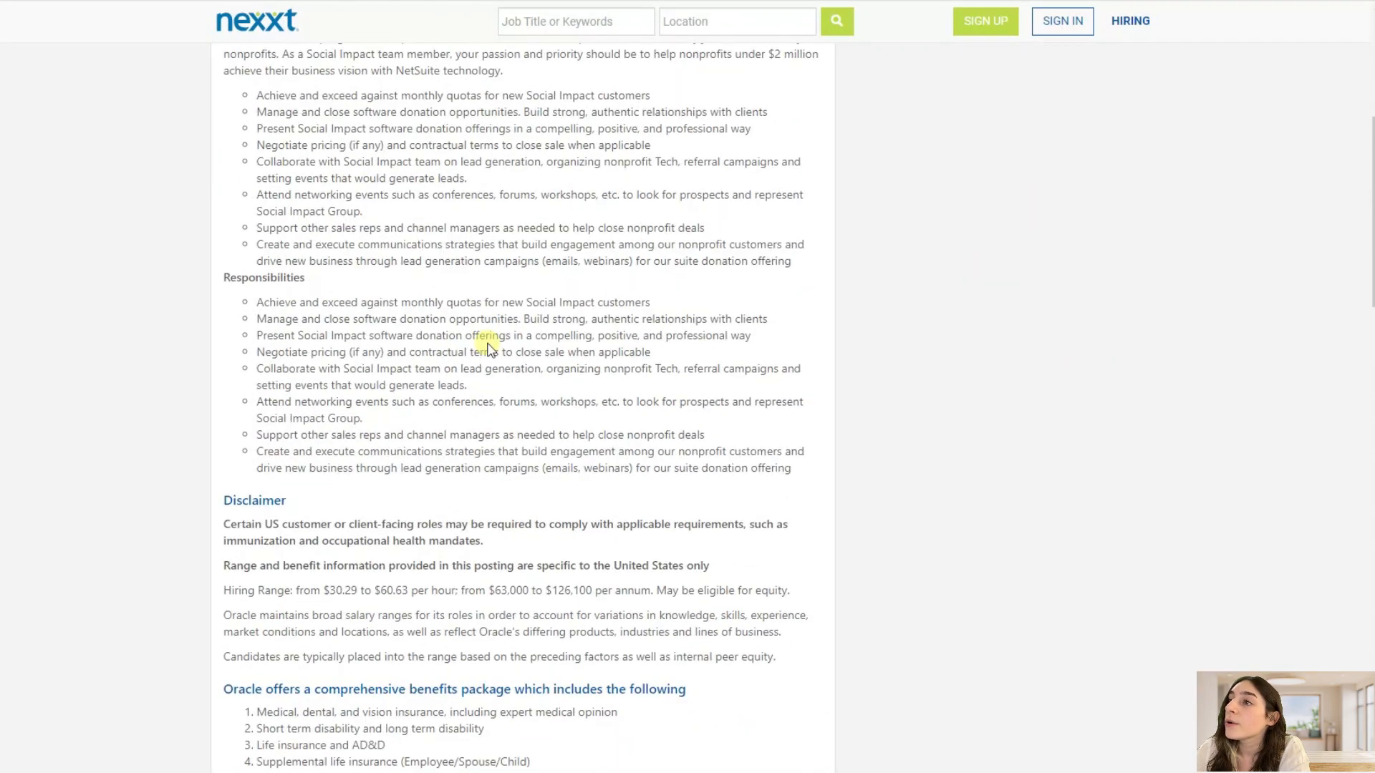
scroll("up", 3)
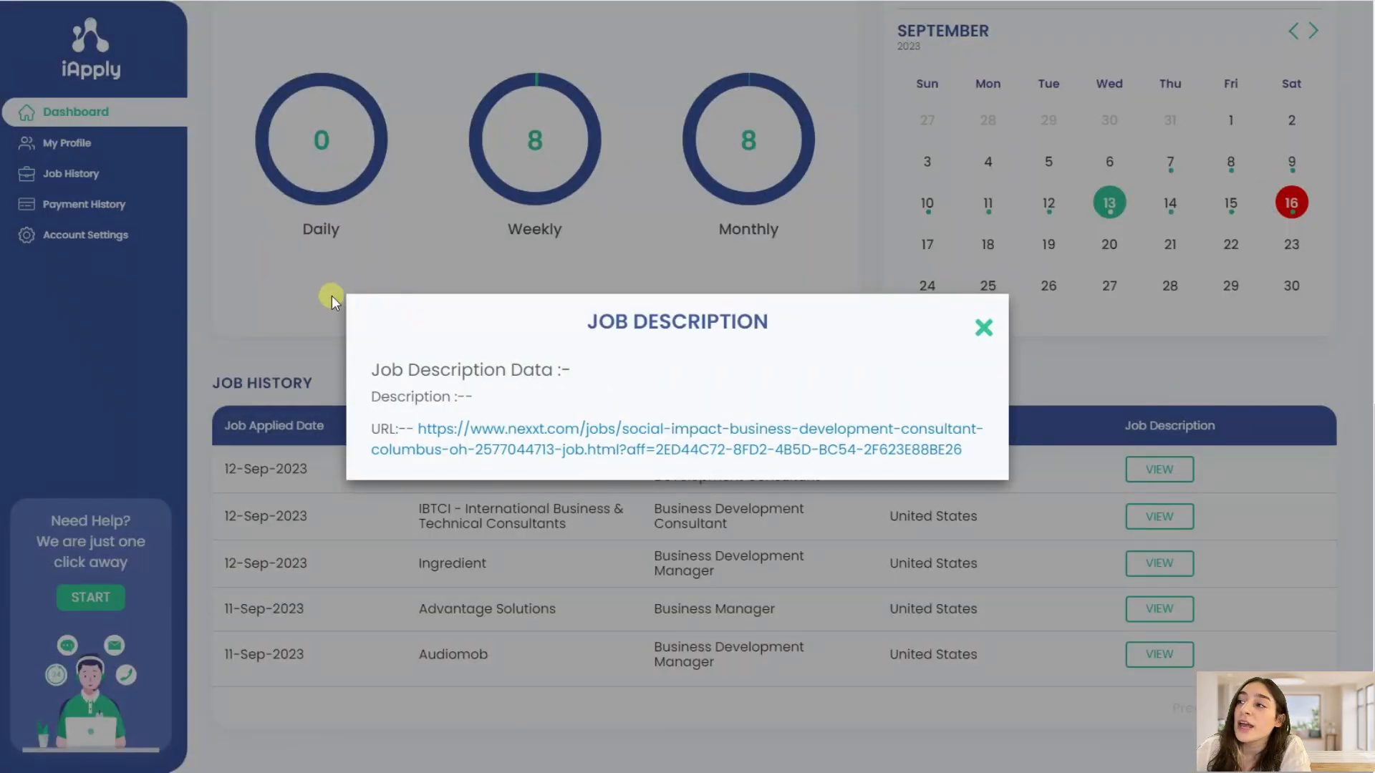
mouse_move(344, 326)
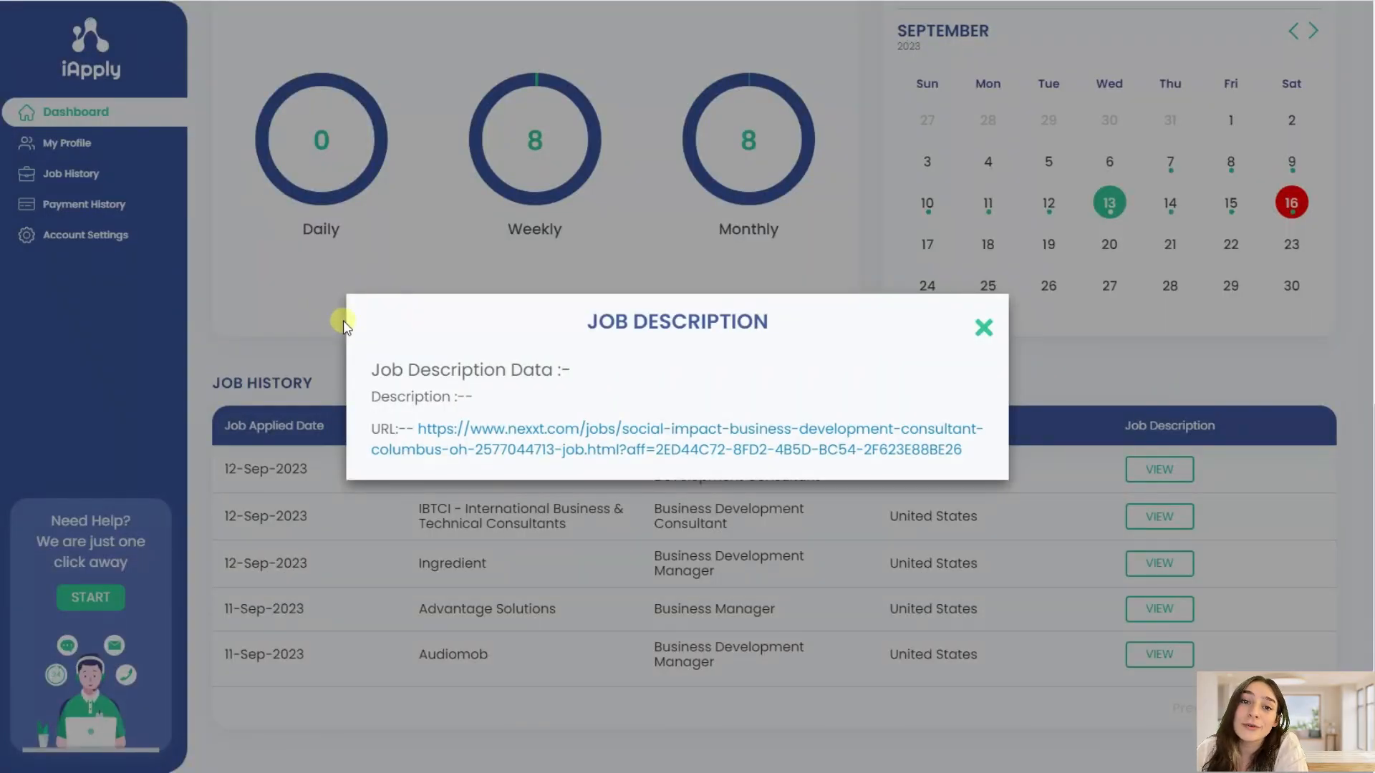